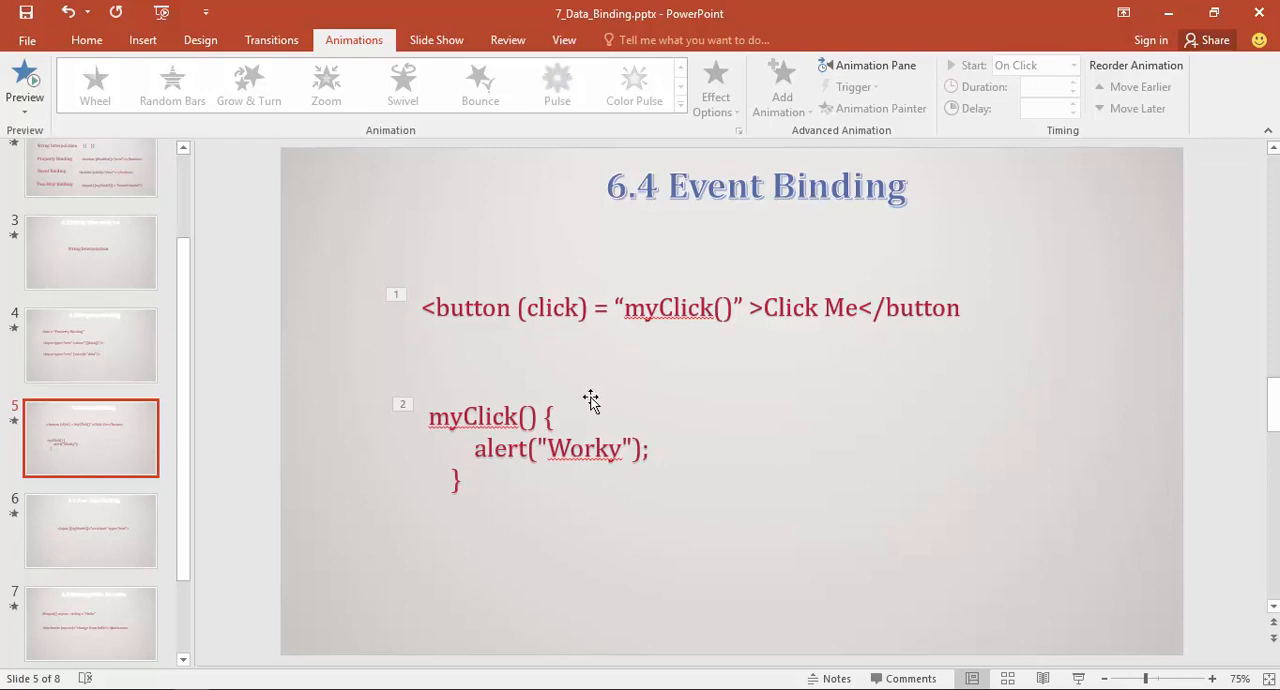
mouse_move(764, 250)
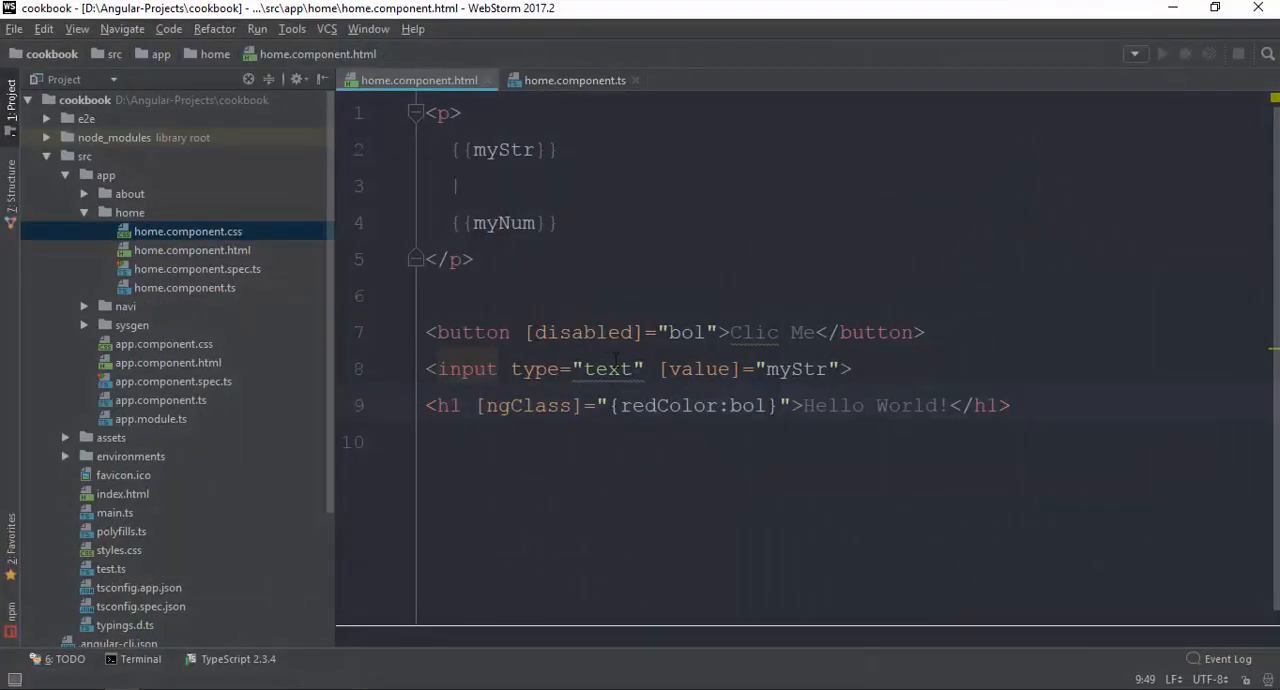
- Add (click)="myFunc()" to the Clic Me button after its [disabled]="bol" binding
left_click(1010, 406)
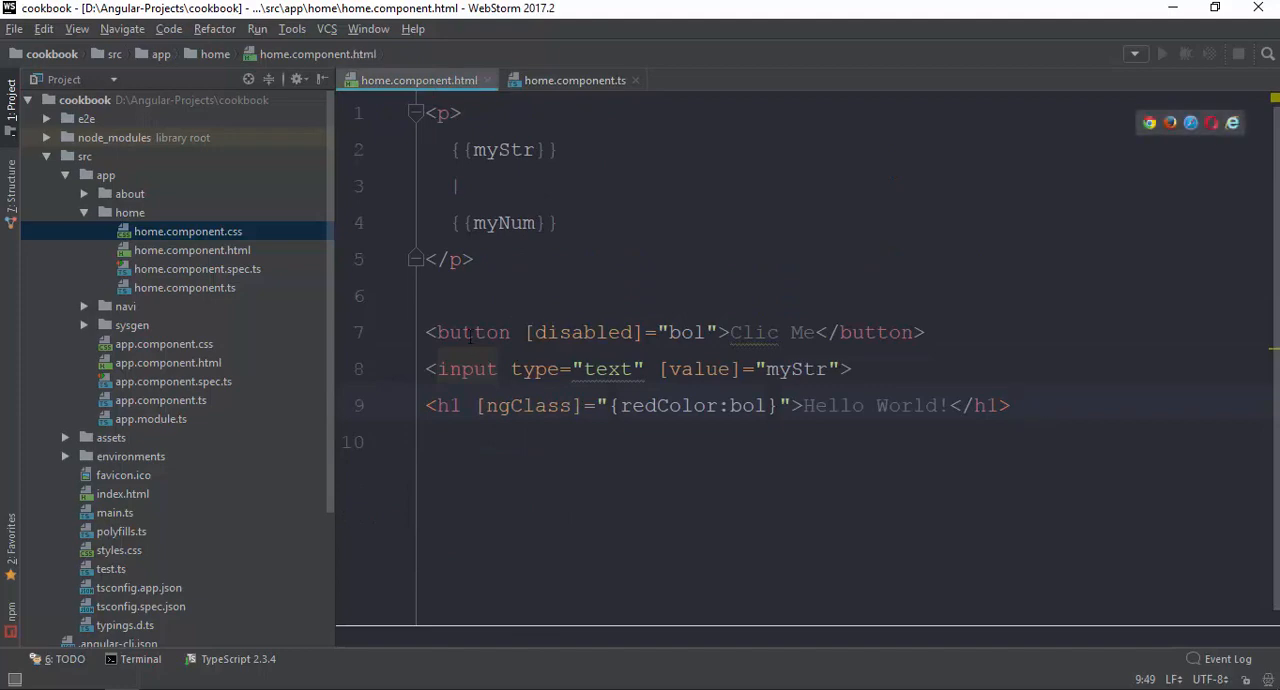
left_click(470, 332)
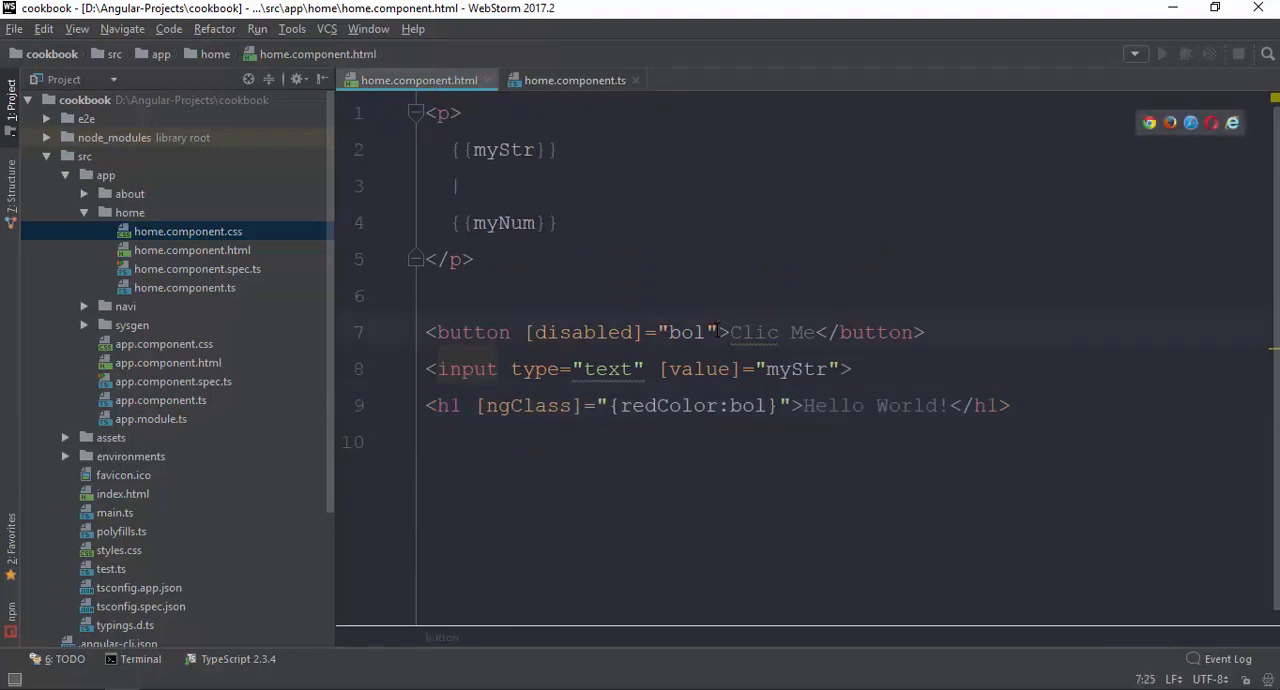
type("click=\"\"")
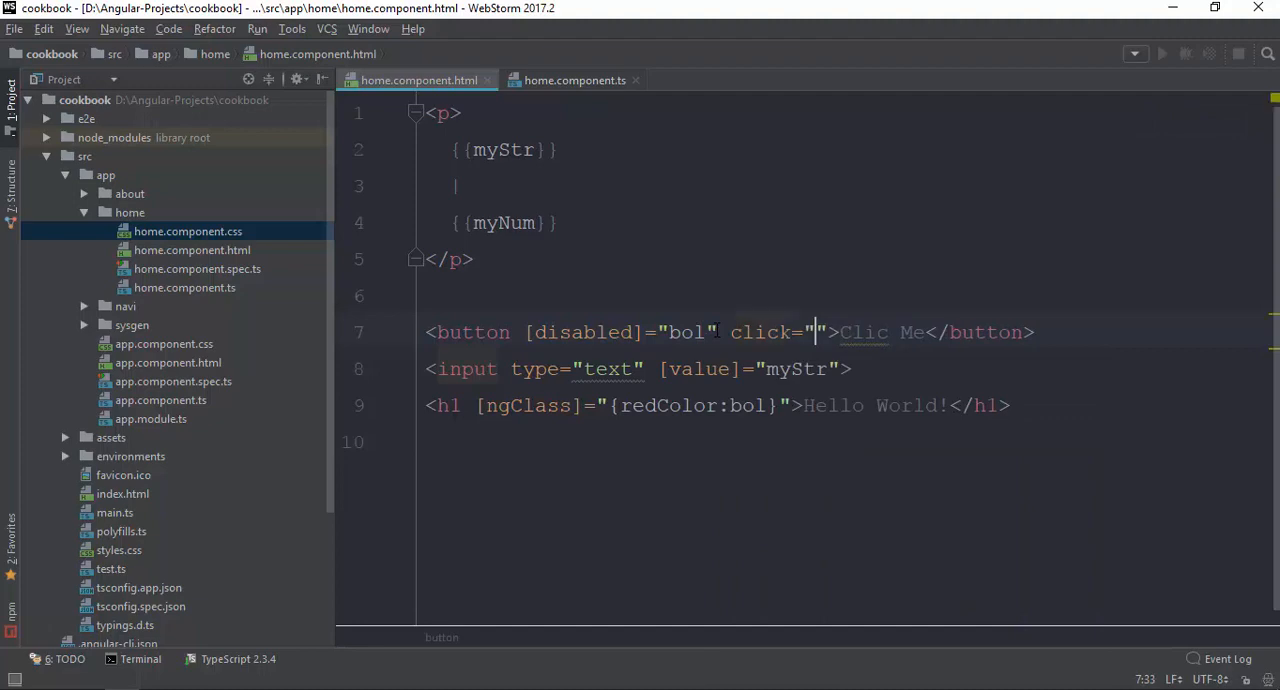
key("Backspace")
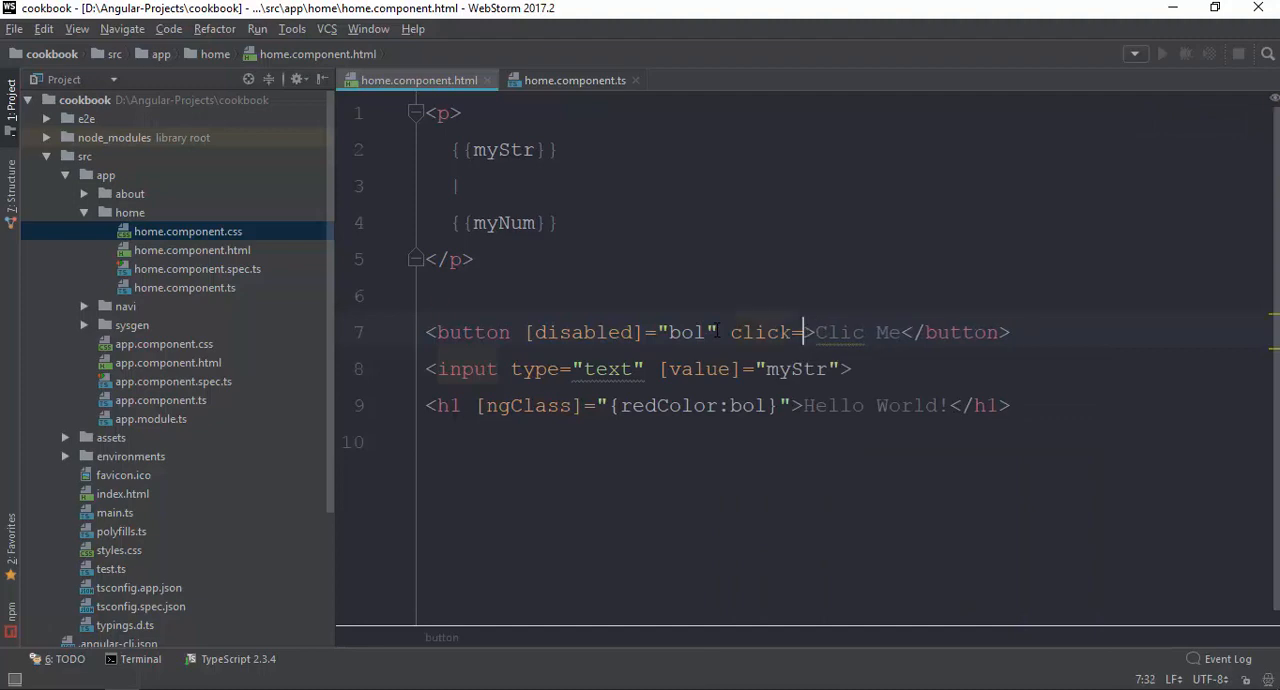
type("o")
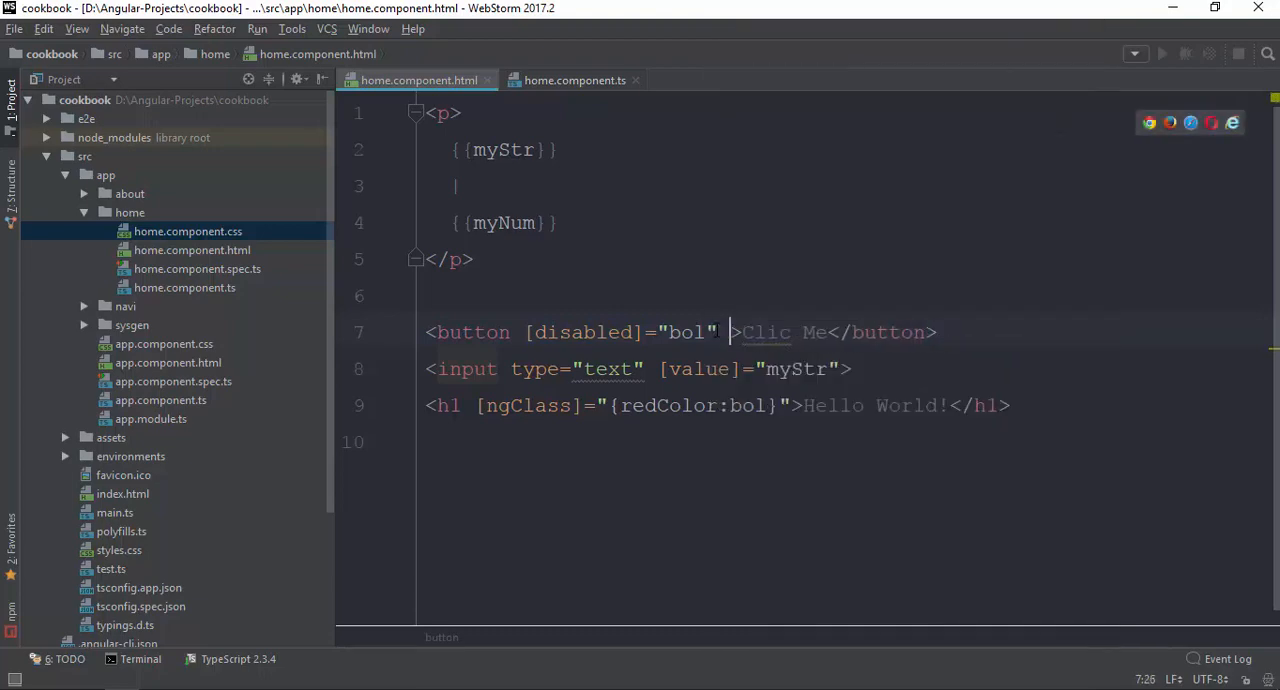
type("(click)=\"")
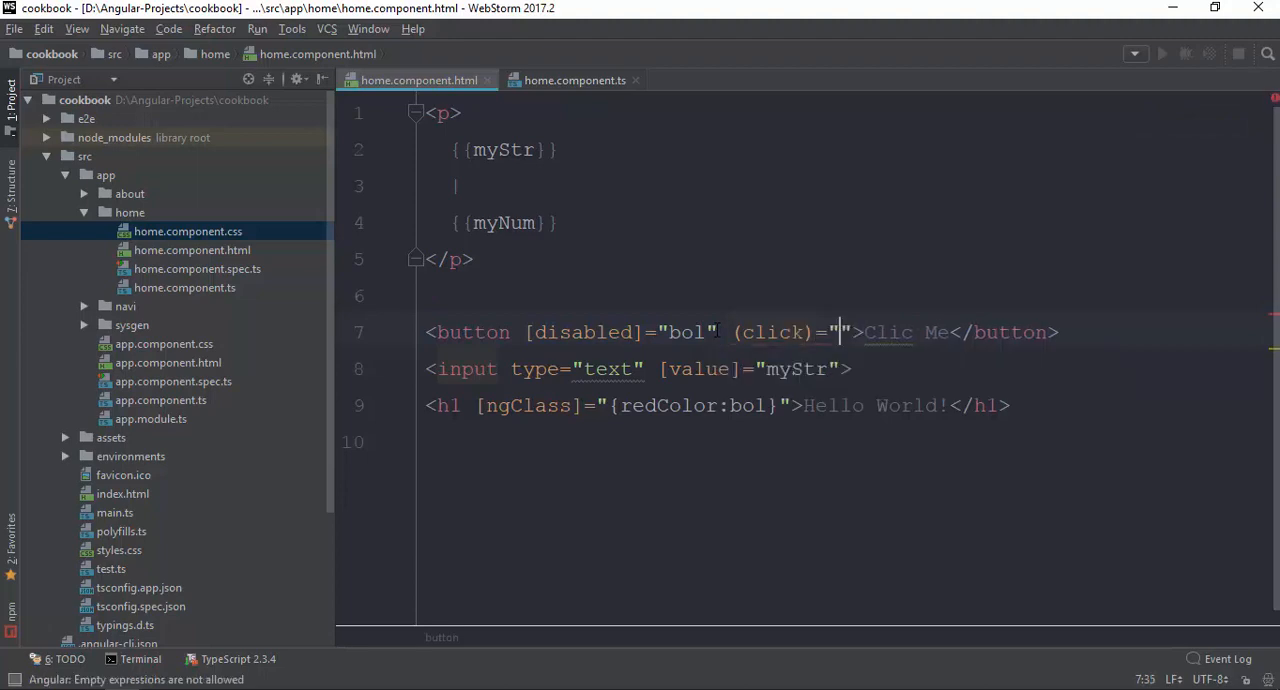
type("myFunc")
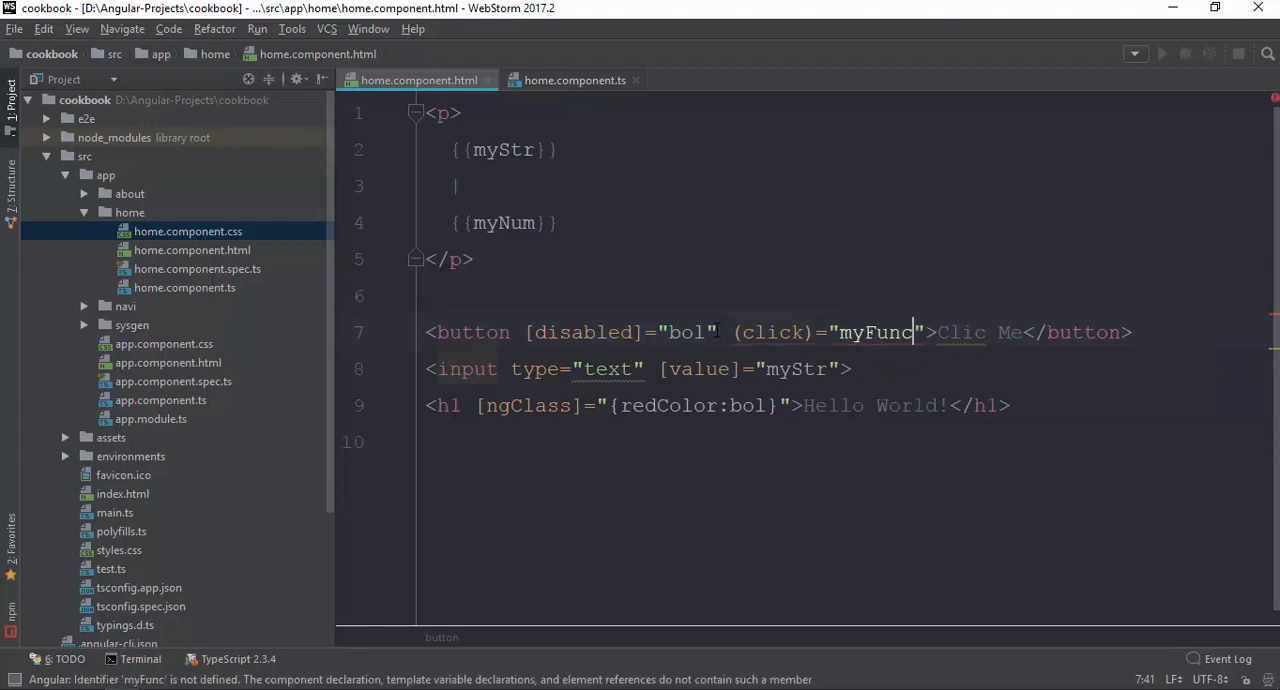
type("()")
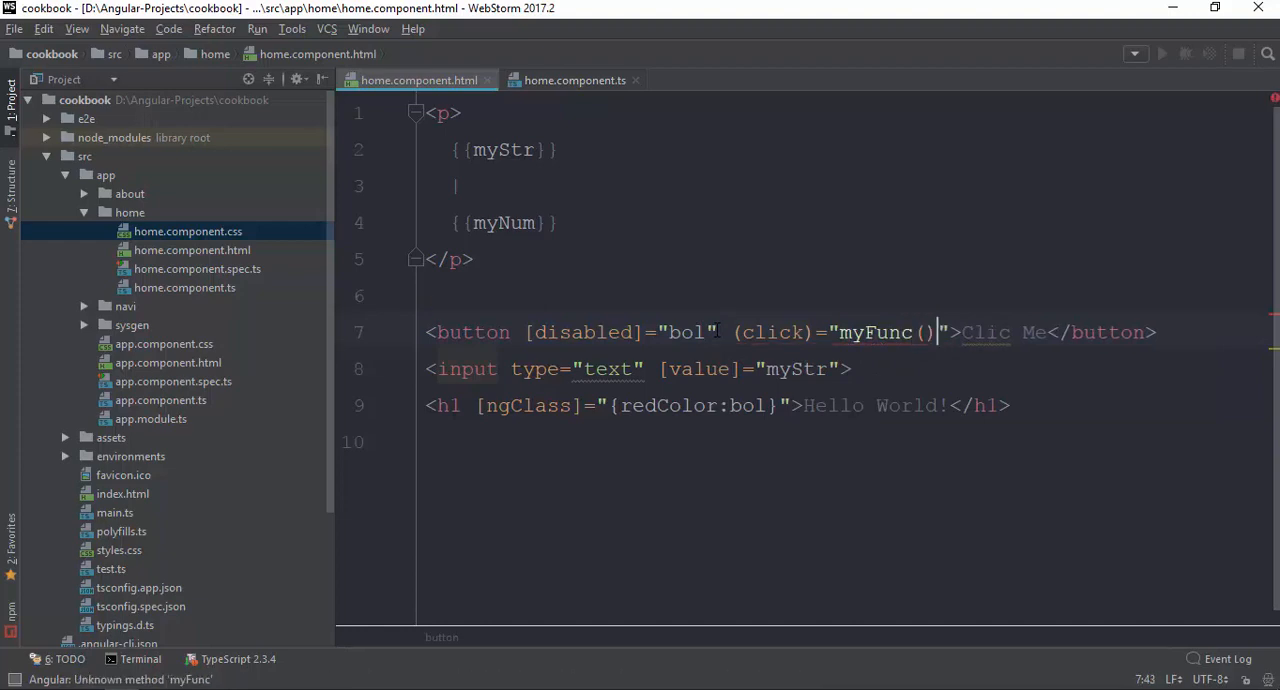
mouse_move(576, 80)
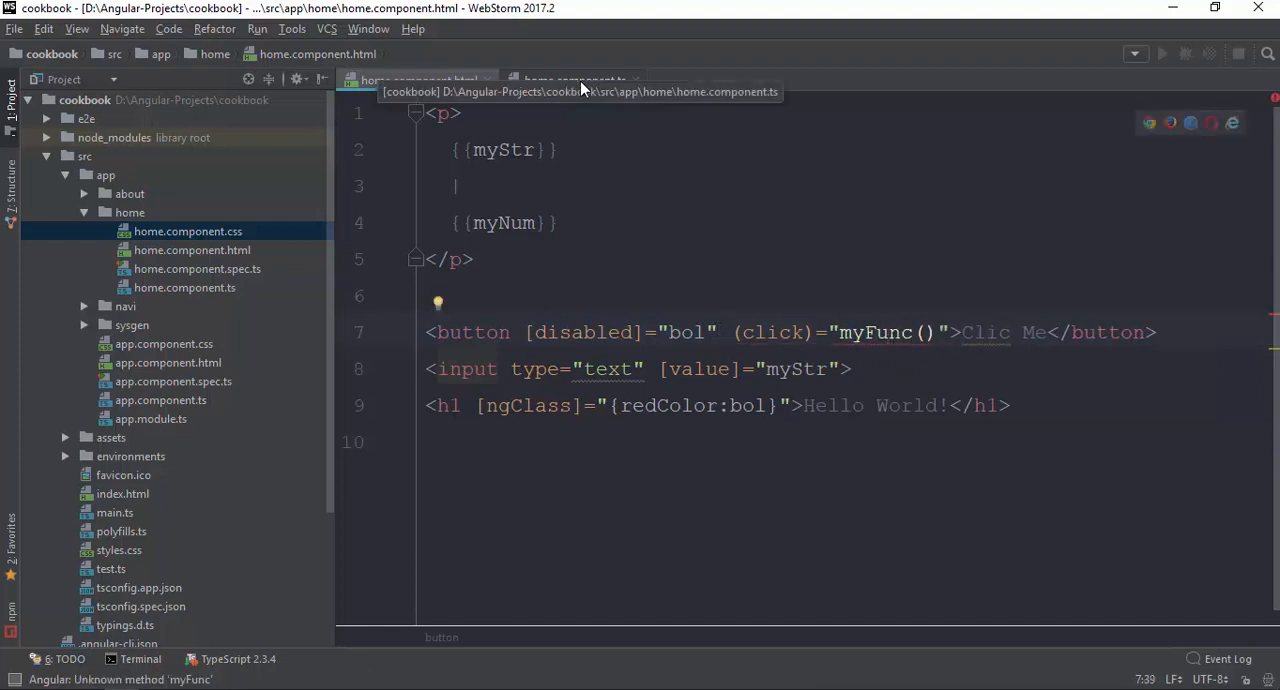
- Define myFunc = function () { alert(123); }; below ngOnInit in home.component.ts
left_click(574, 80)
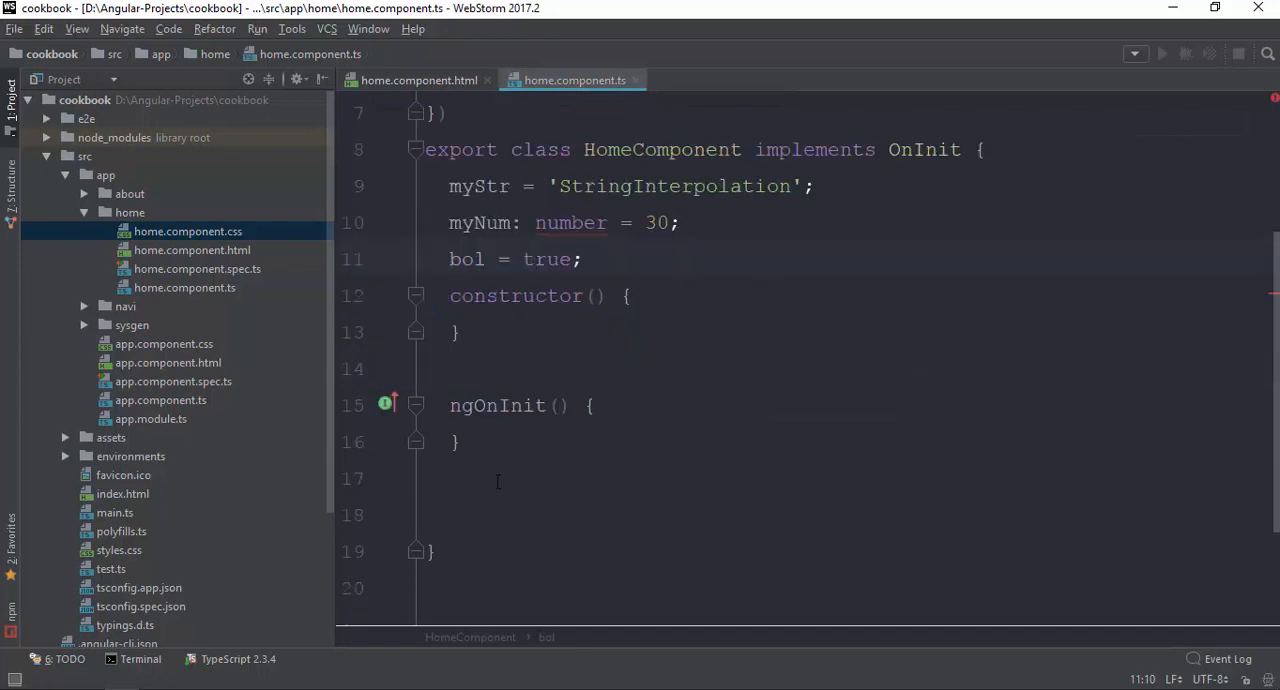
type("myFun")
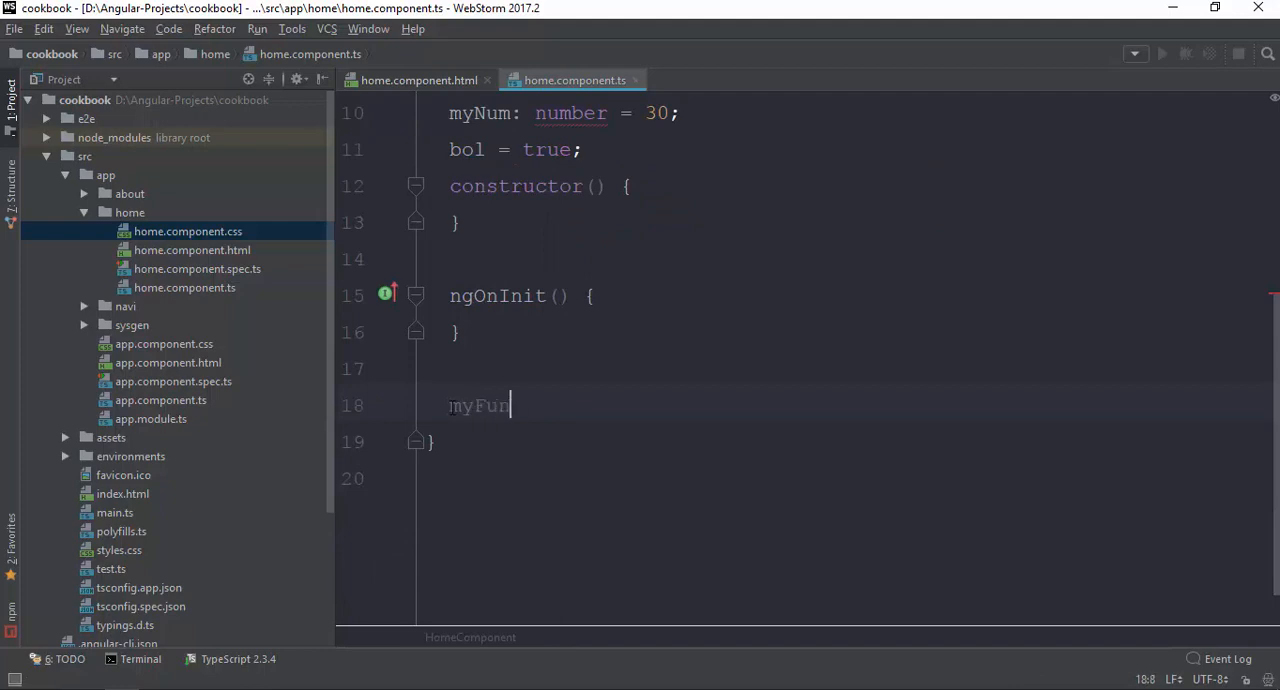
type("c =")
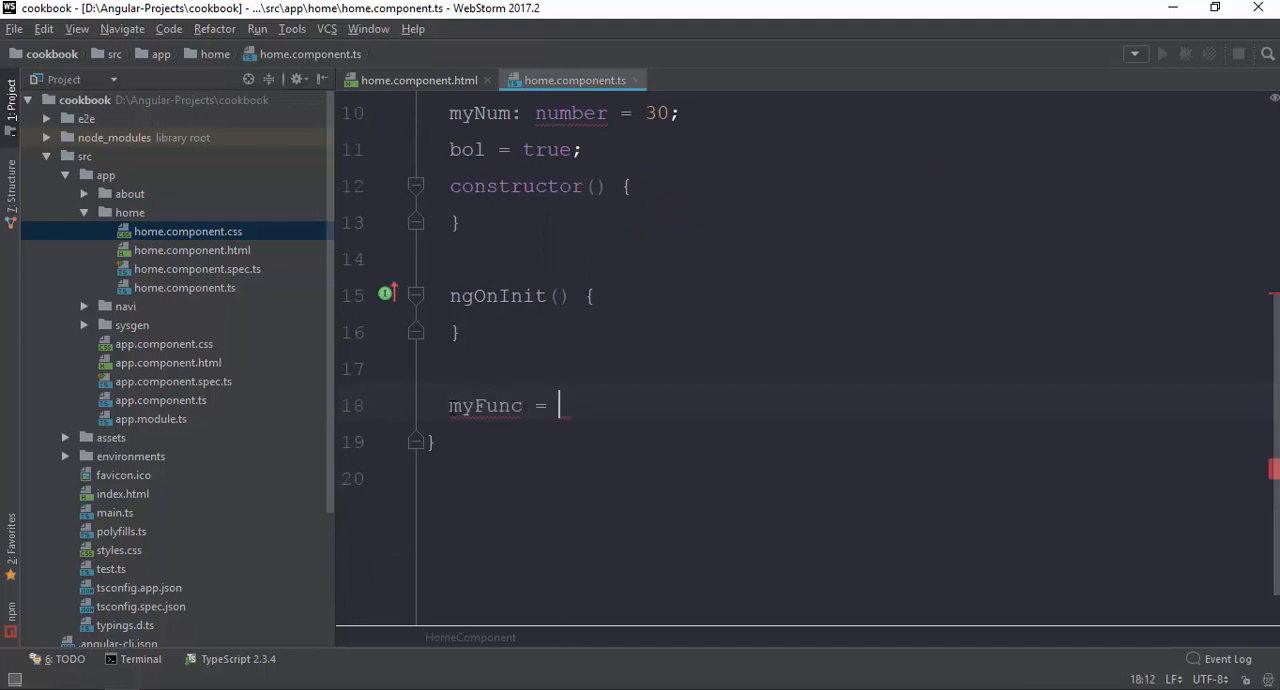
type("function(){")
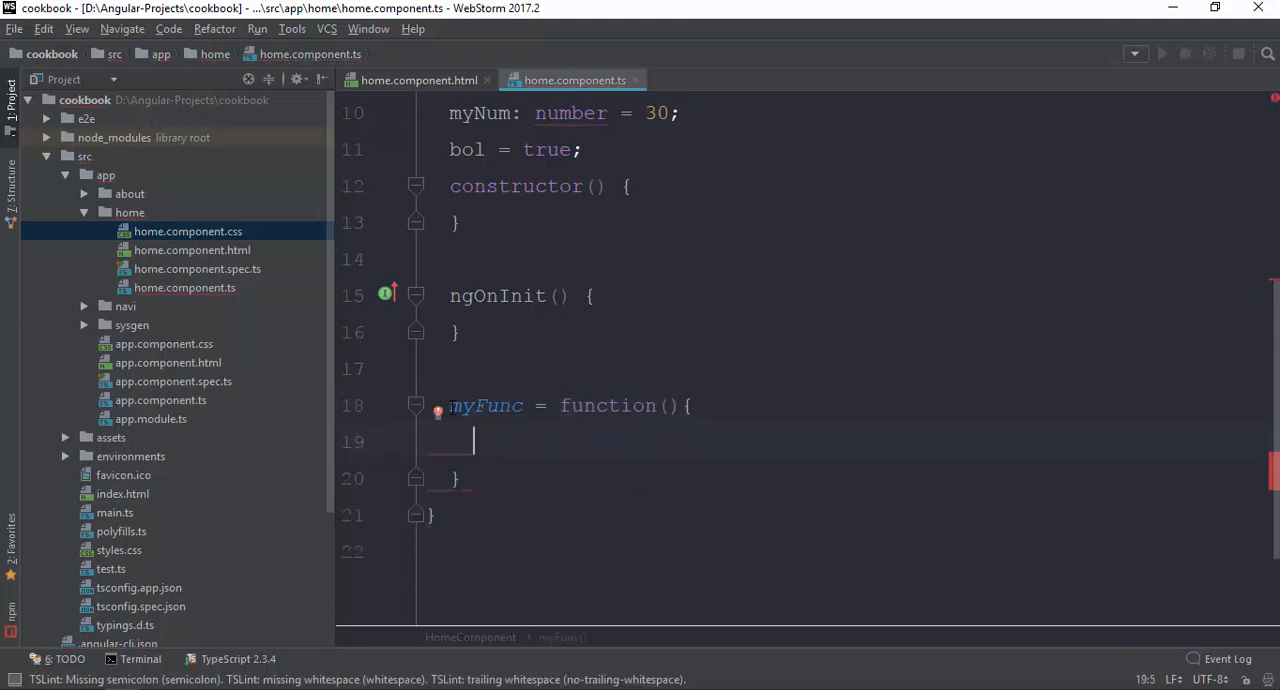
type("alert(123")
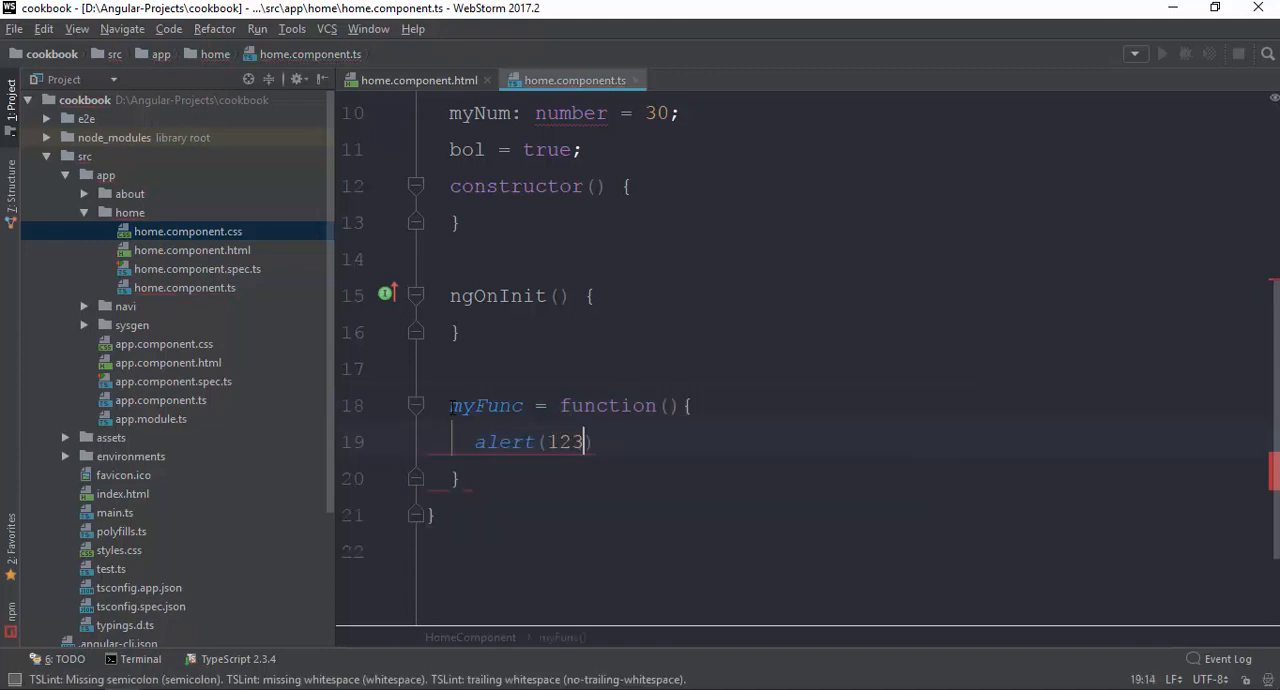
type(");")
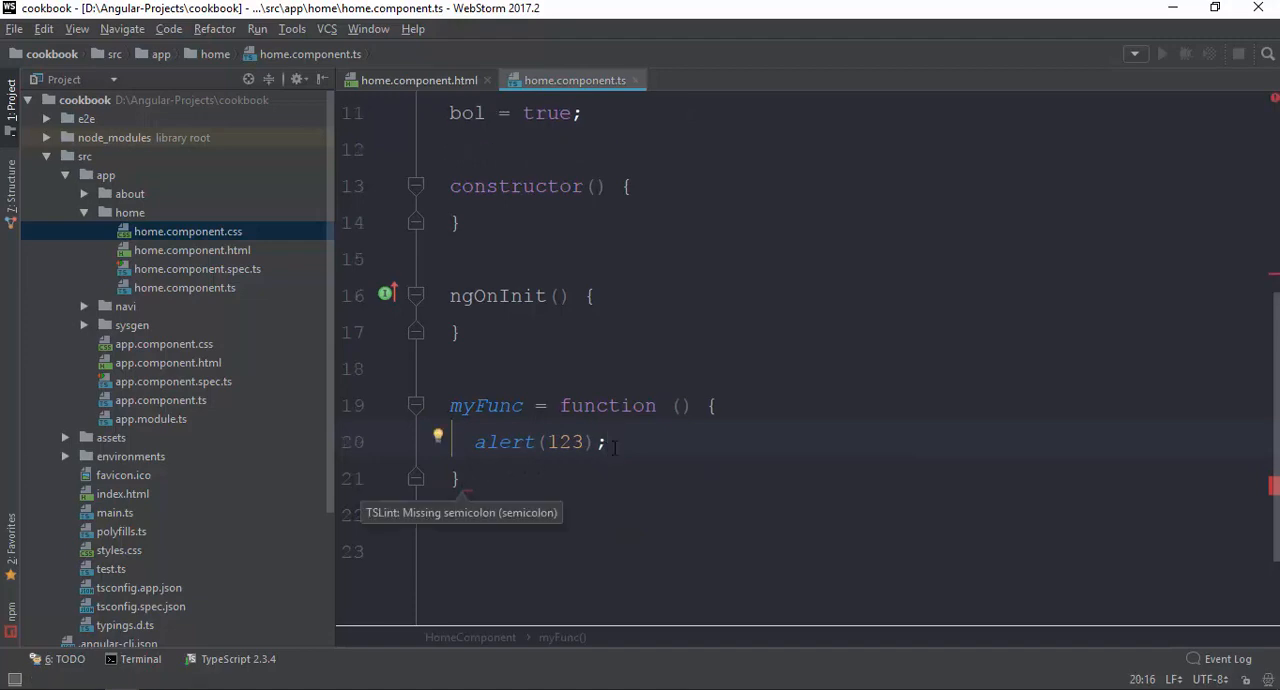
type(";")
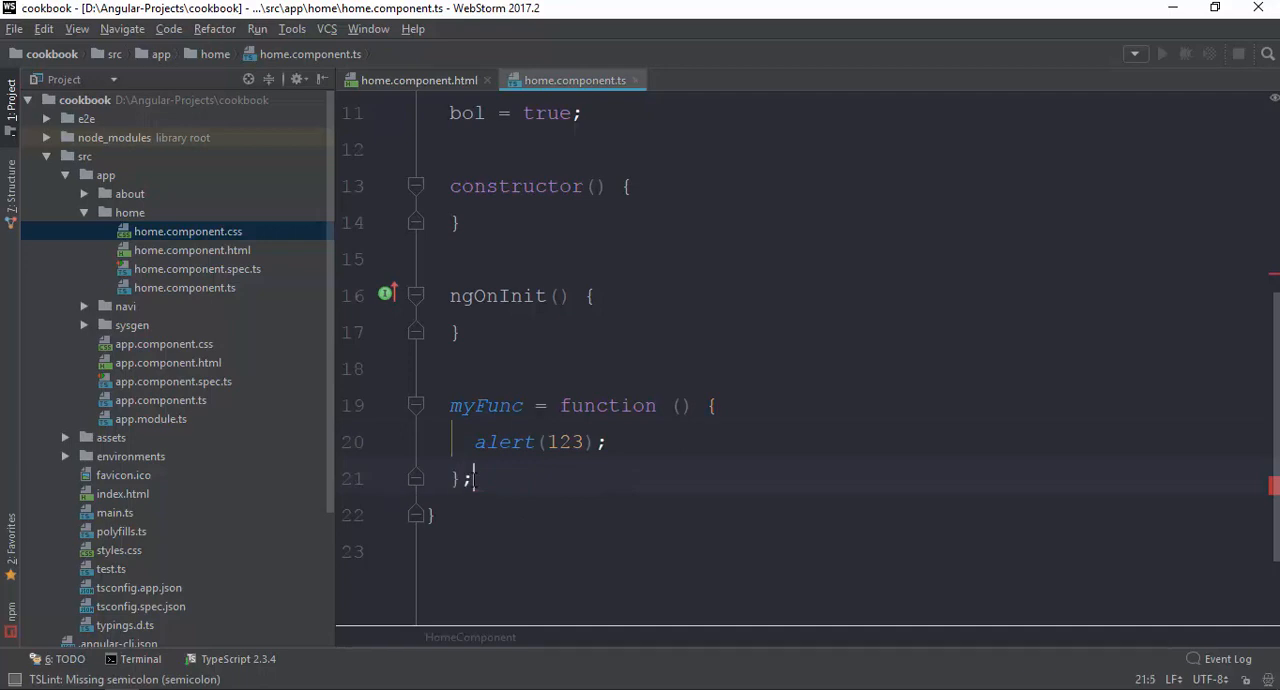
left_click(606, 442)
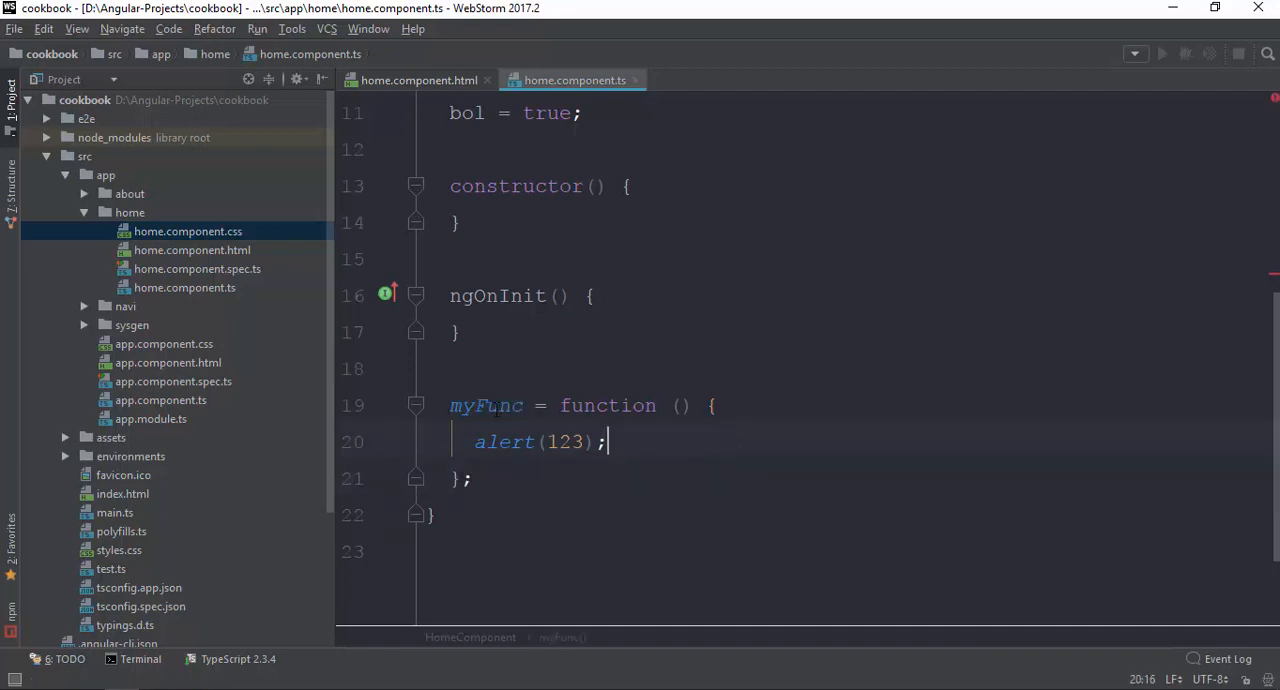
left_click(418, 80)
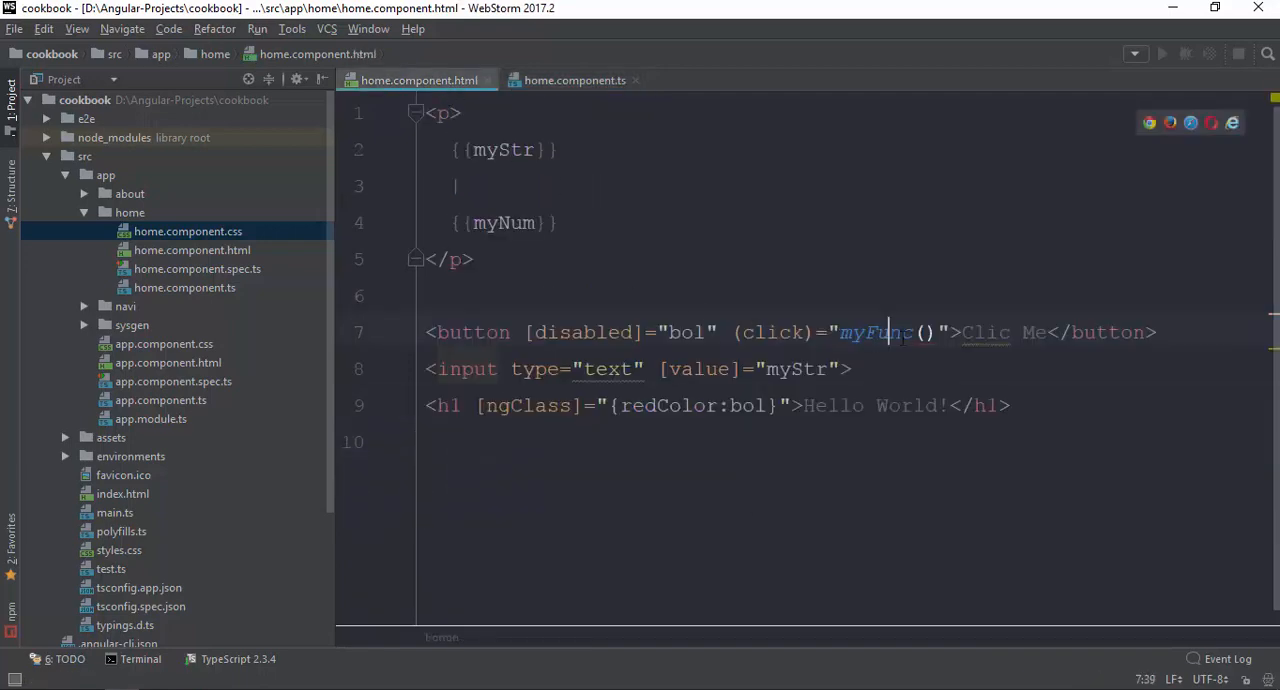
key("BackSpace")
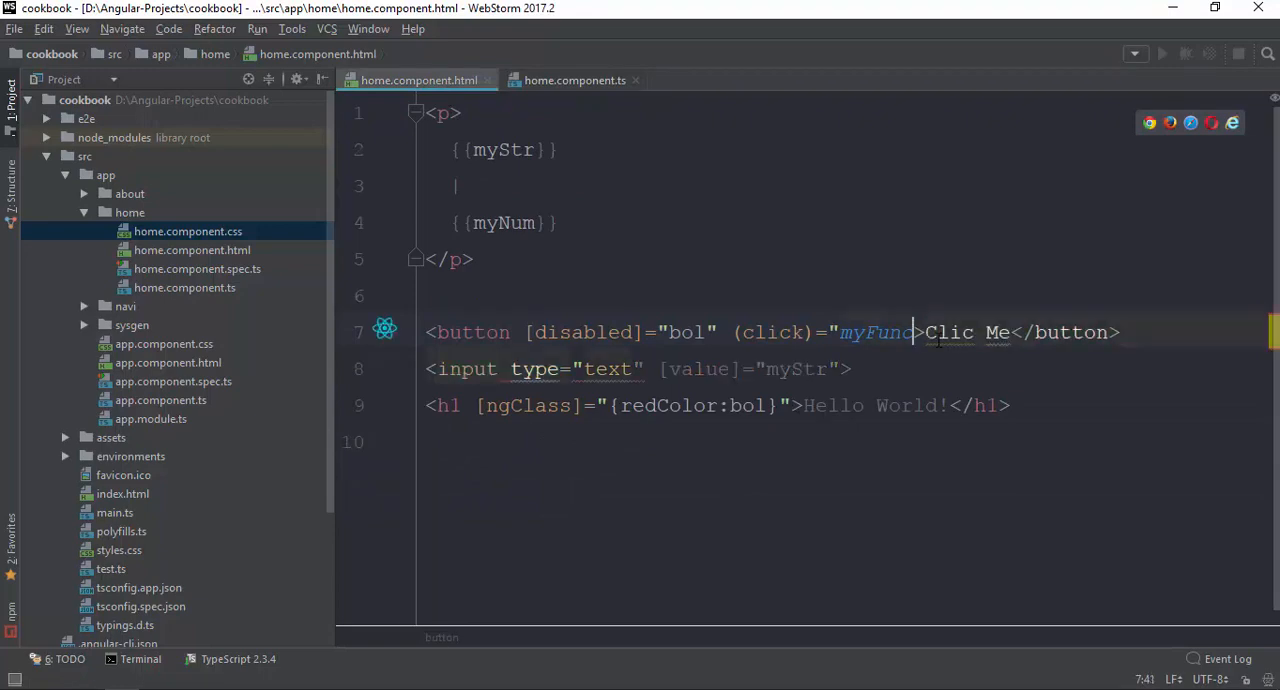
type("\"")
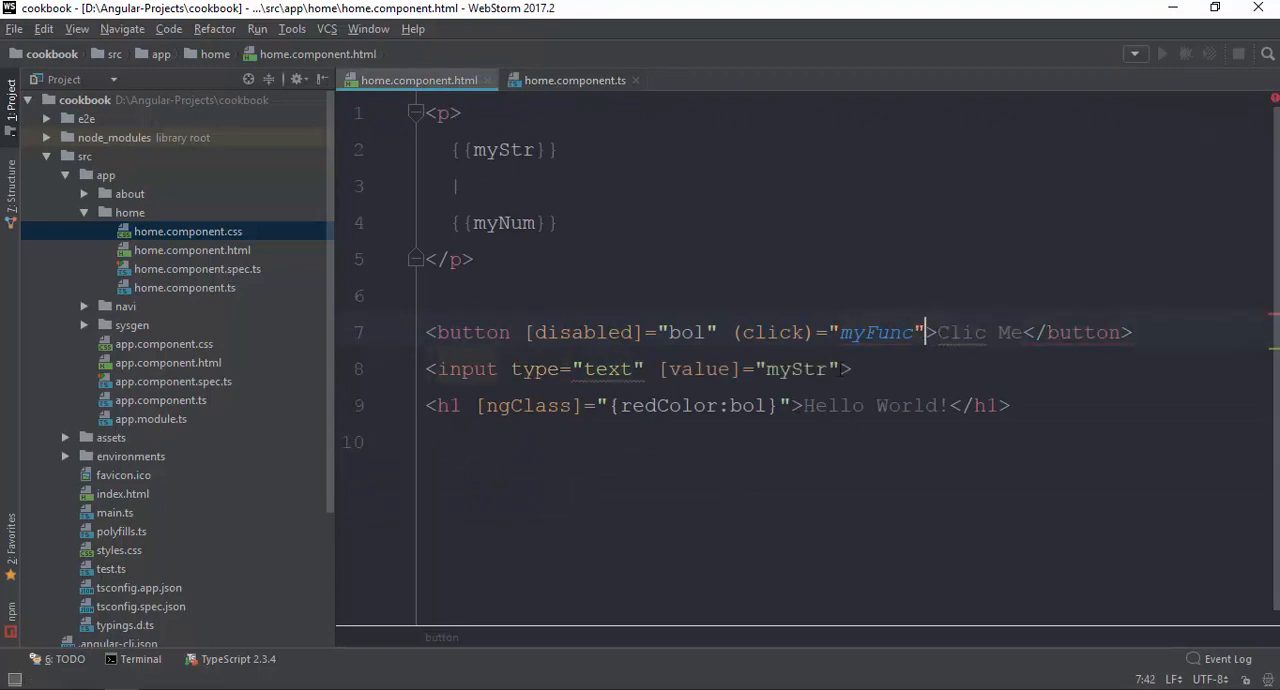
double_click(878, 332)
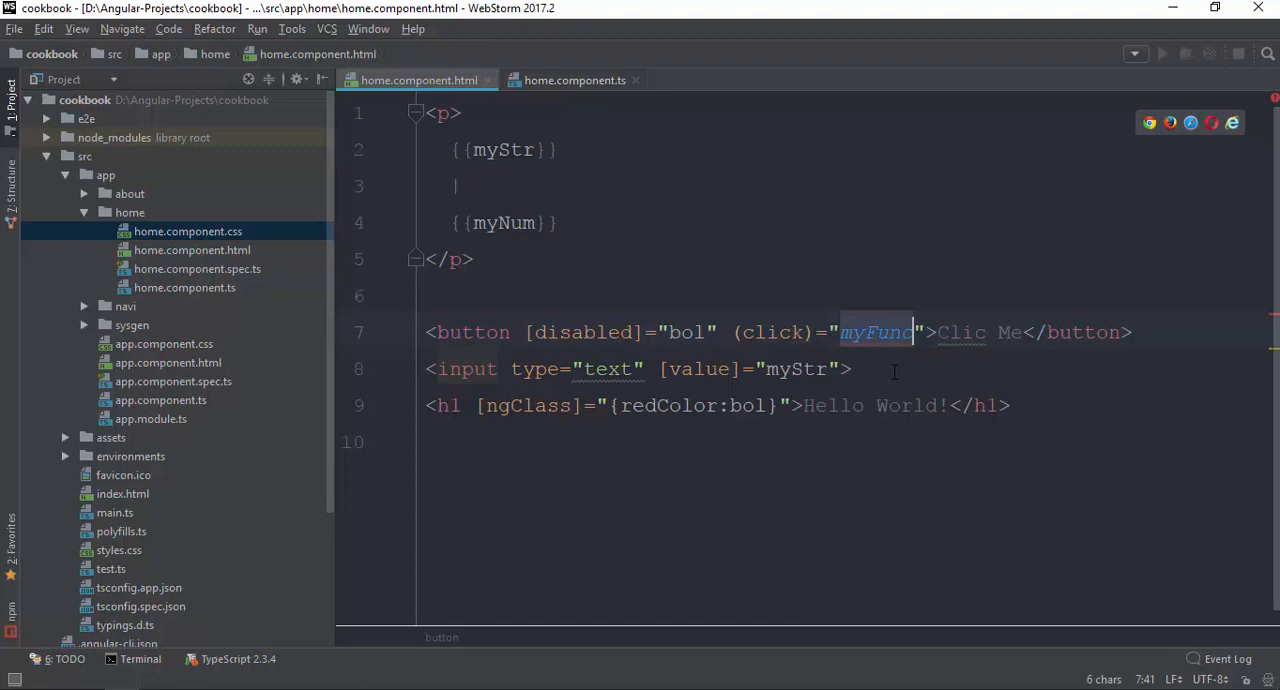
mouse_move(900, 340)
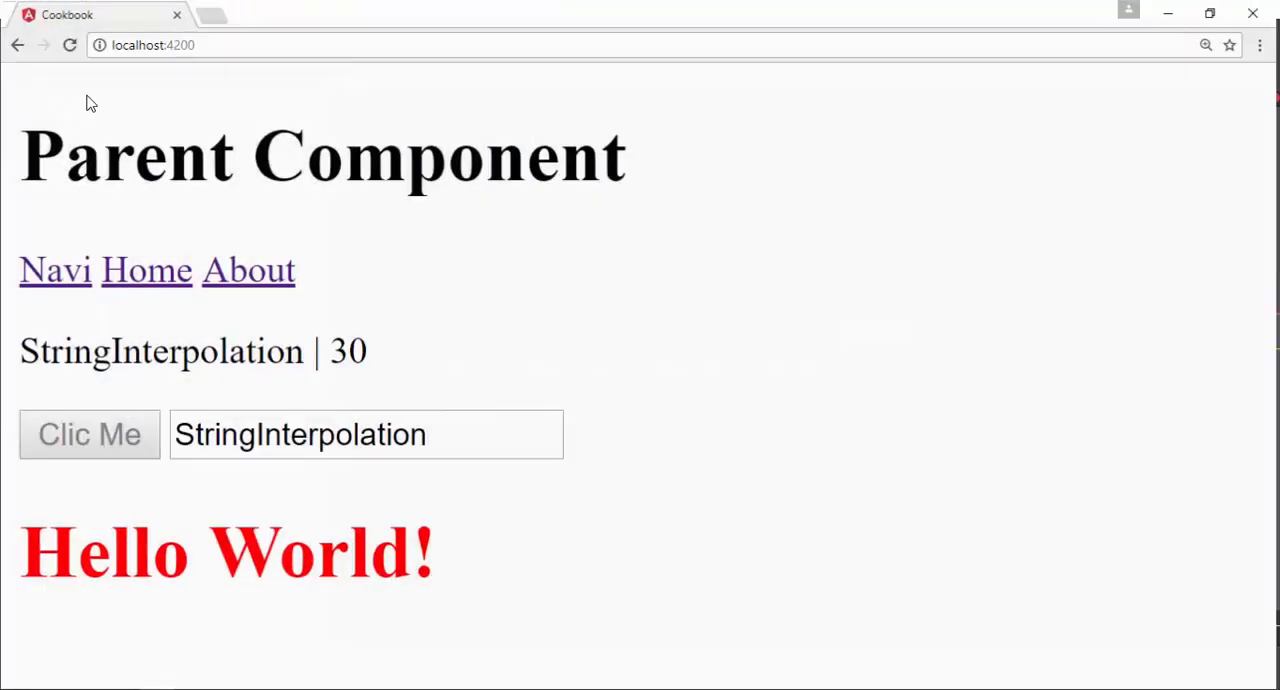
mouse_move(224, 412)
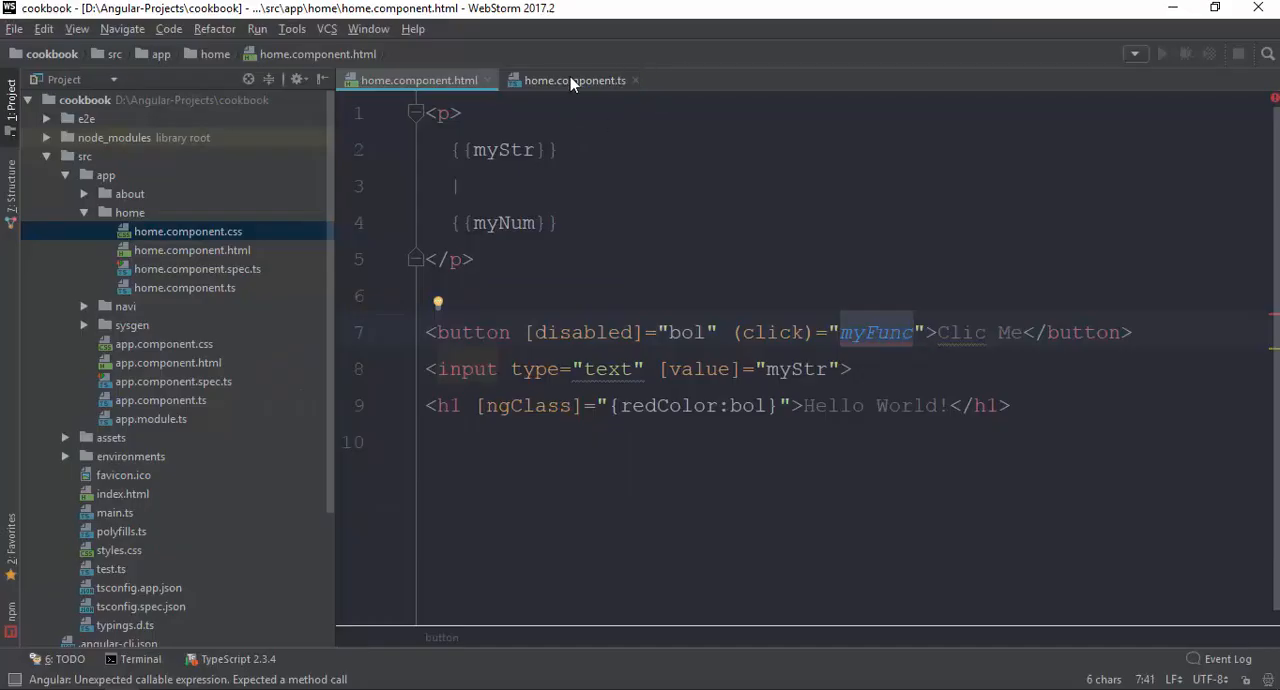
left_click(574, 80)
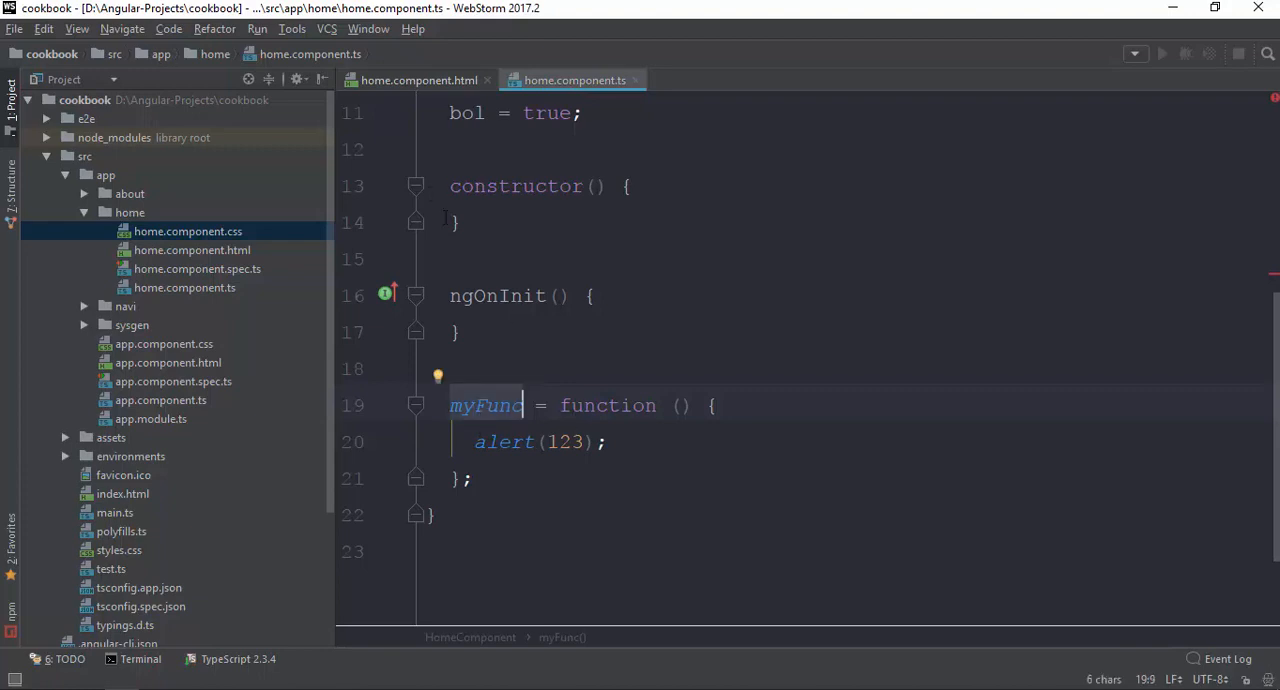
left_click(418, 80)
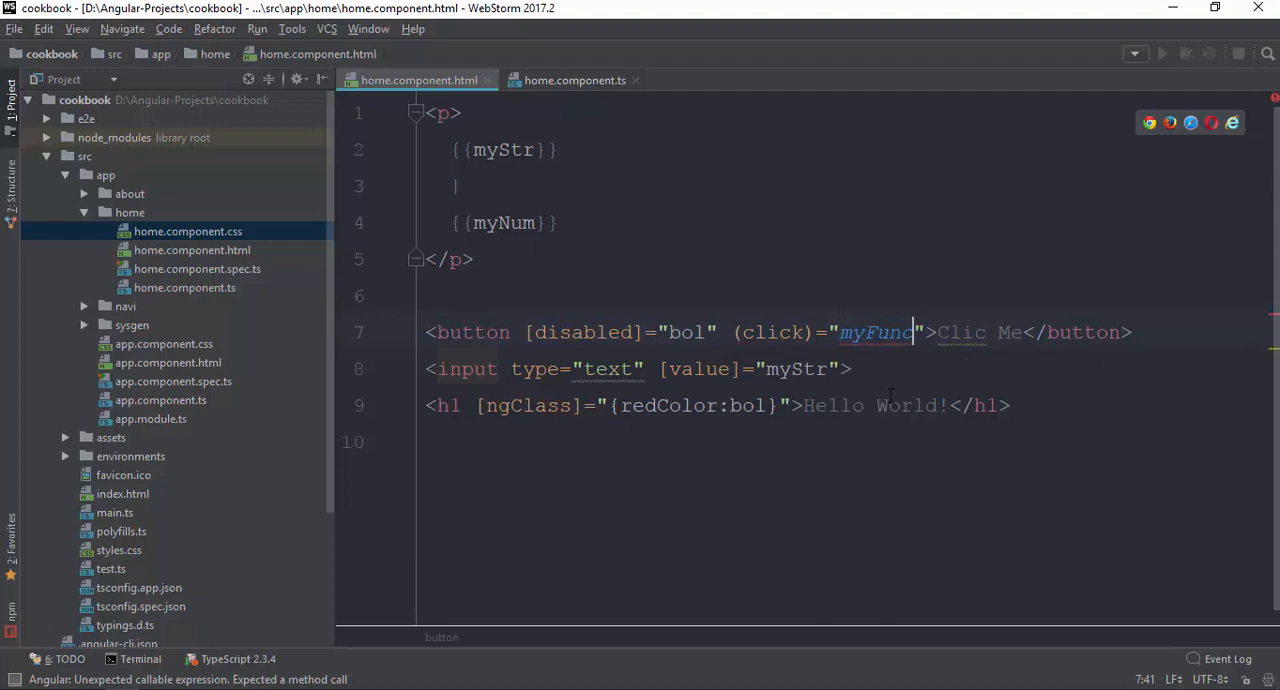
type("()")
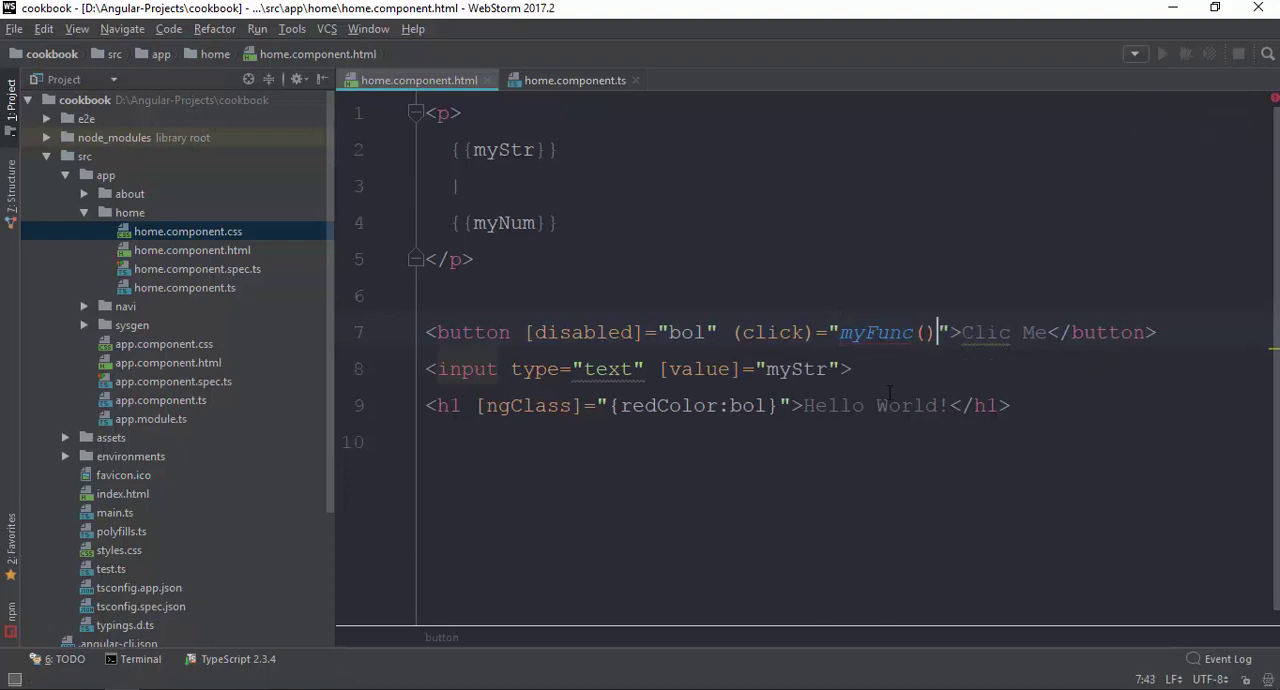
left_click(574, 80)
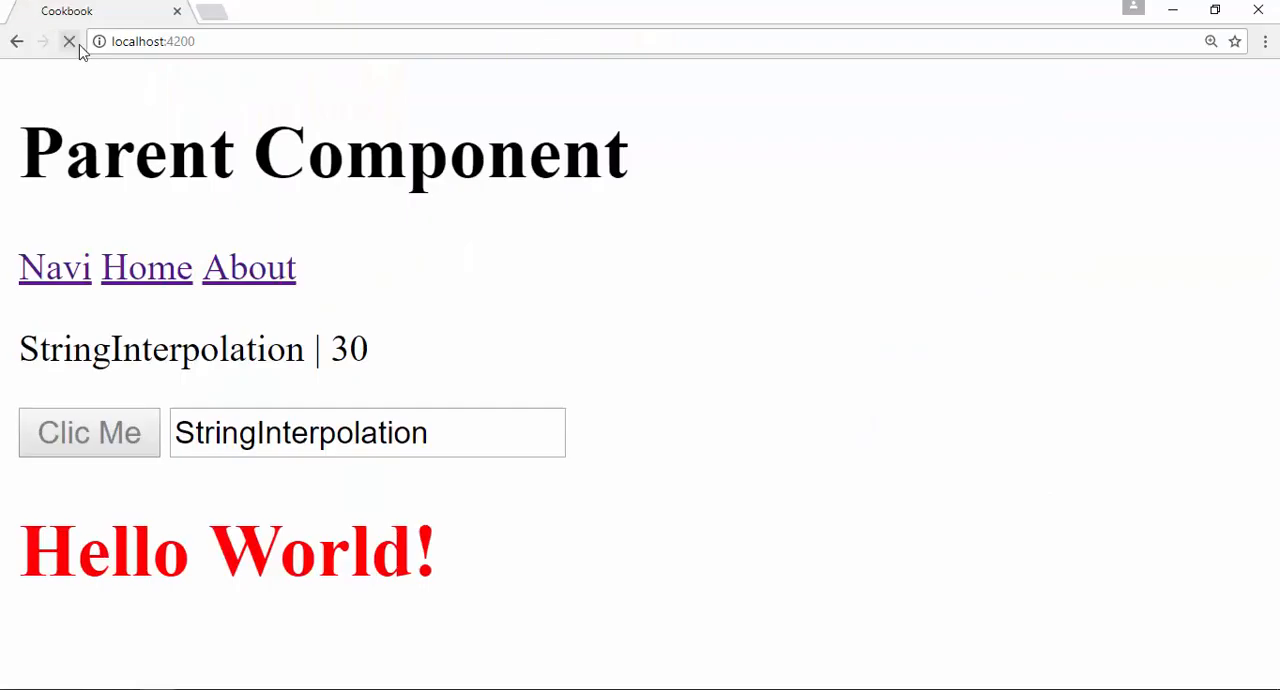
- Reload localhost:4200 and bring up the developer tools before returning to the editor
left_click(68, 40)
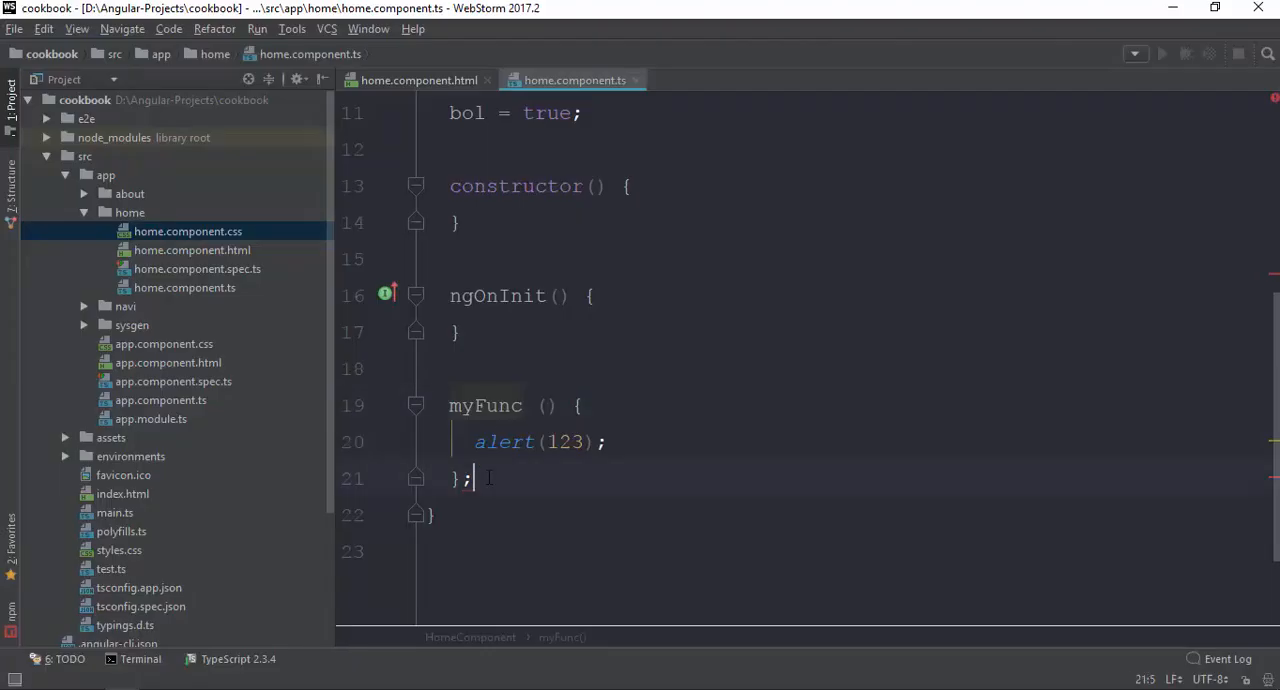
key("Backspace")
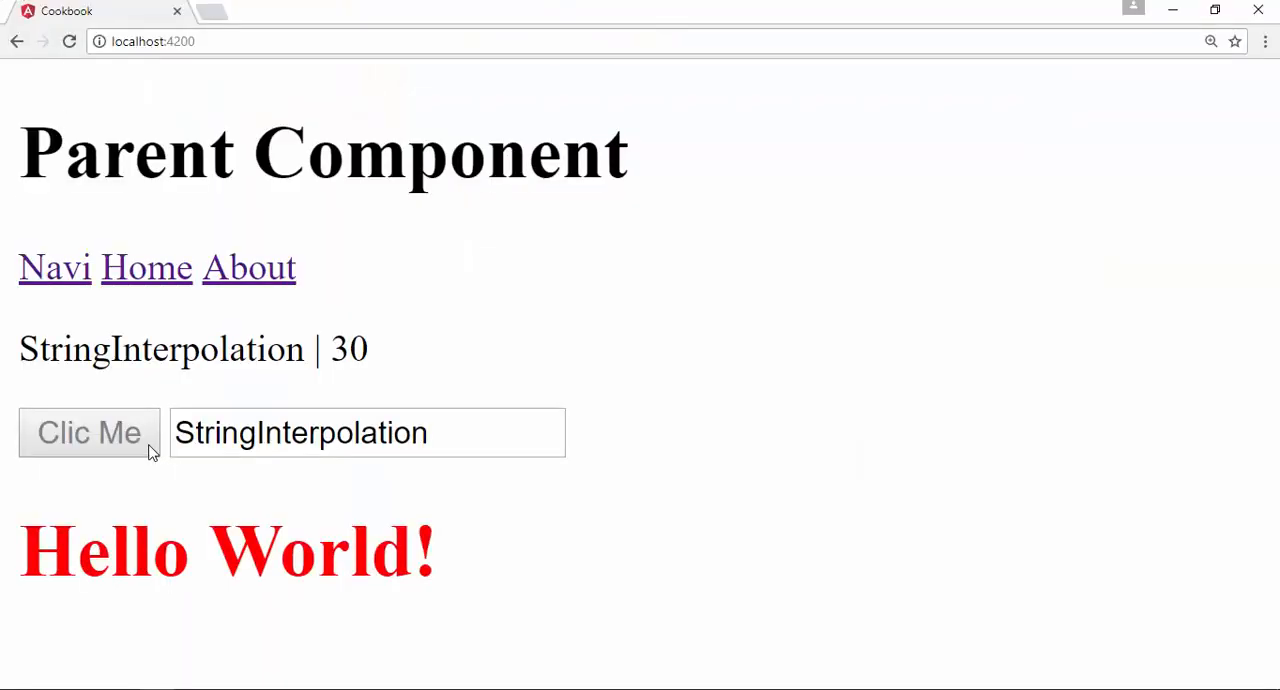
key("F12")
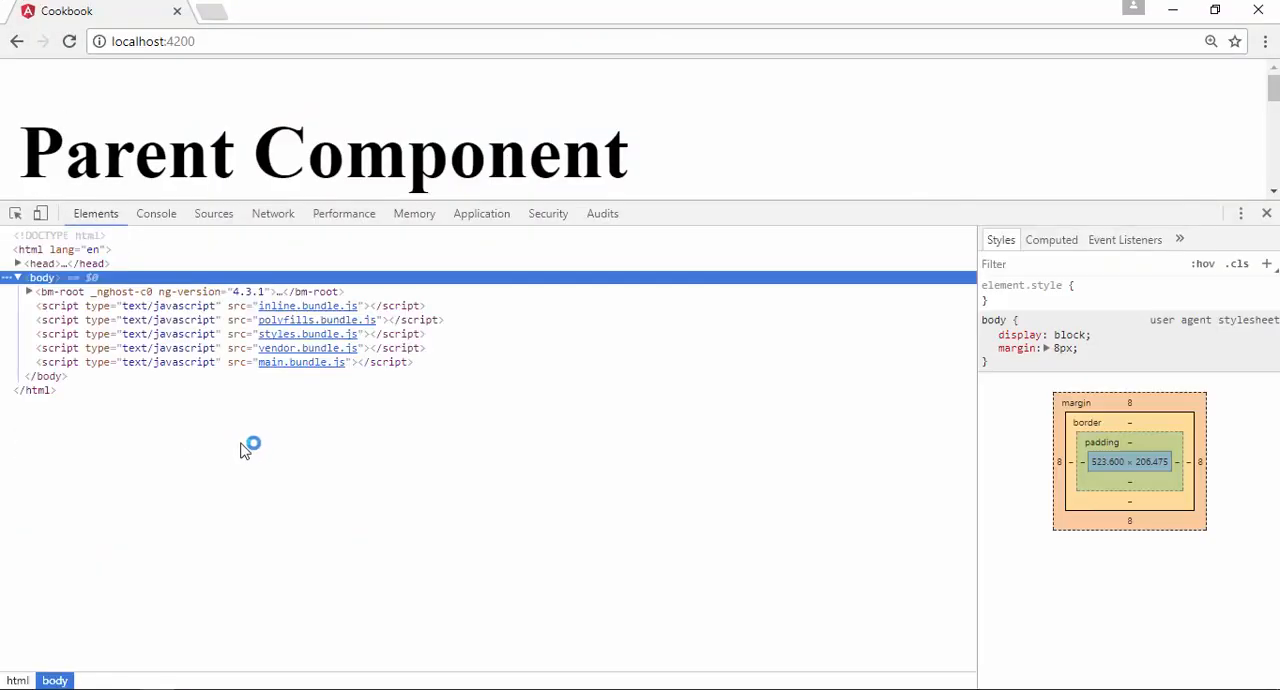
left_click(156, 212)
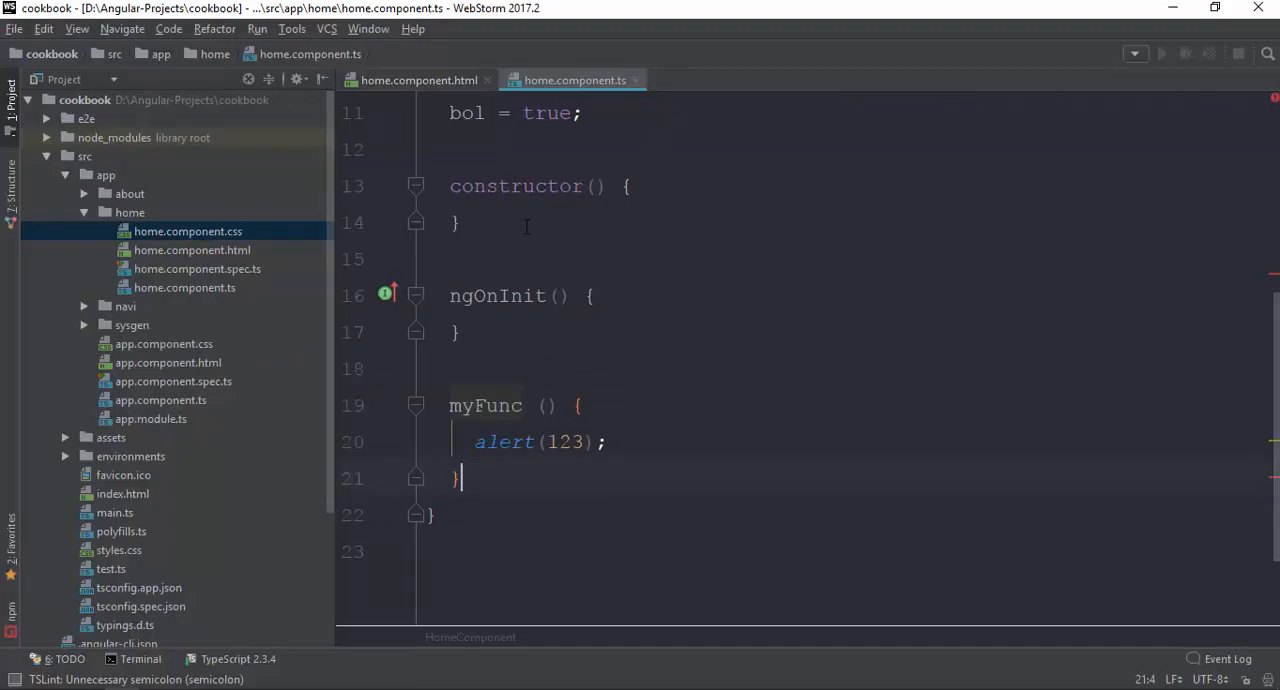
- Remove [disabled]="bol" from the button so pressing Clic Me pops the 123 alert
left_click(418, 80)
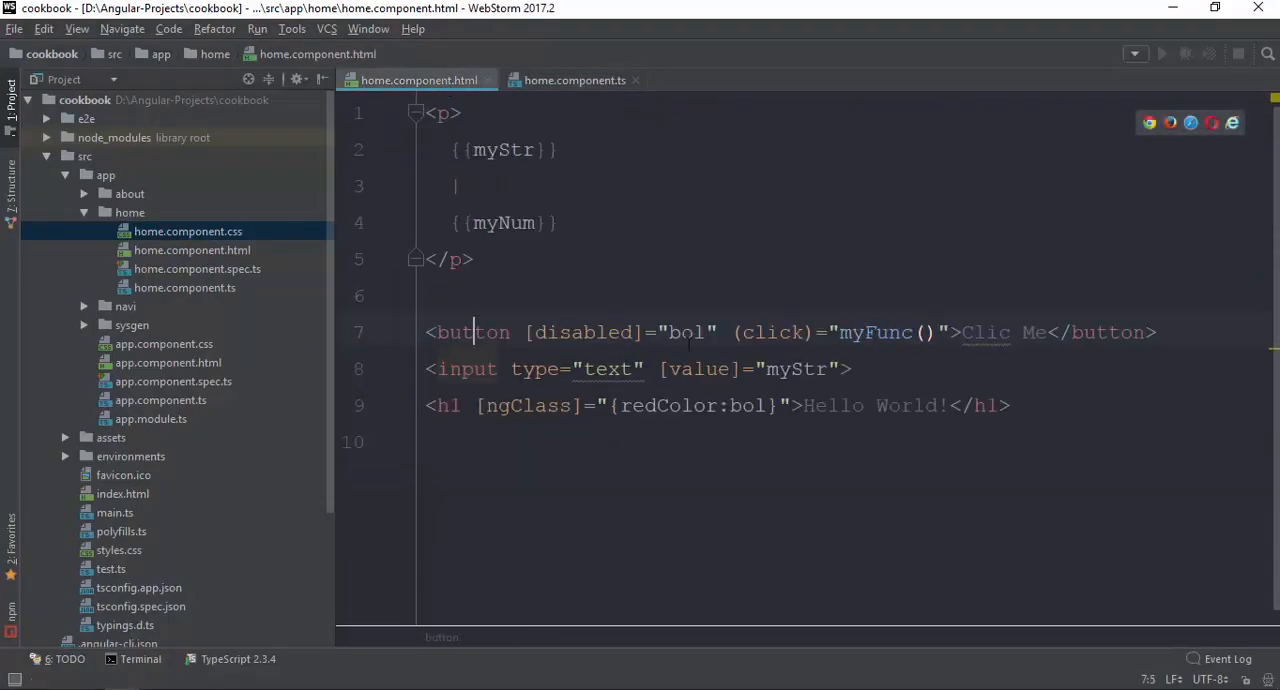
double_click(584, 332)
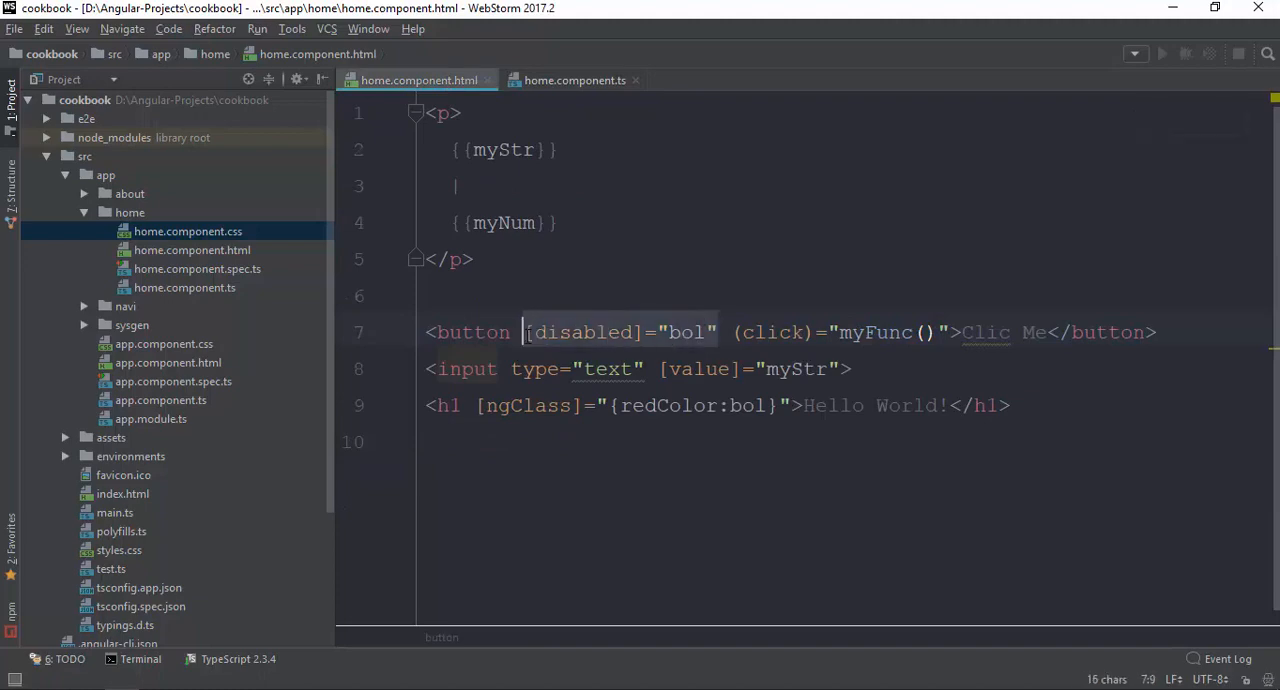
key("Delete")
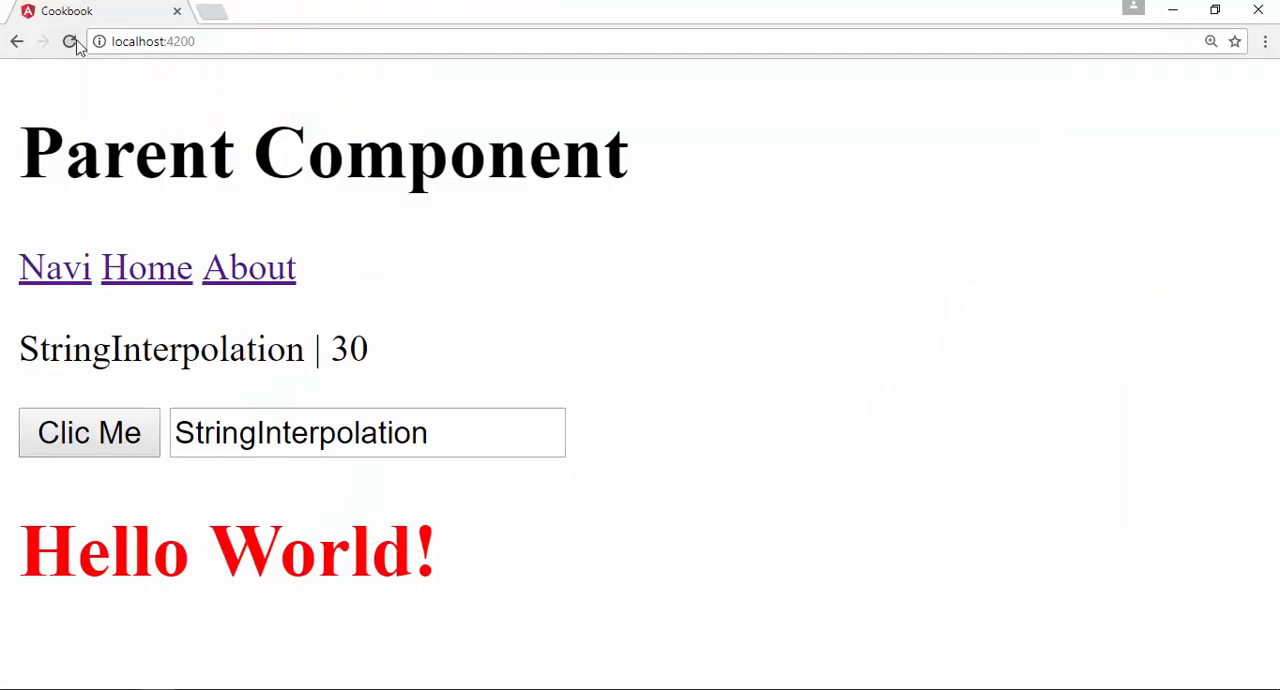
left_click(88, 432)
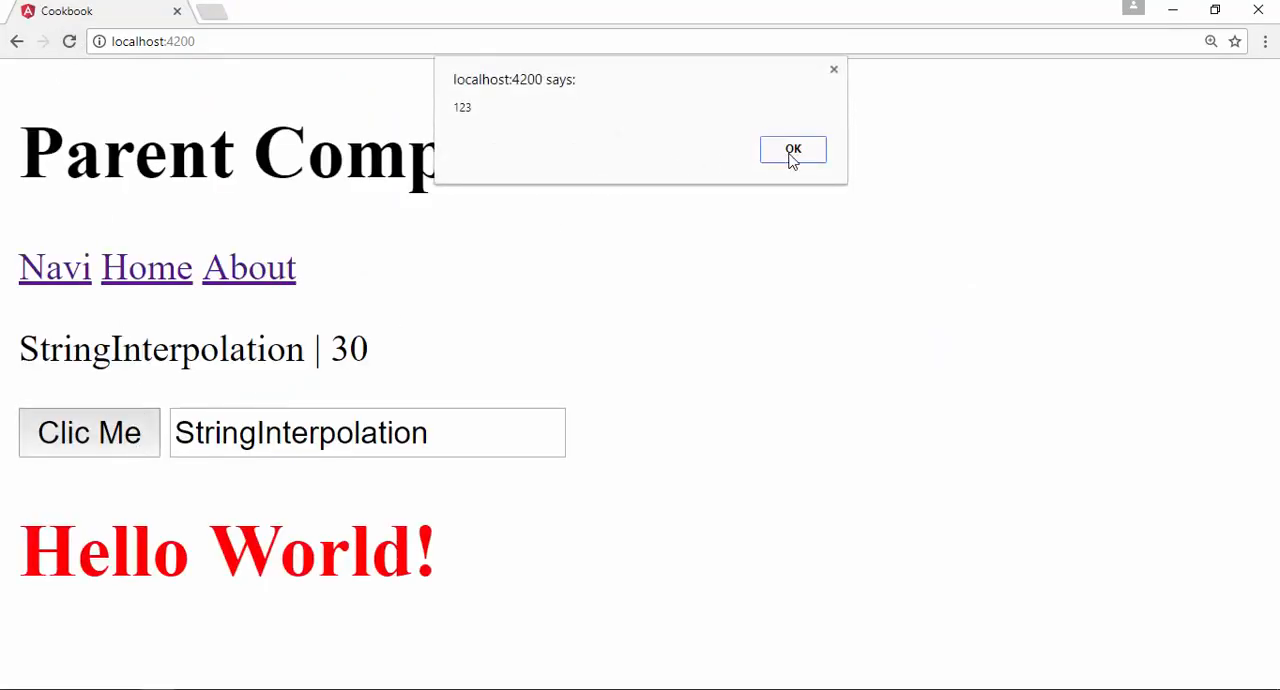
mouse_move(778, 182)
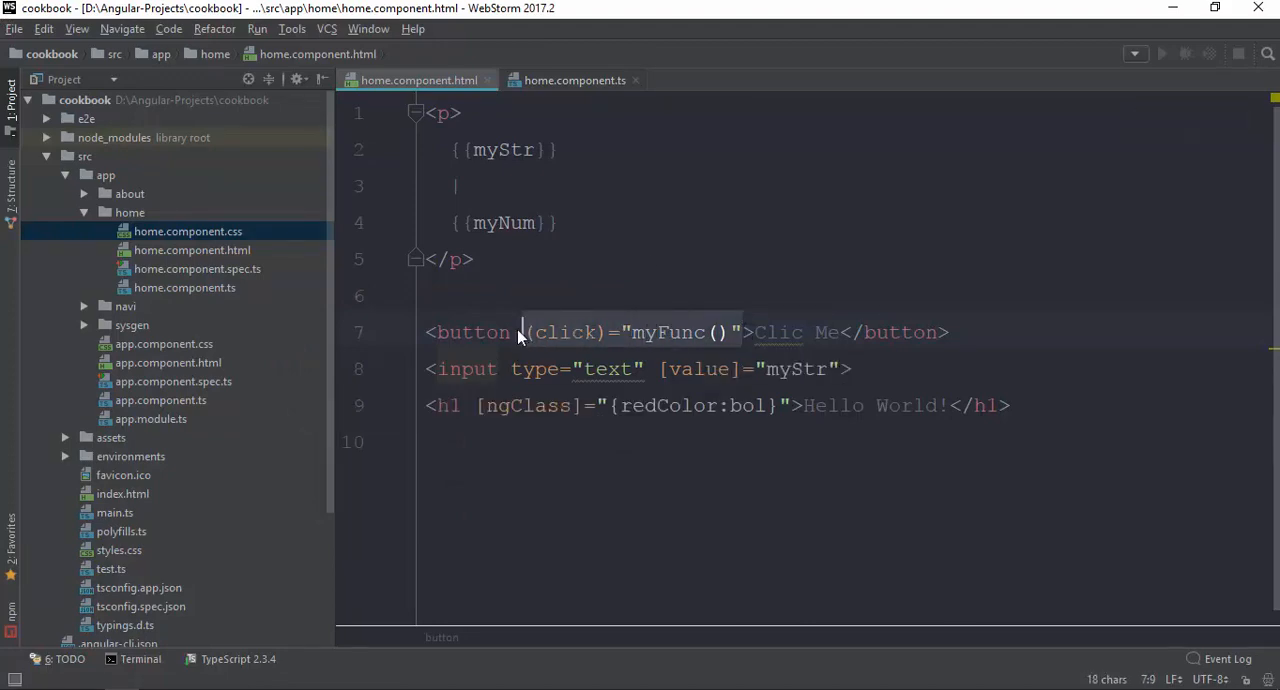
- Write the button's binding as (click)="myFunc" without parentheses in the template
left_click(574, 80)
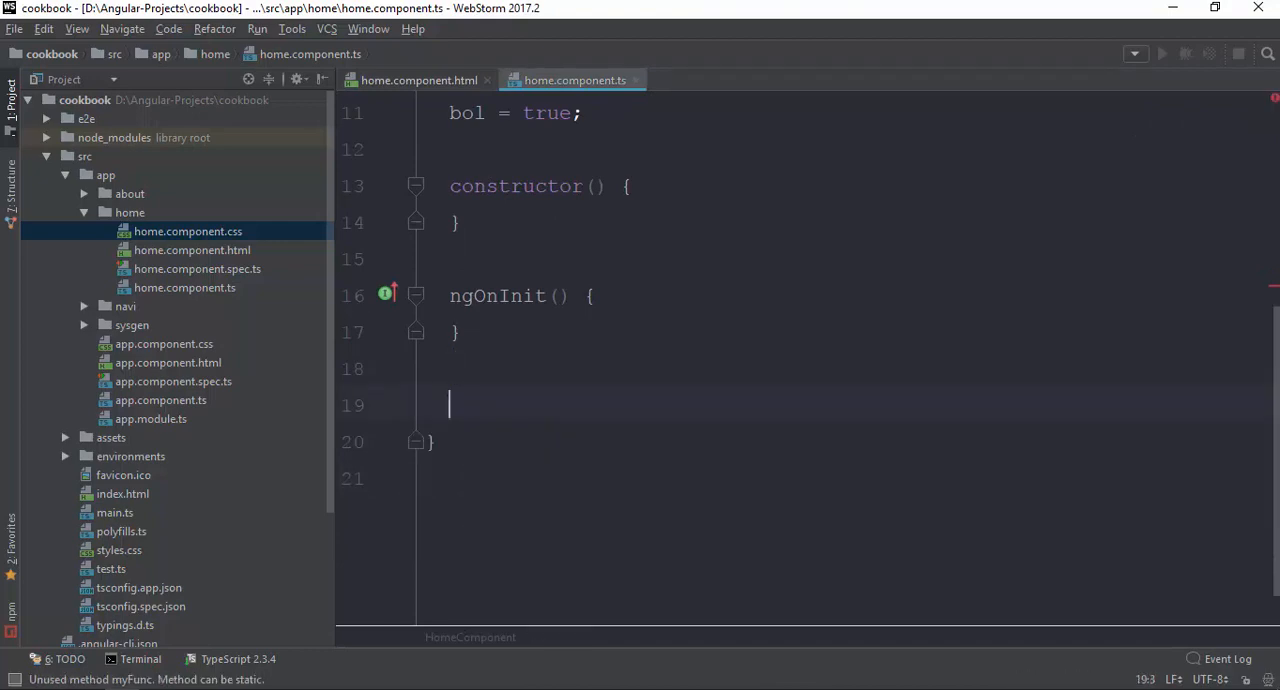
left_click(418, 80)
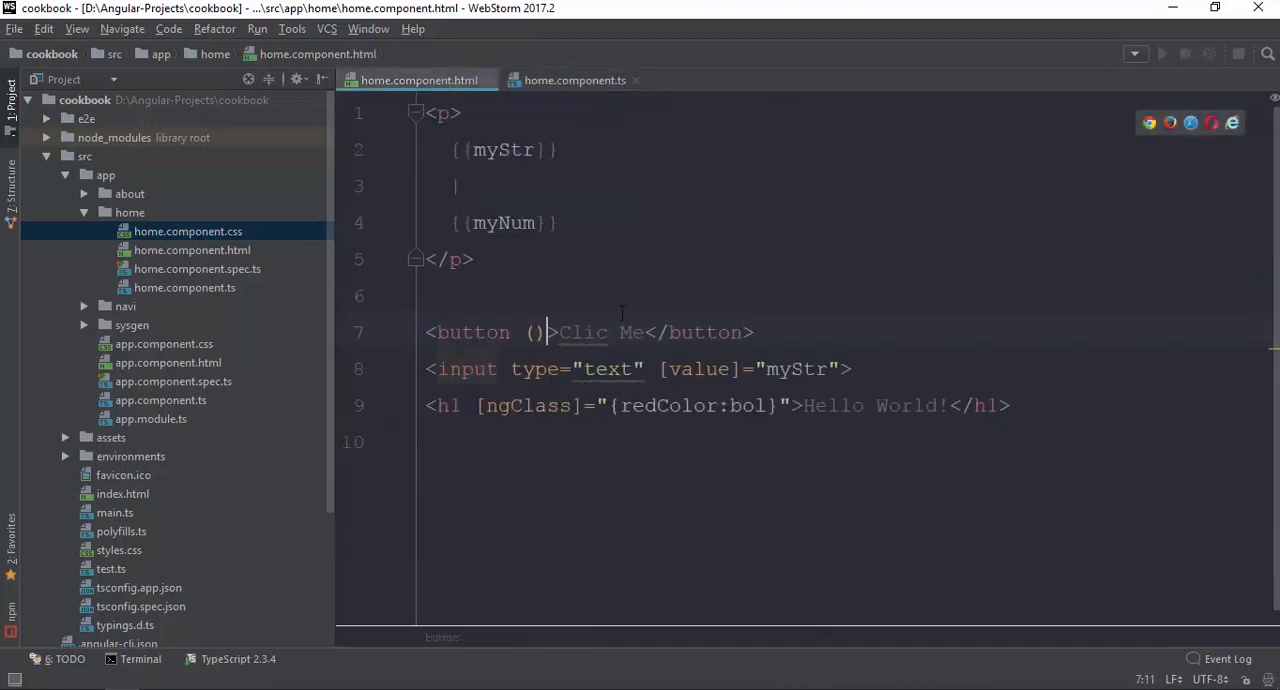
type("clic")
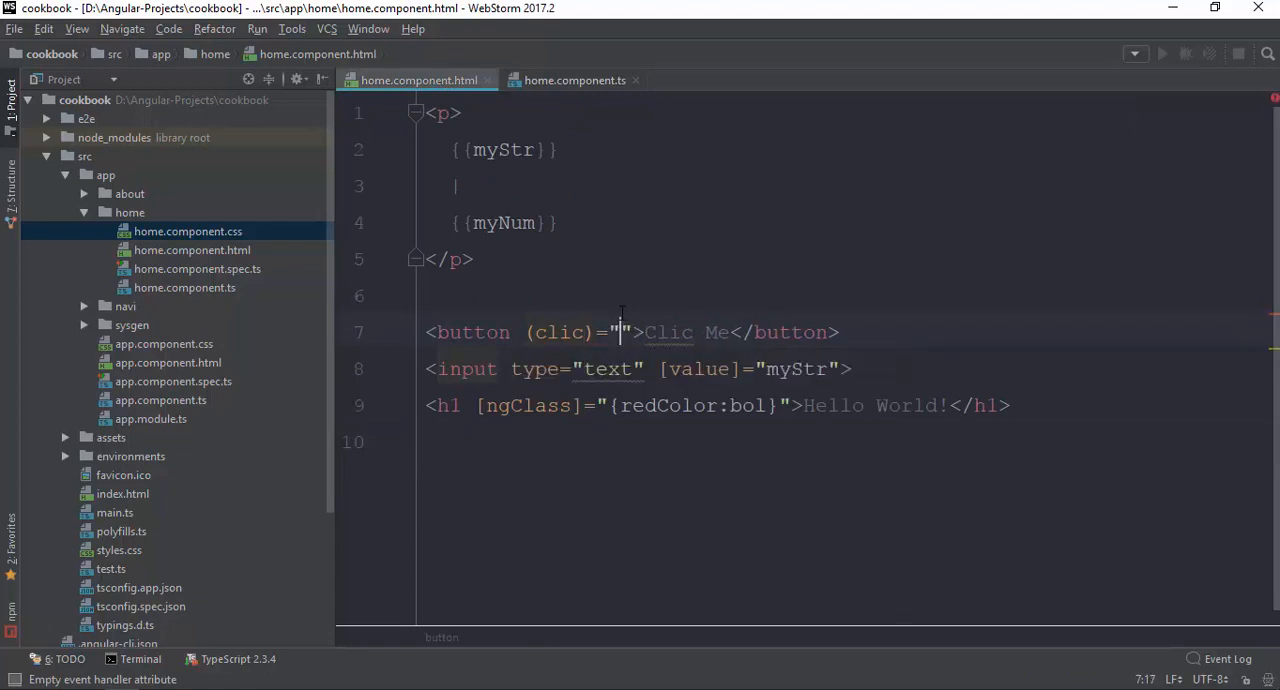
type("m")
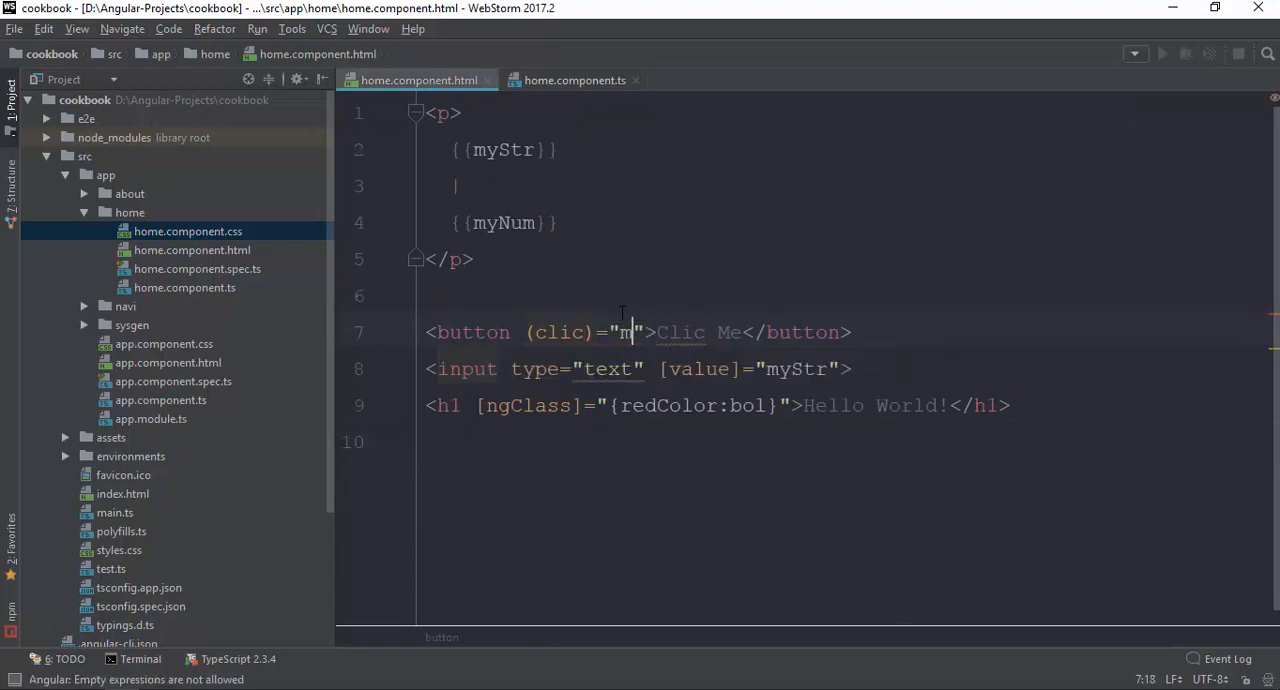
type("yFun")
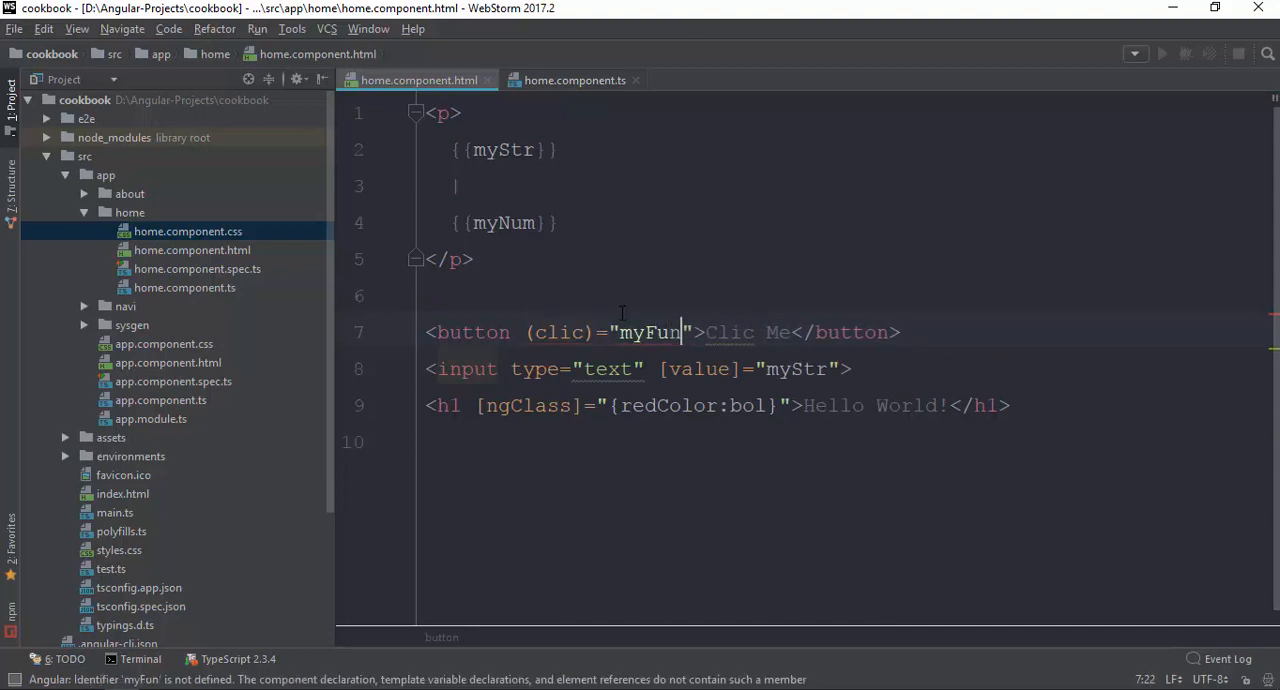
- Rewrite myFunc = function () { alert(123); }; below ngOnInit and return to the template
left_click(574, 80)
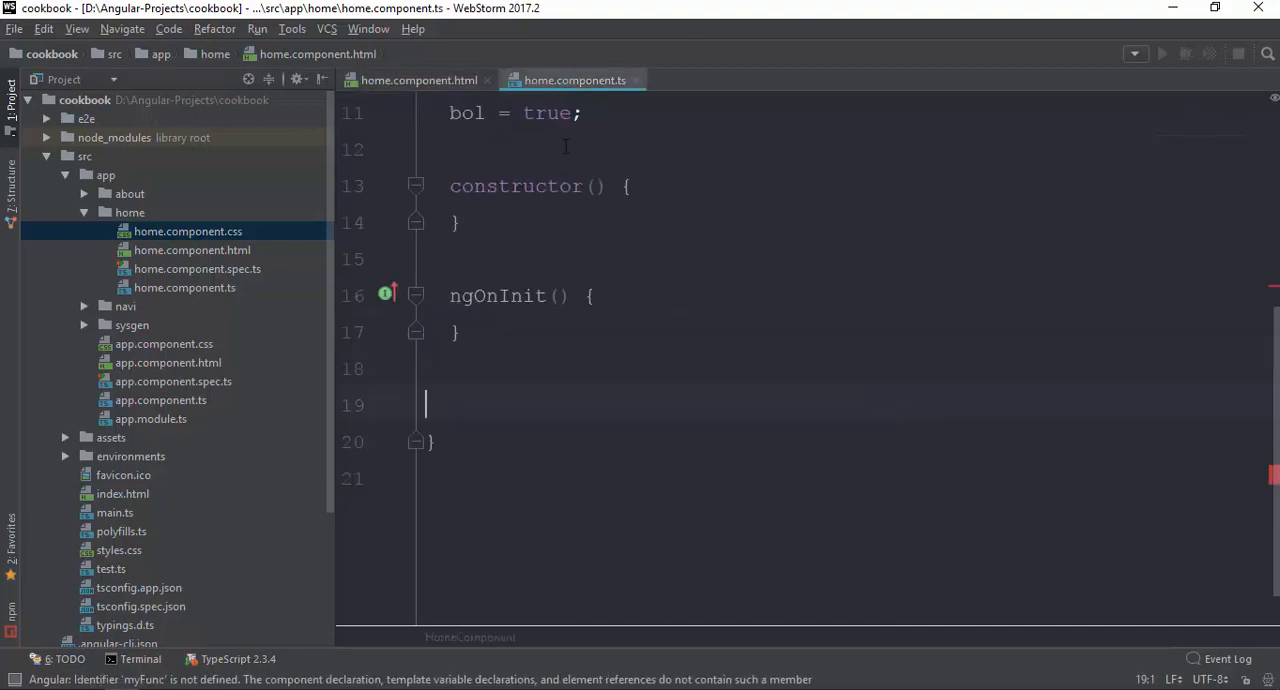
key("Enter")
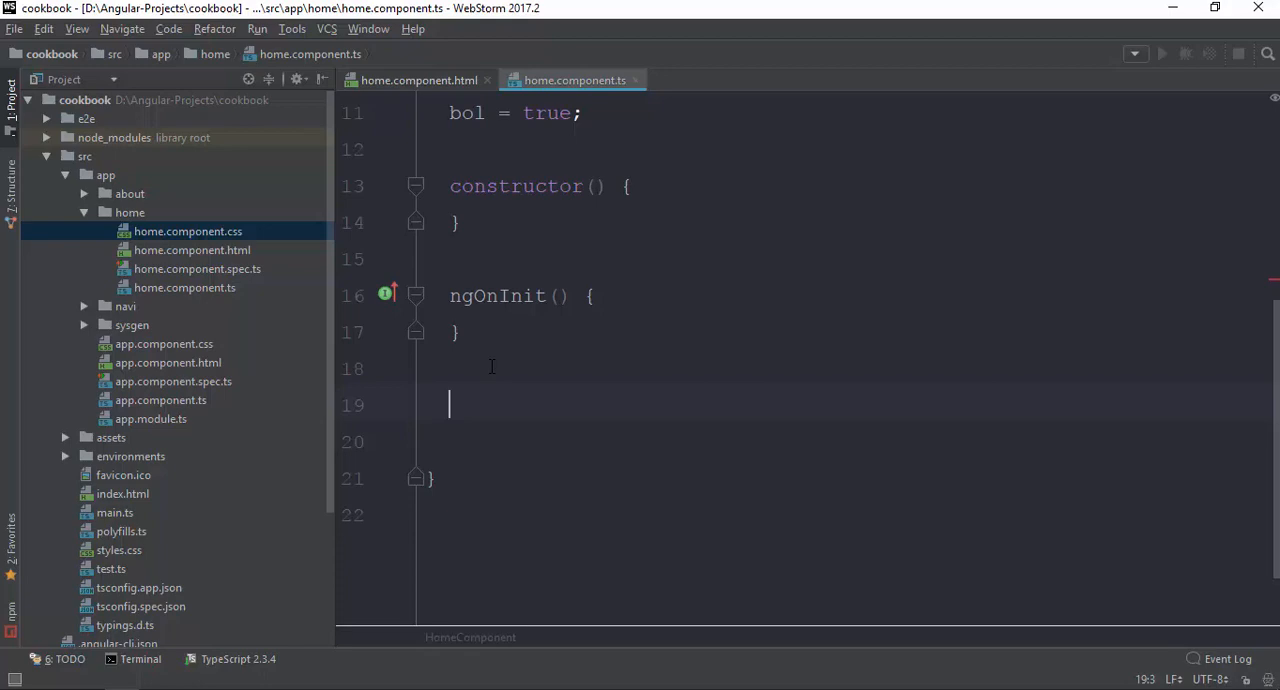
type("myFunc = function(){")
left_click(854, 442)
type("alert(1")
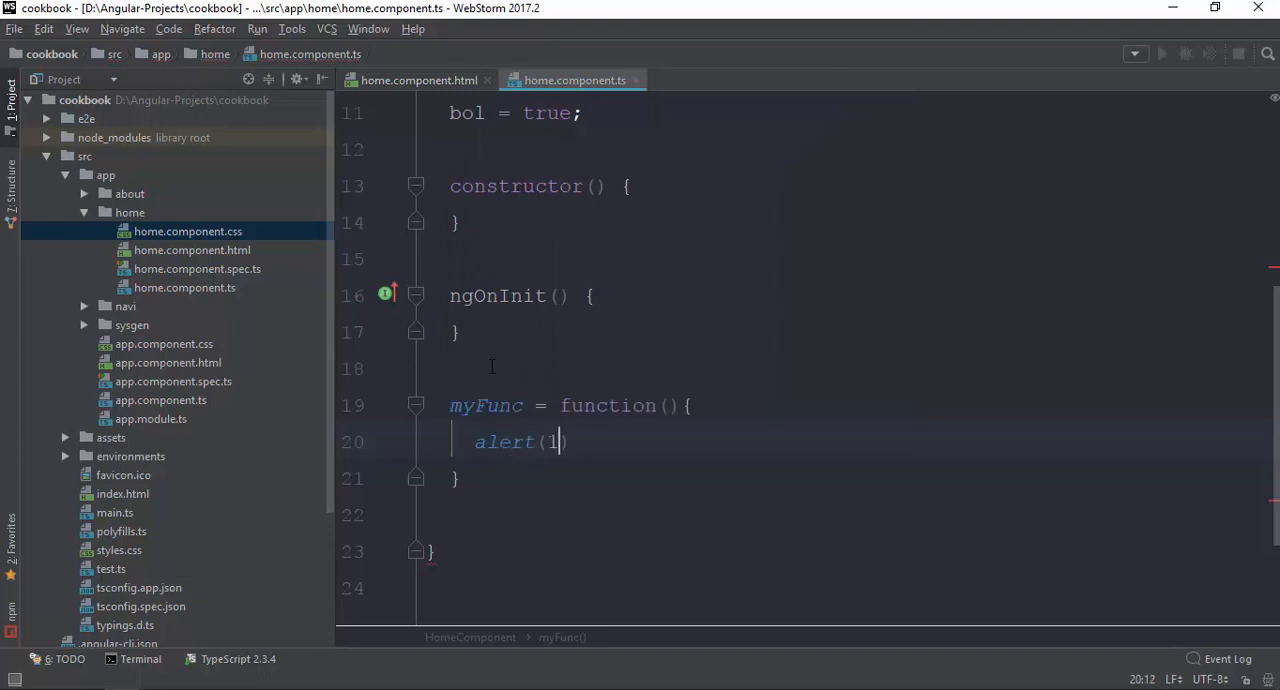
type("23);")
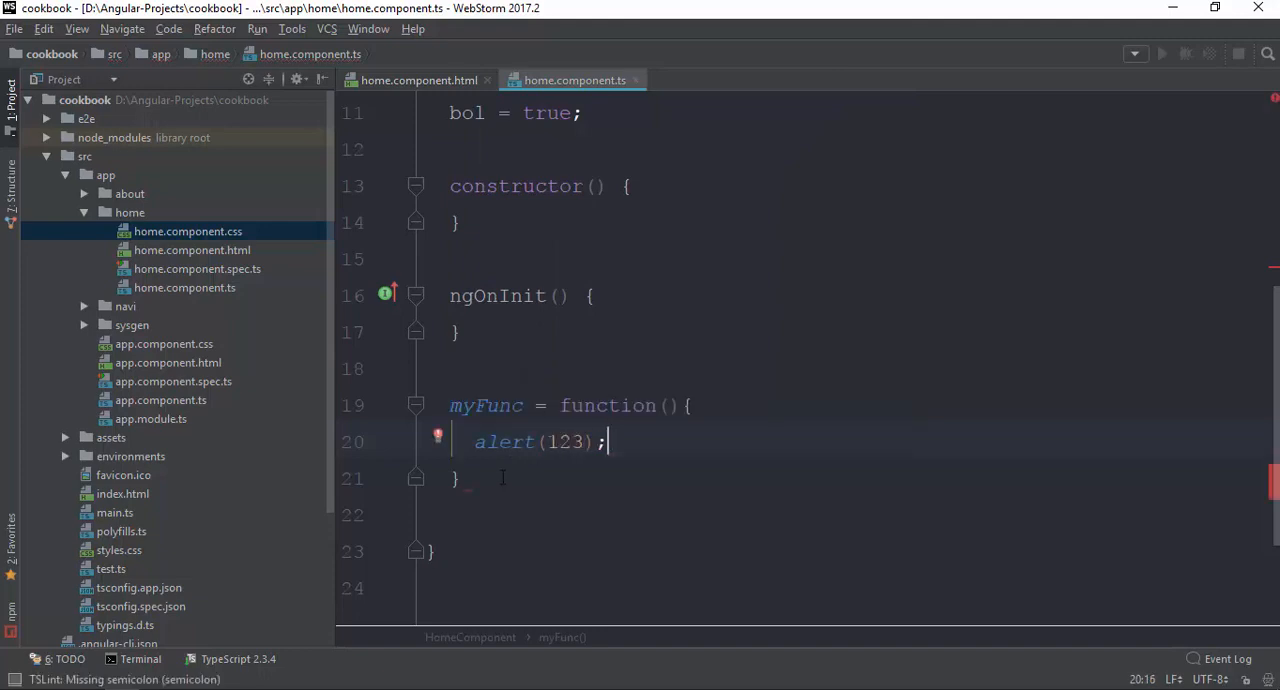
type(";")
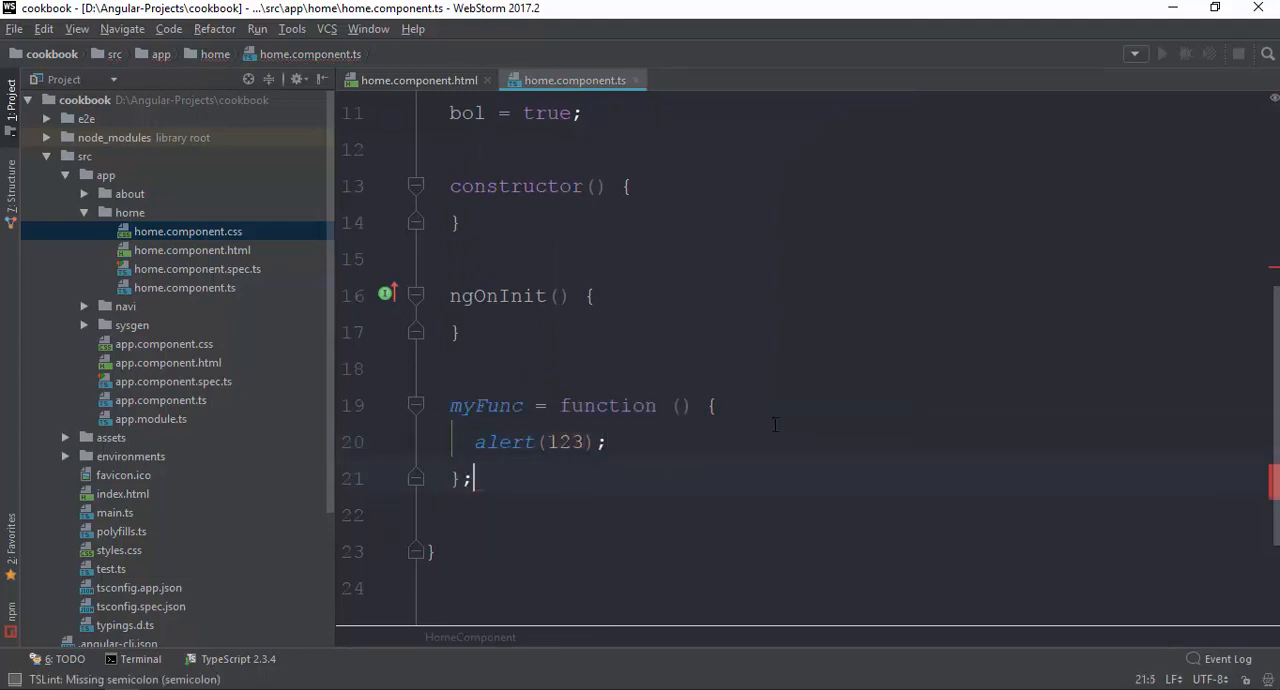
left_click(418, 80)
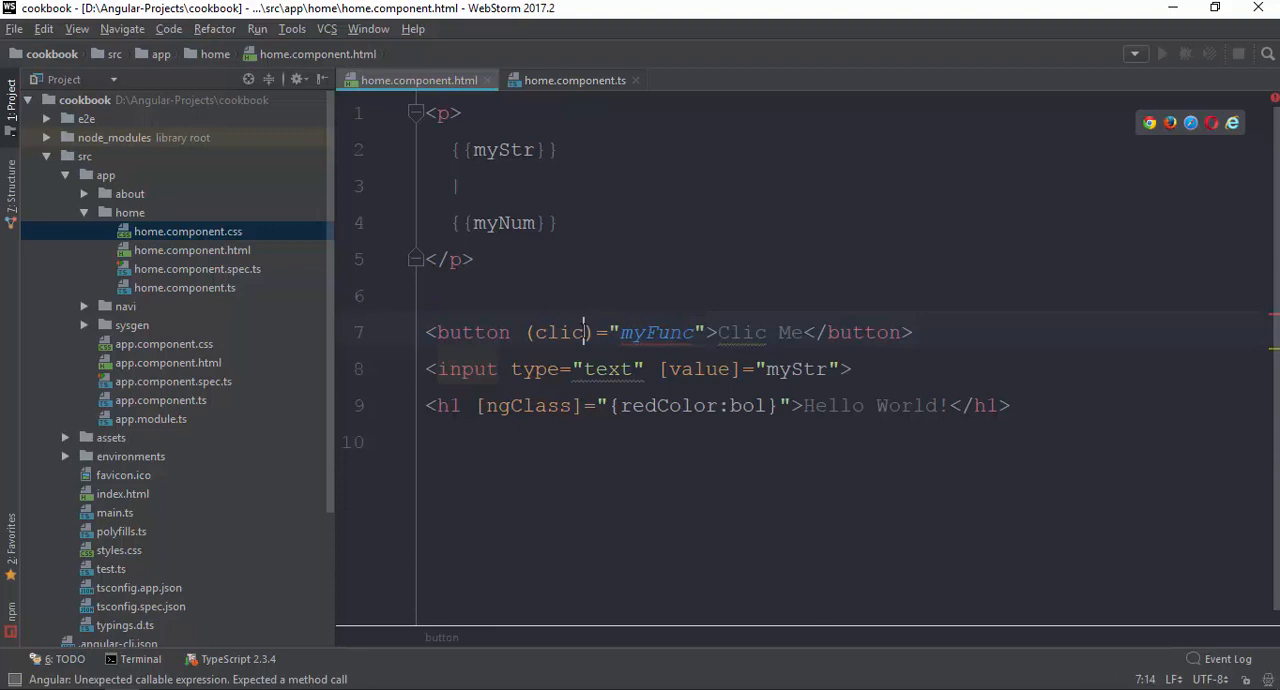
left_click(474, 260)
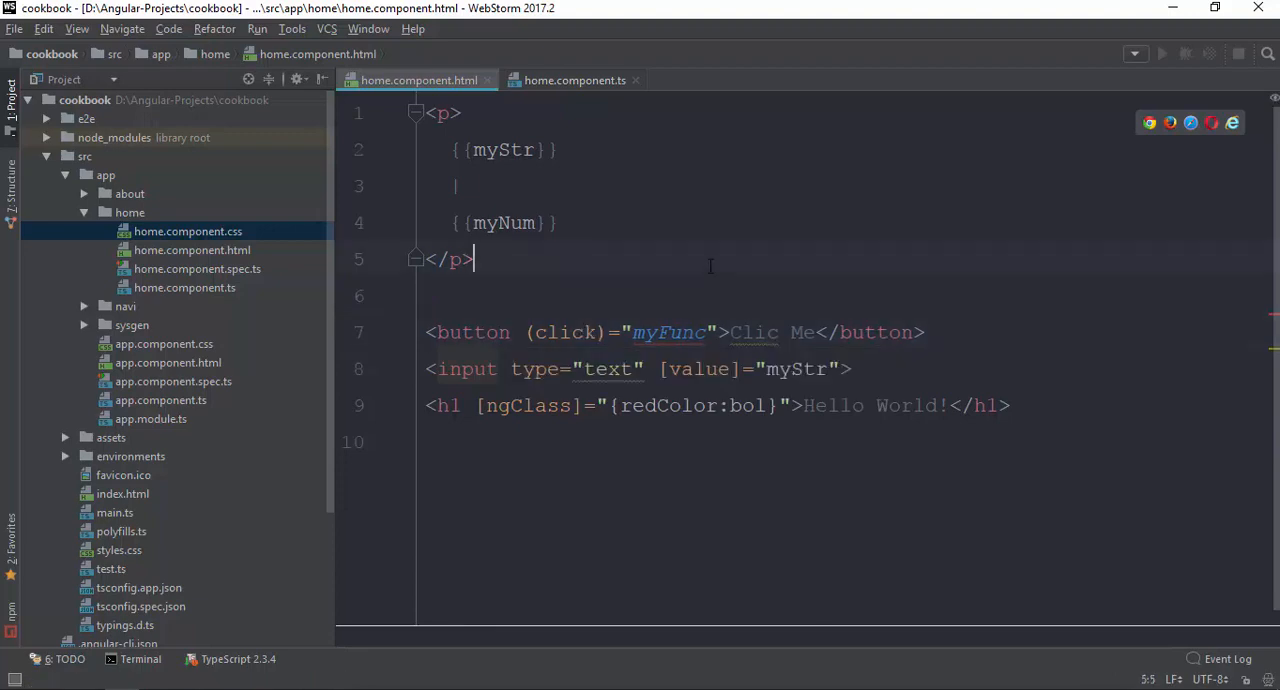
- Make myFunc a class method again and change the binding to (click)="myFunc()"
left_click(574, 80)
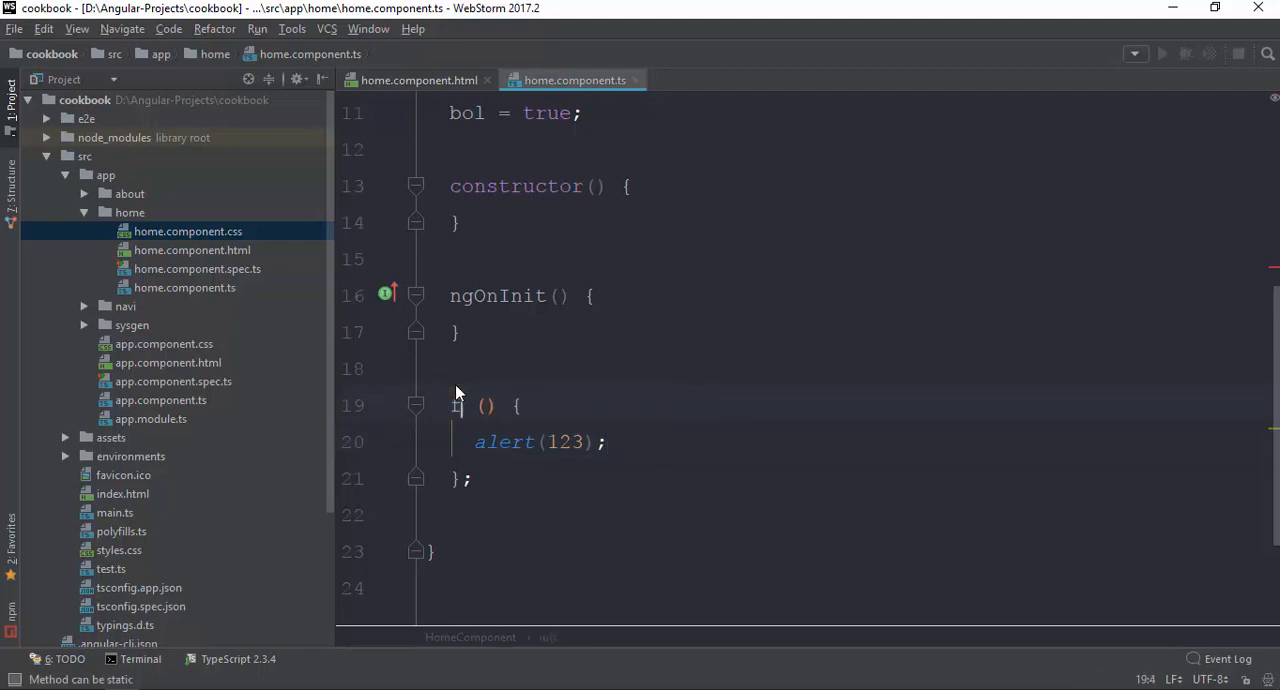
type("myFunc")
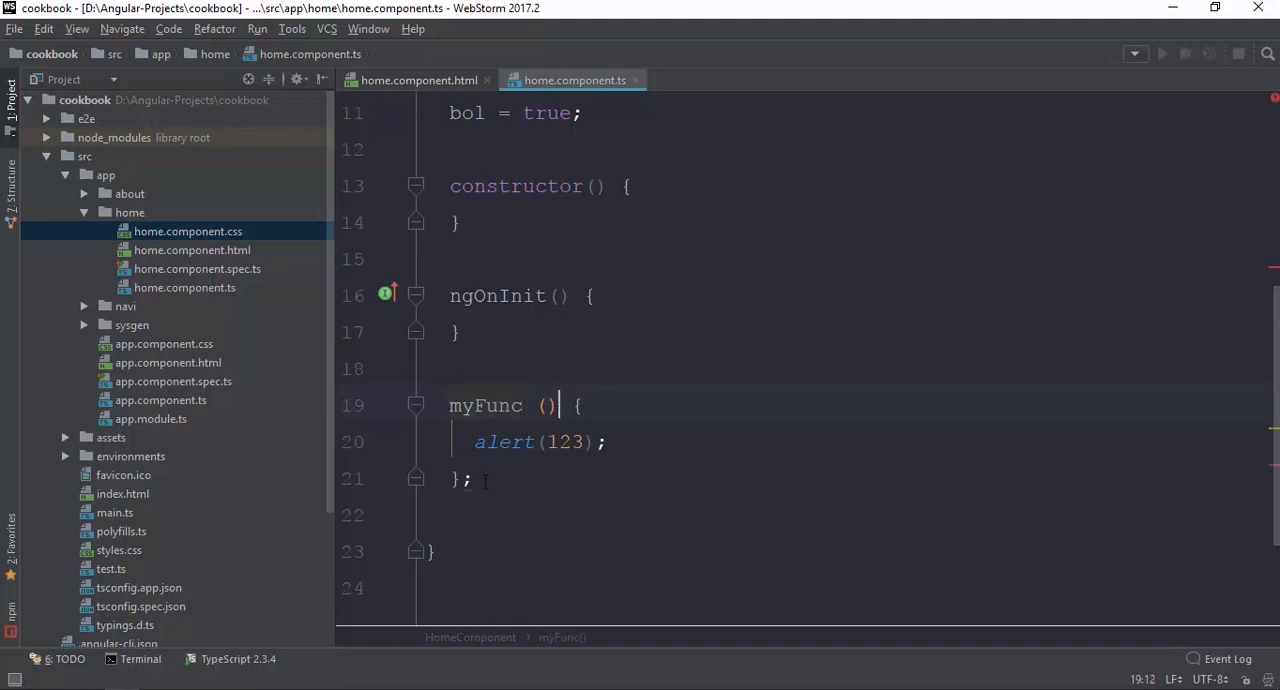
double_click(486, 406)
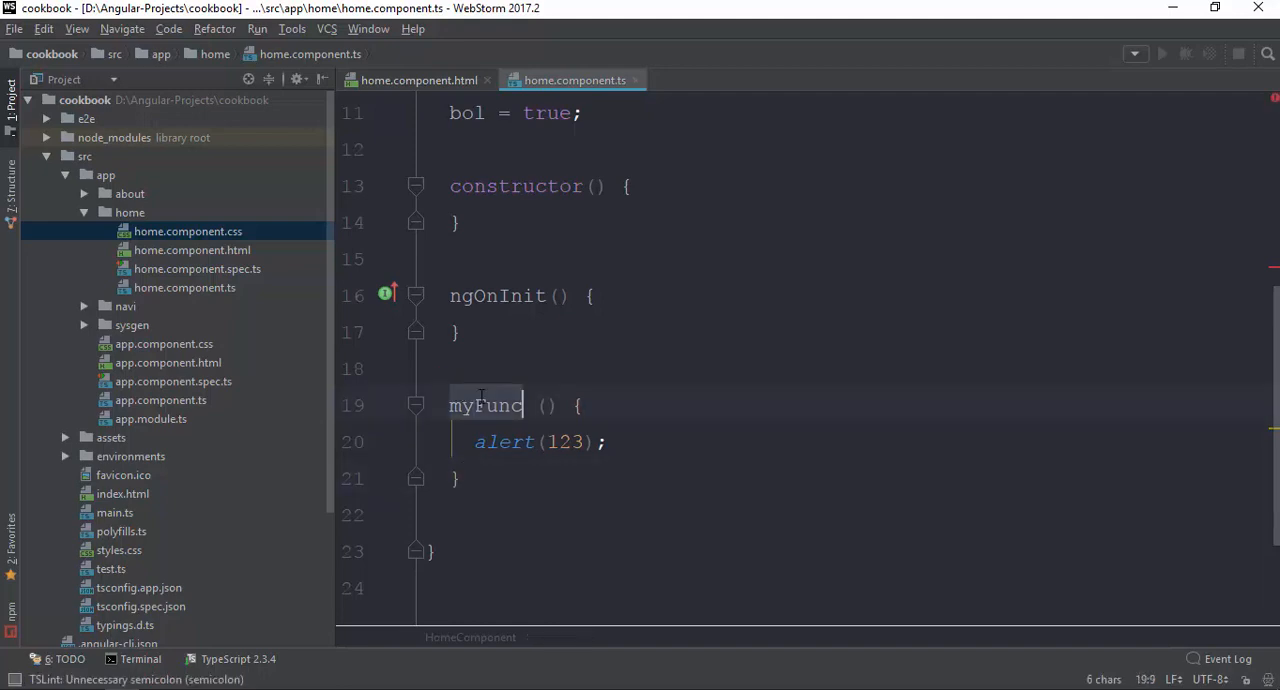
left_click(418, 80)
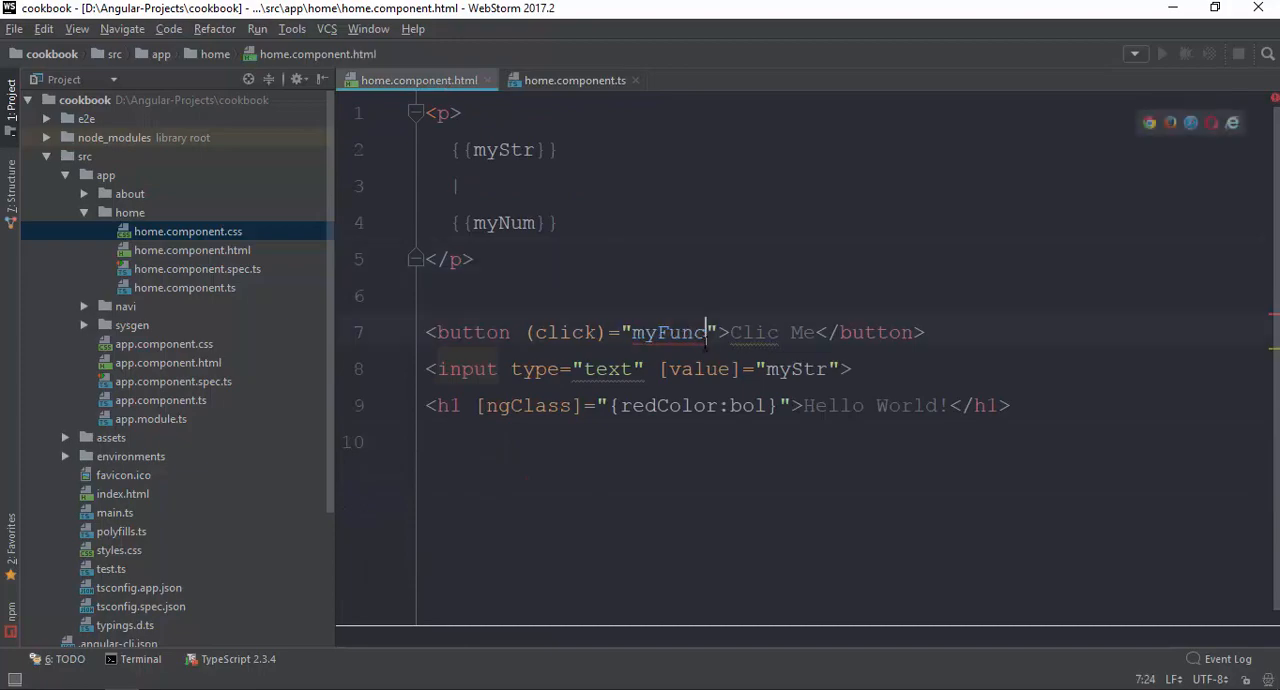
type("()")
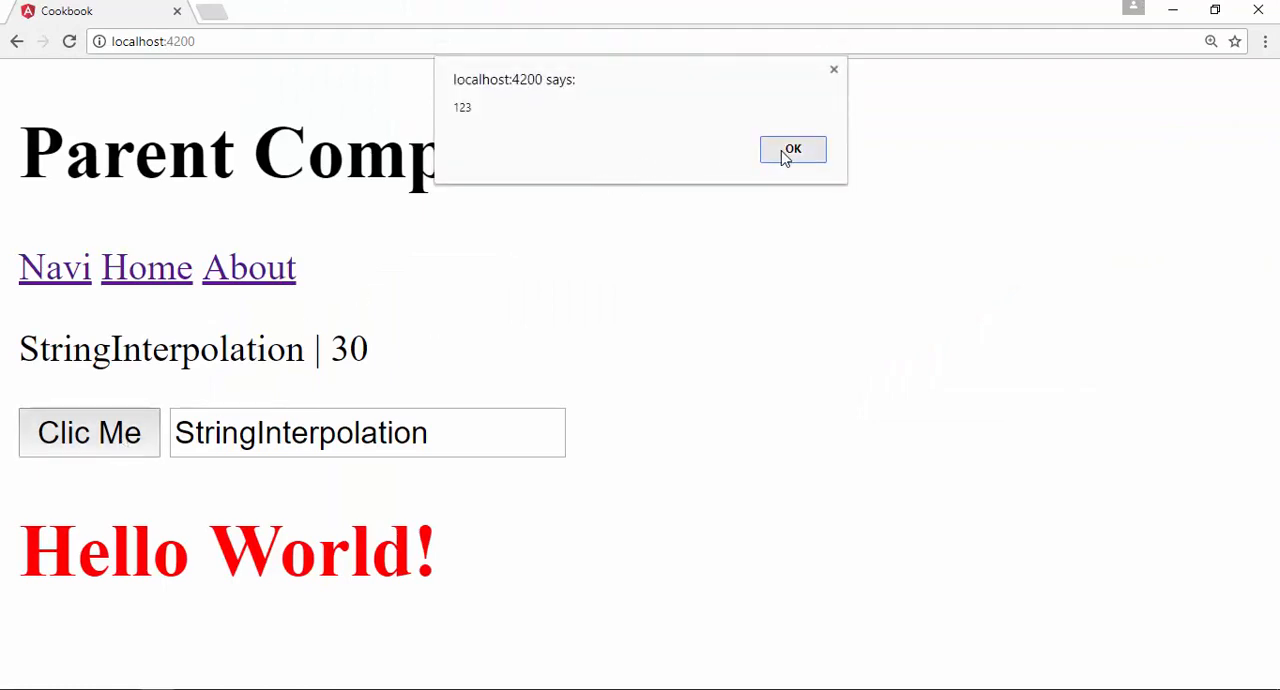
- Press Clic Me several times, dismissing the 123 alert after each press
left_click(792, 148)
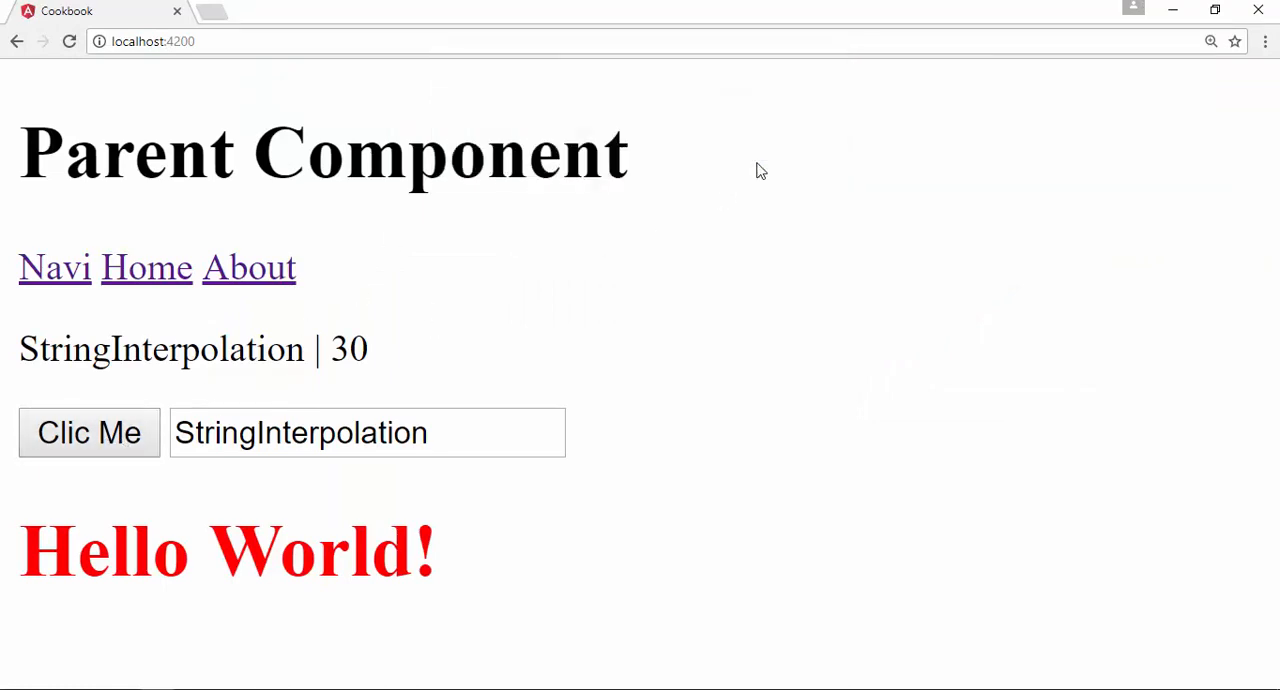
left_click(88, 432)
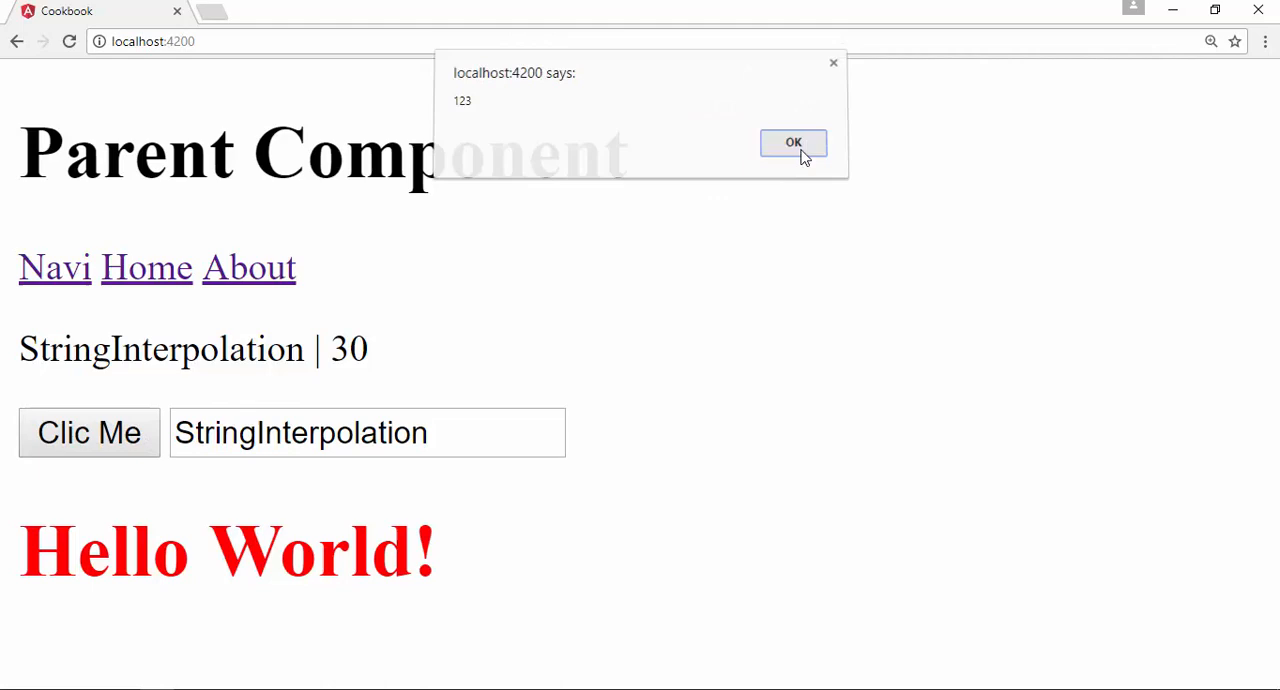
left_click(792, 142)
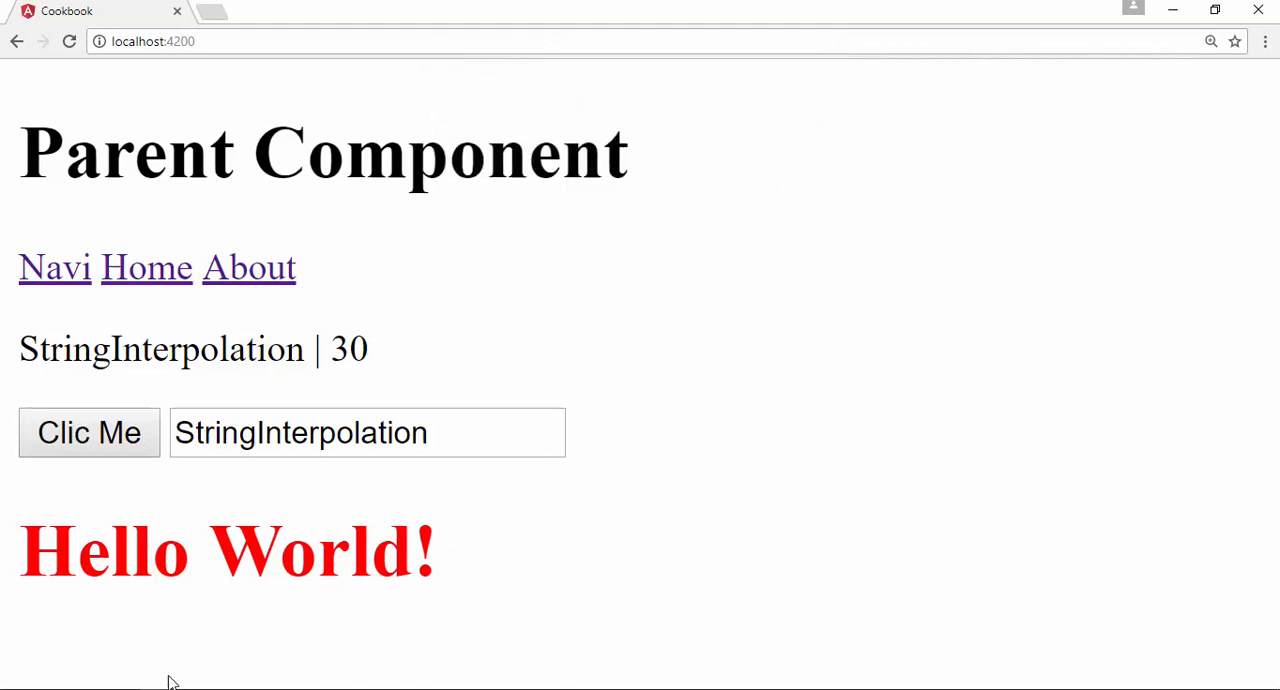
left_click(88, 432)
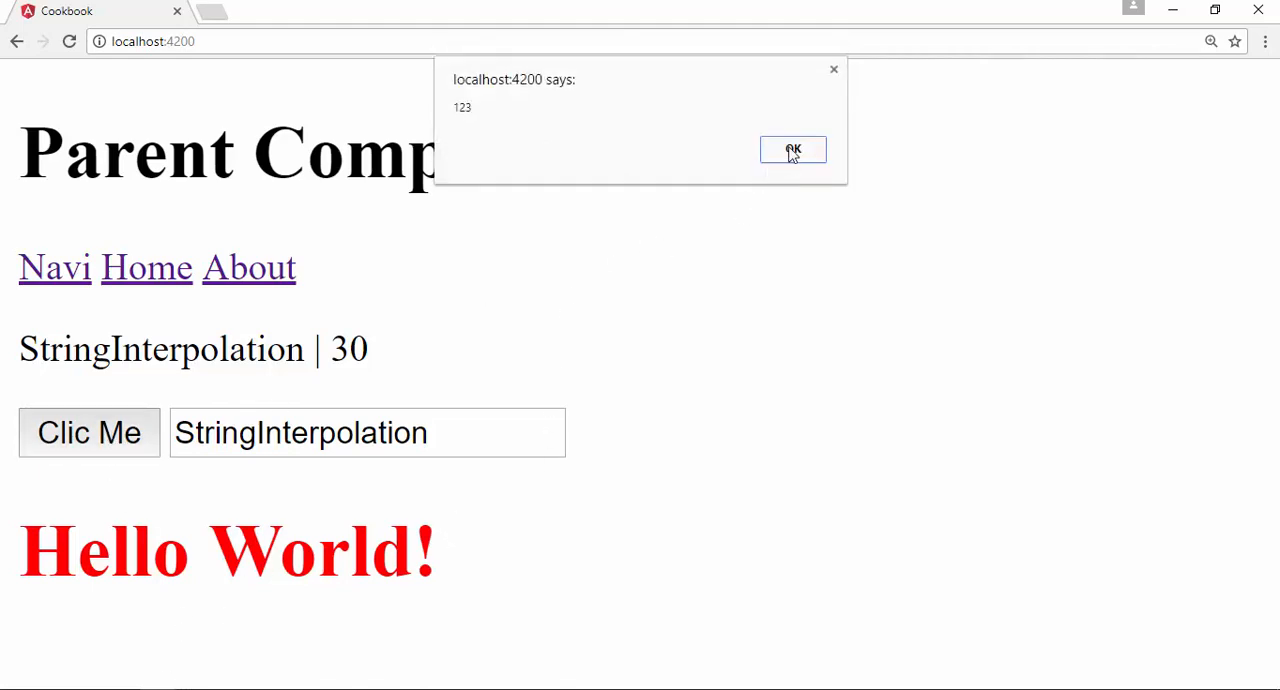
left_click(792, 148)
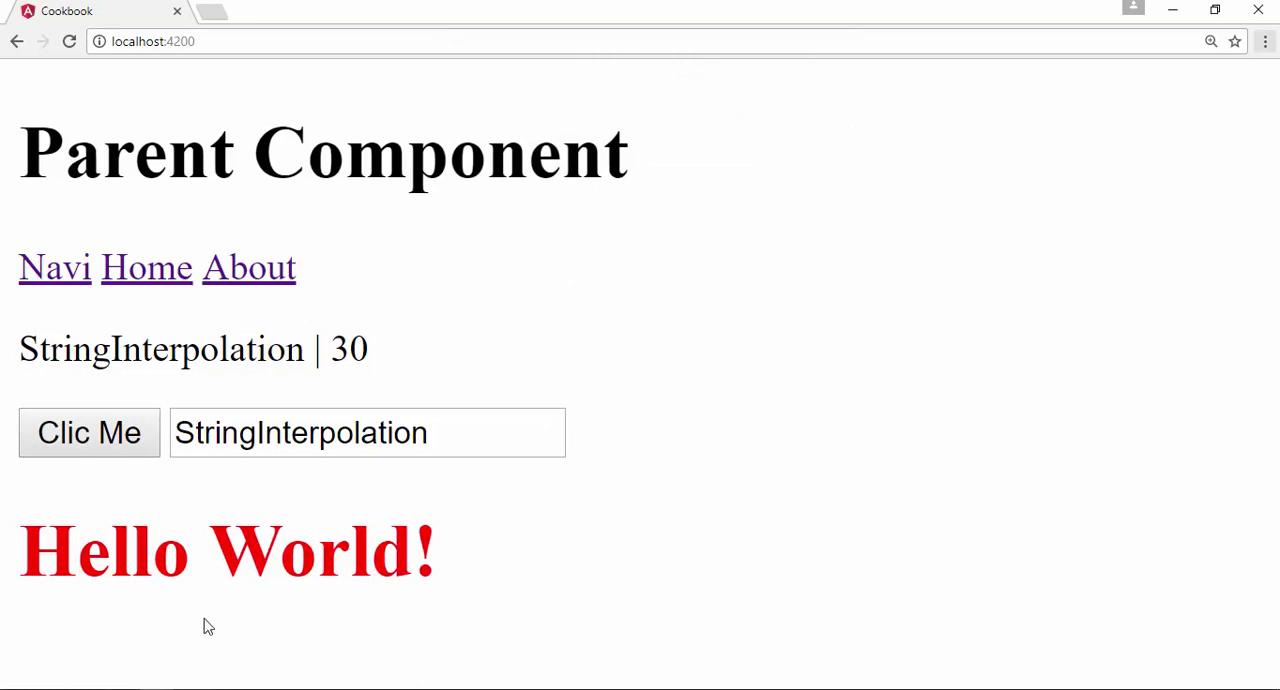
left_click(88, 432)
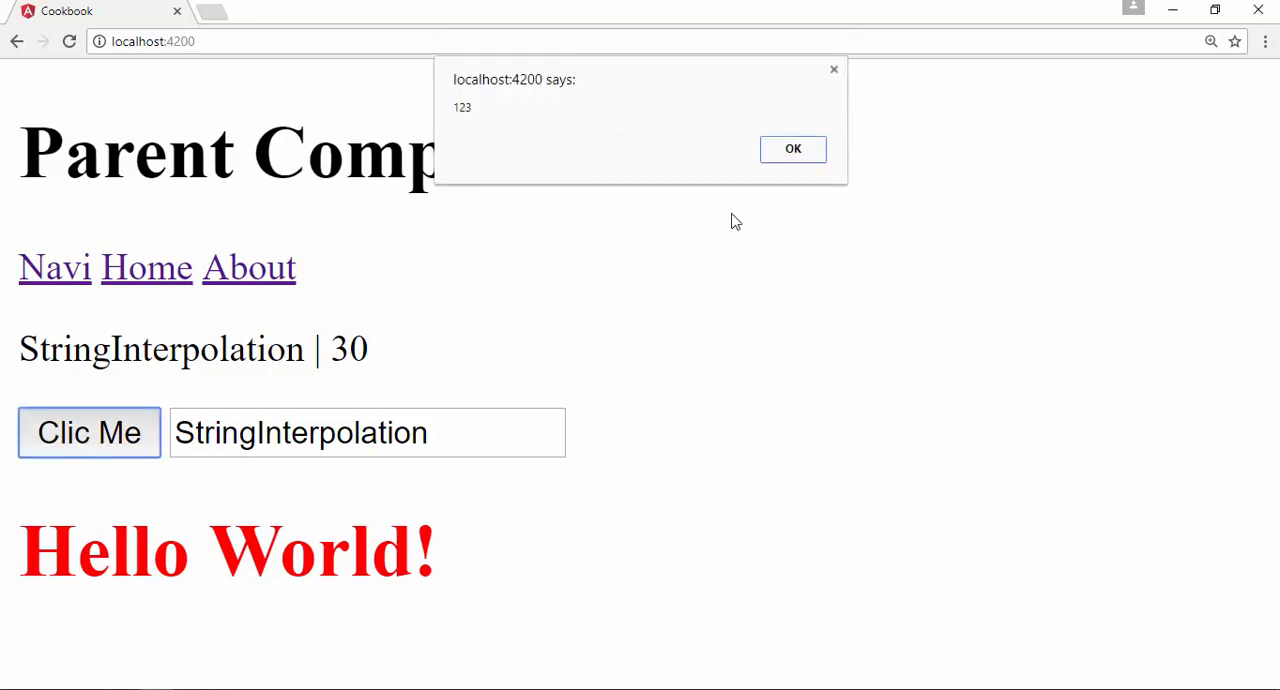
left_click(792, 148)
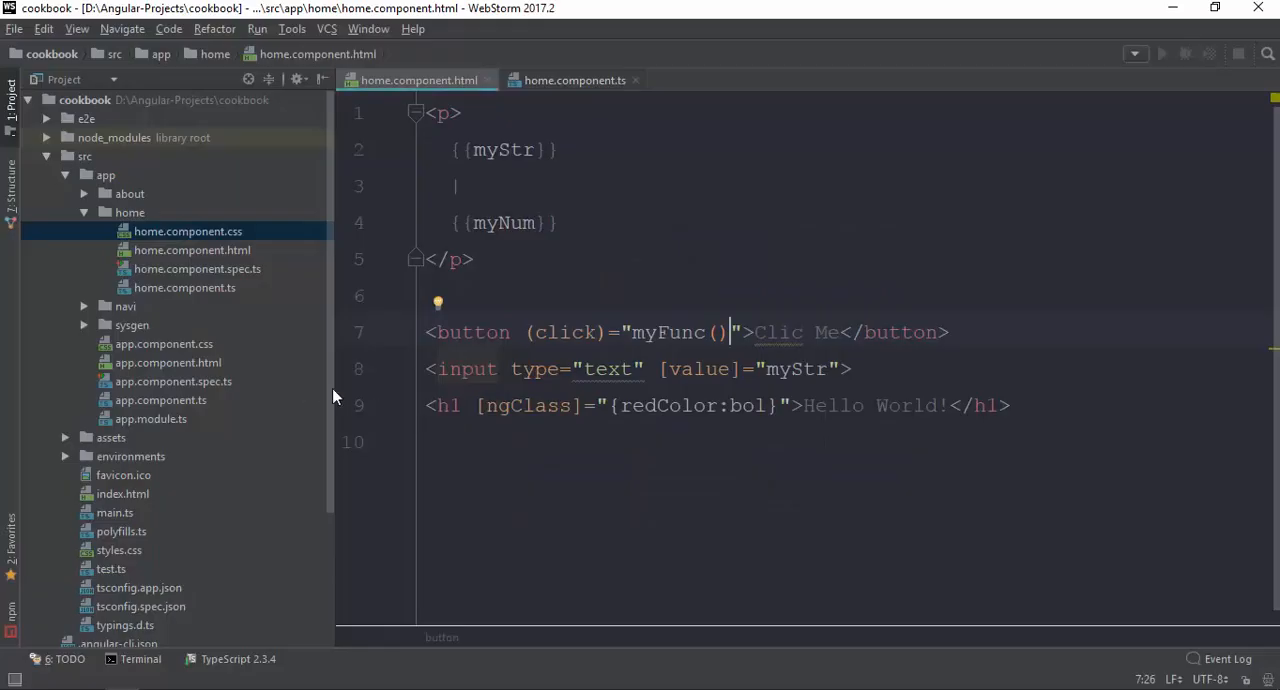
left_click(574, 80)
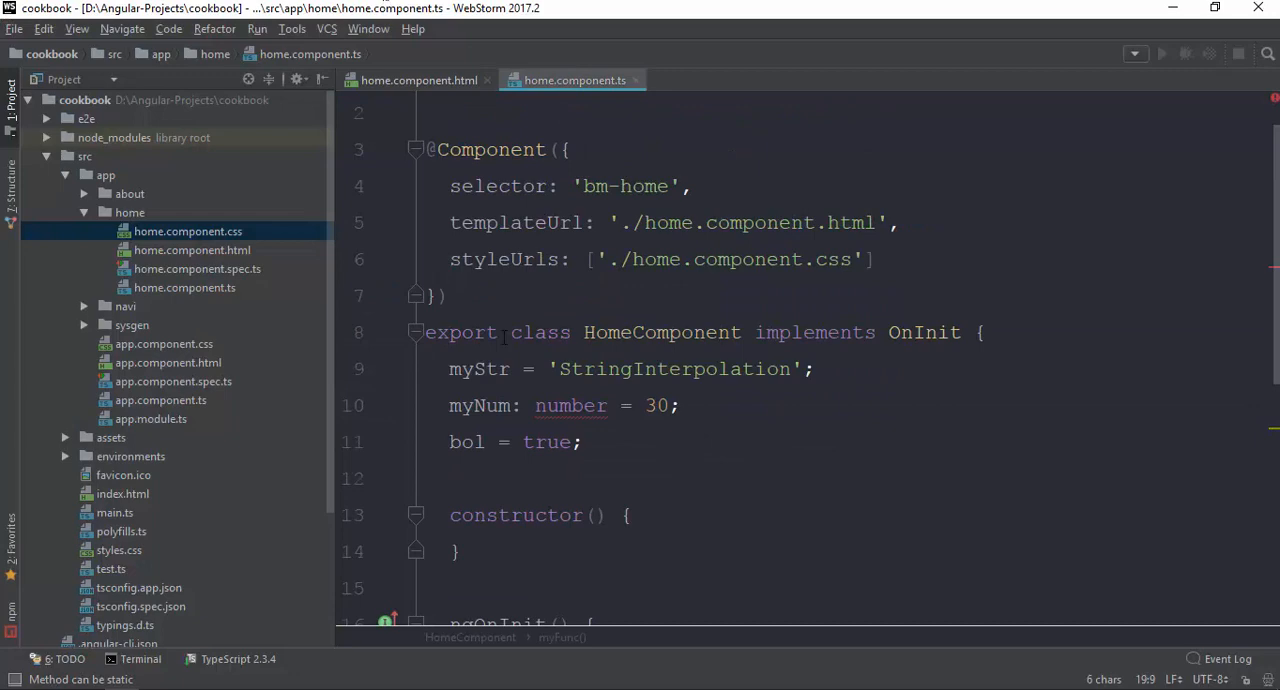
left_click(570, 442)
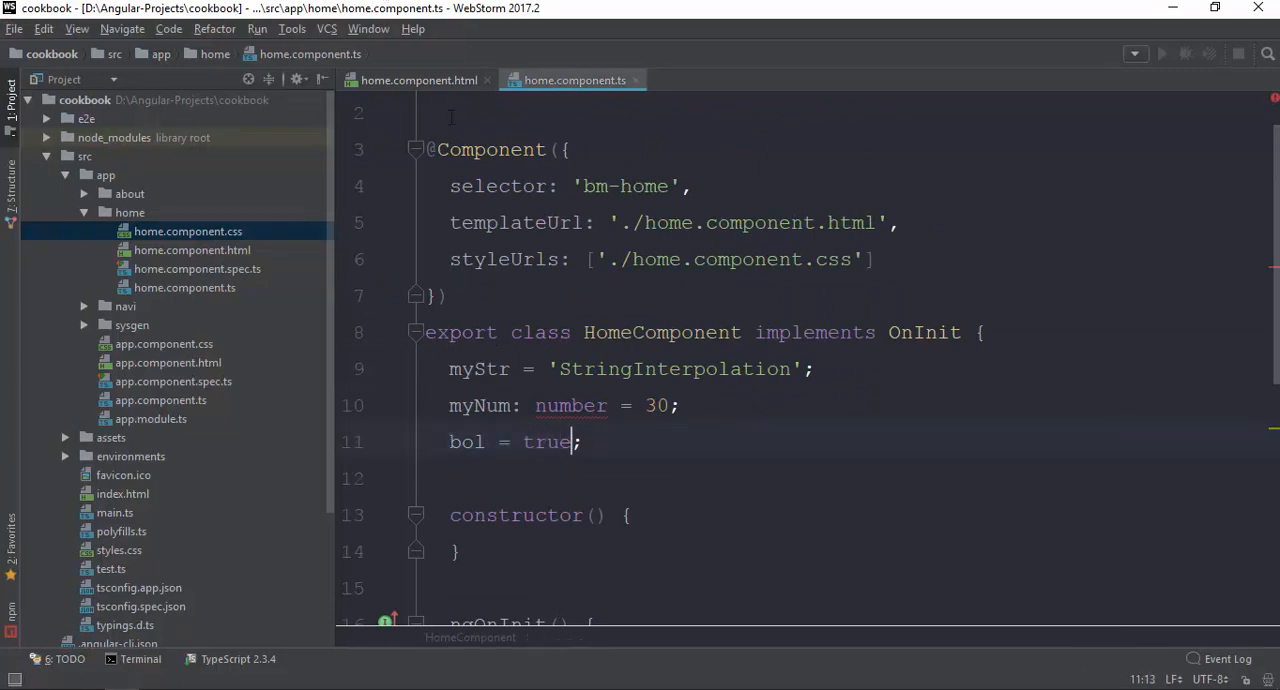
left_click(420, 80)
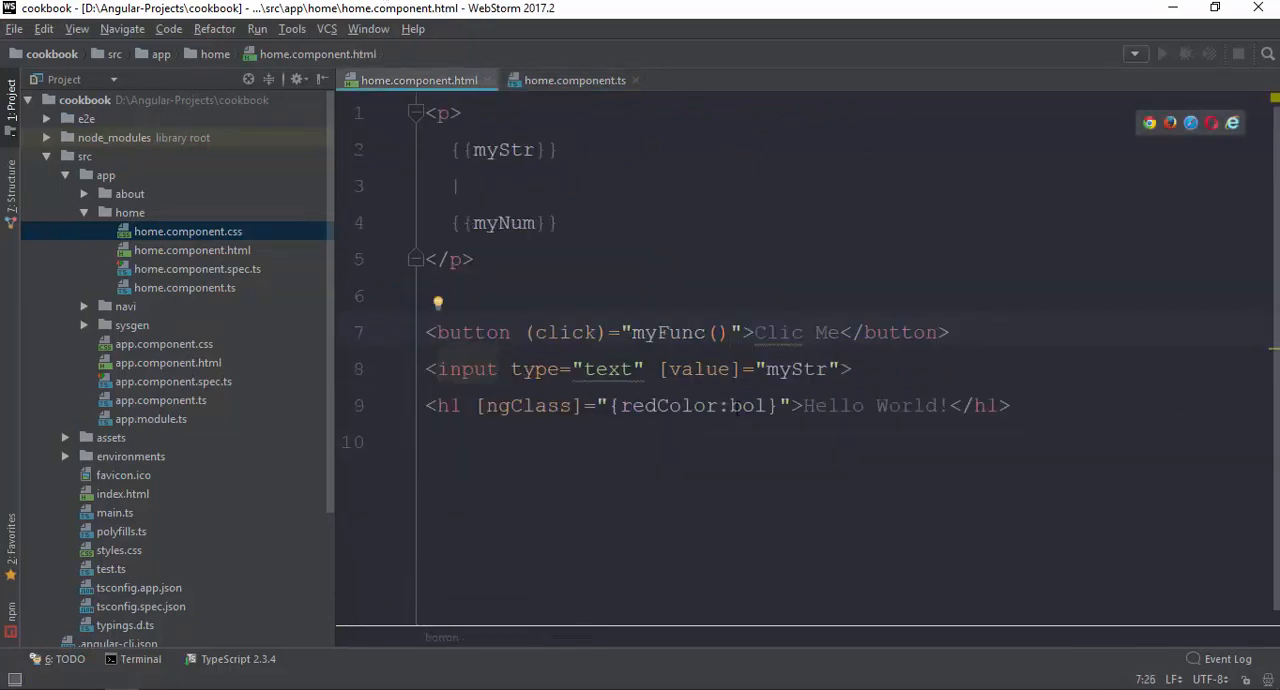
left_click(574, 80)
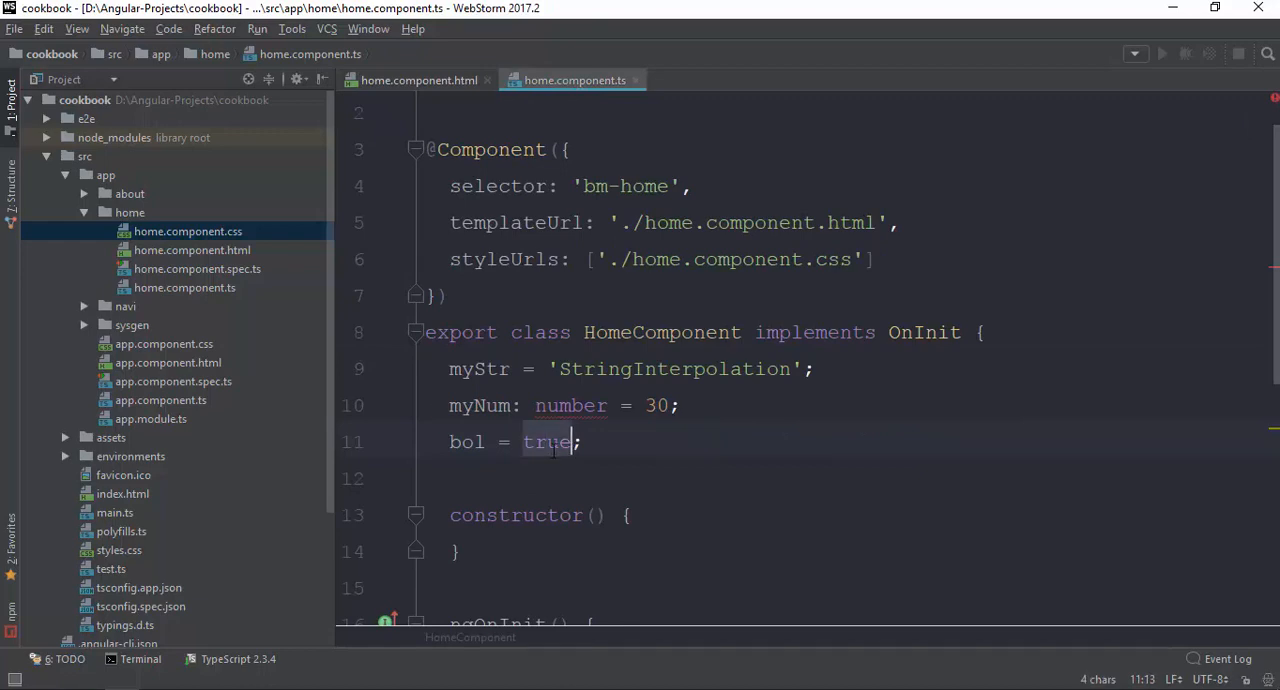
left_click(418, 80)
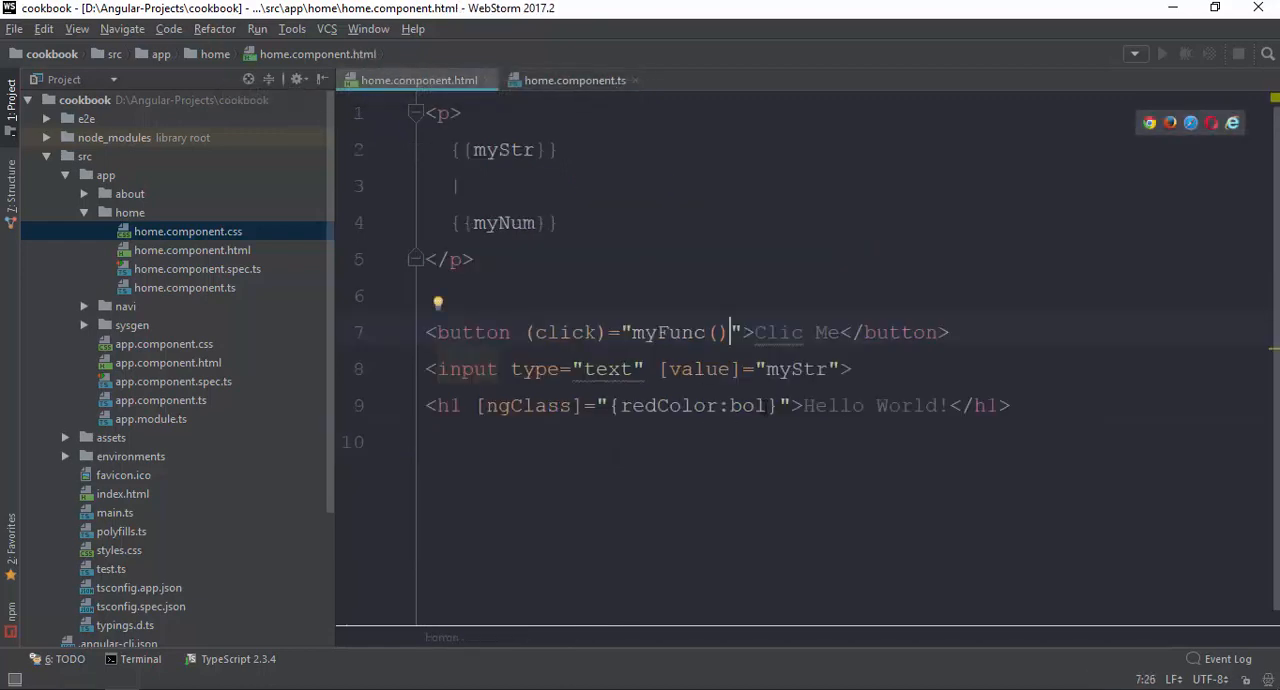
left_click(730, 406)
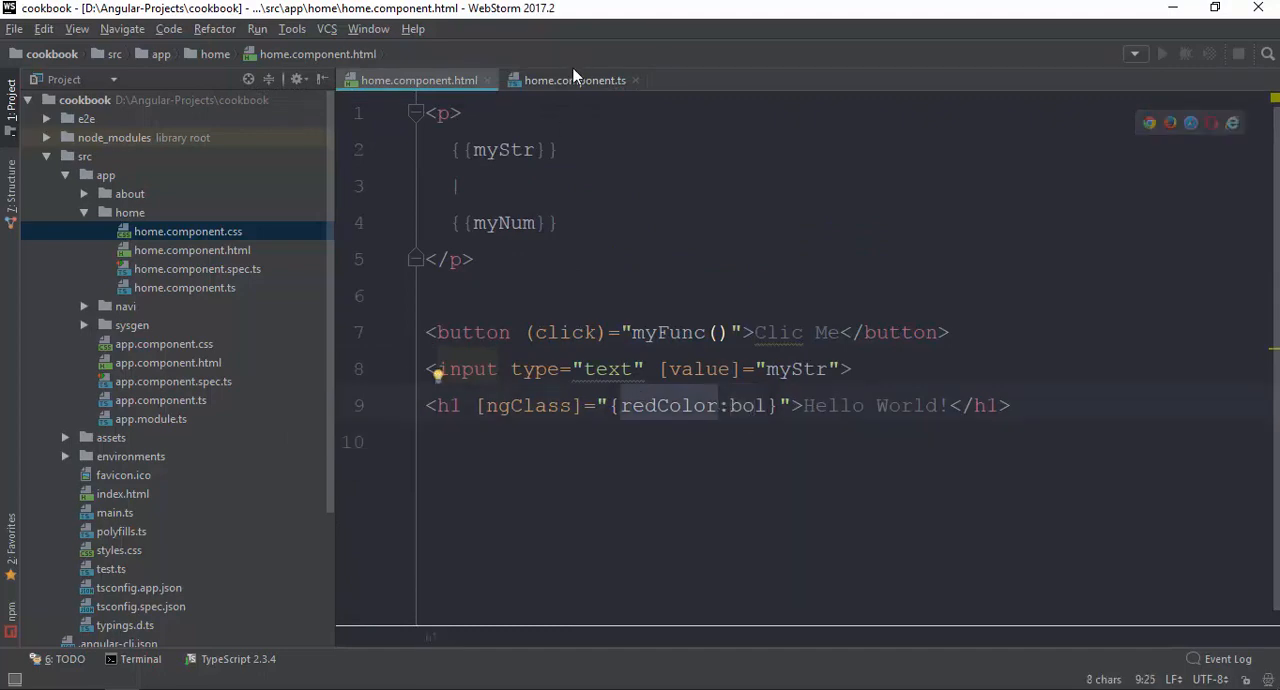
left_click(574, 80)
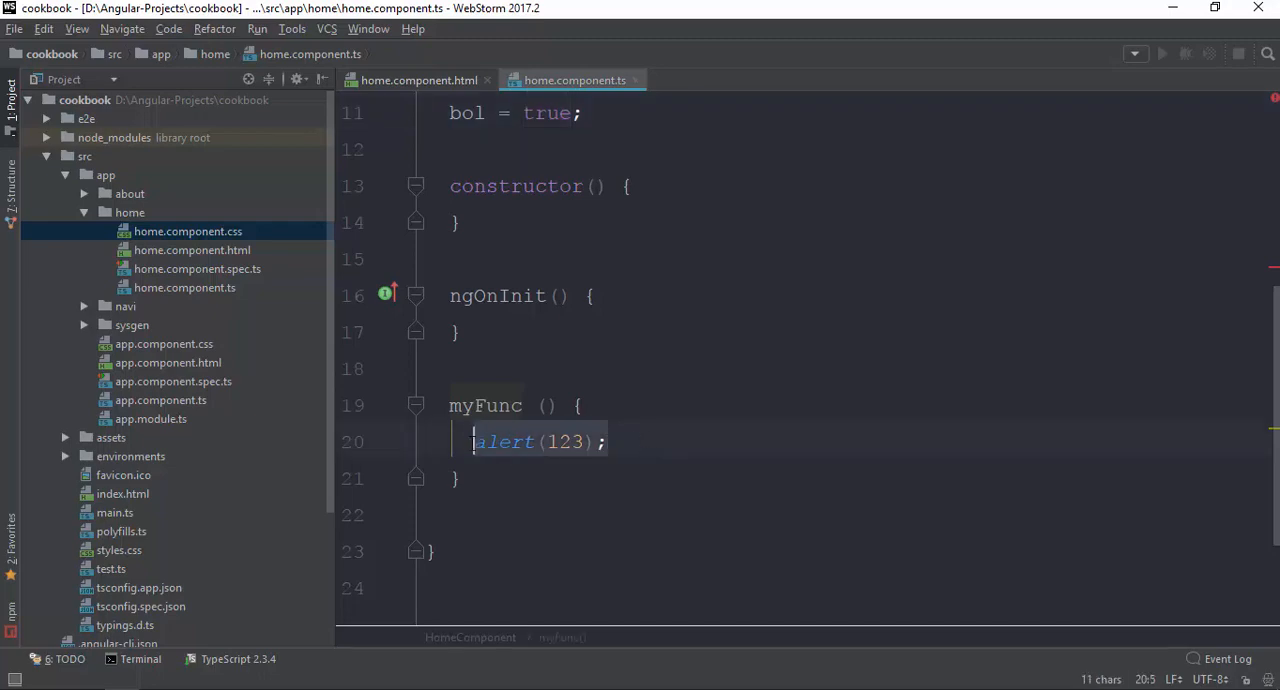
- Replace alert(123); in myFunc with this.bol = !this.bol; and review the expression
key("Delete")
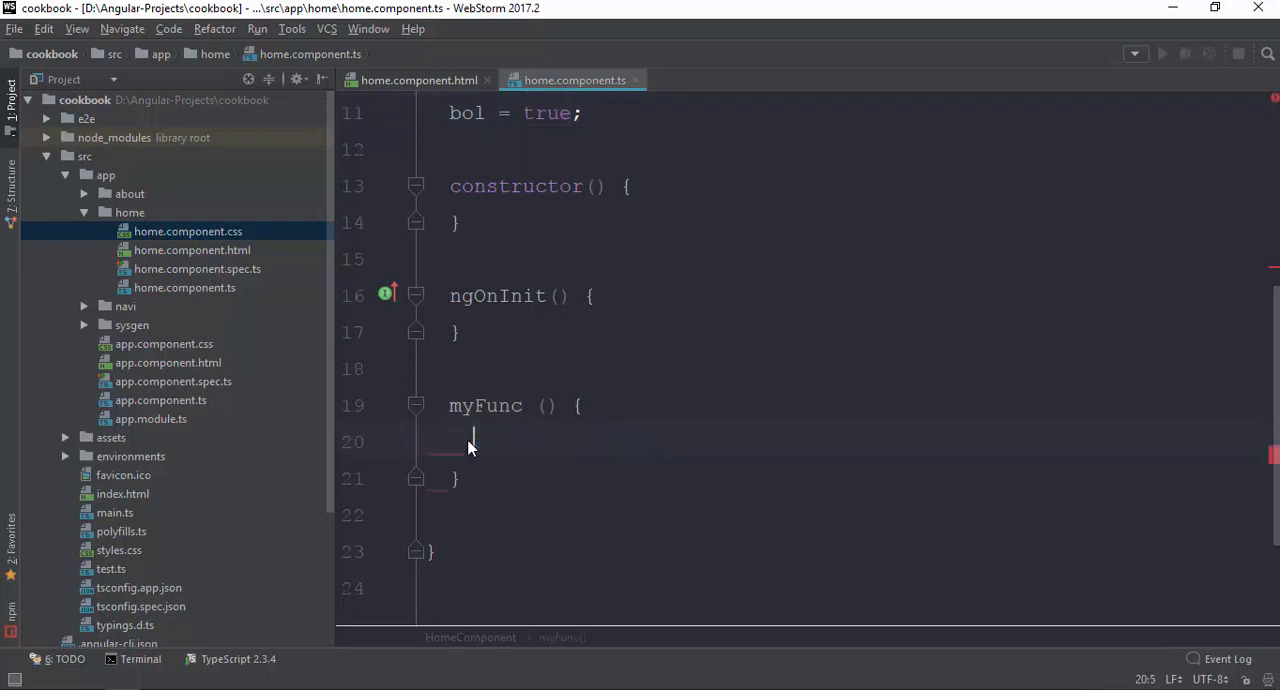
type("this.bol")
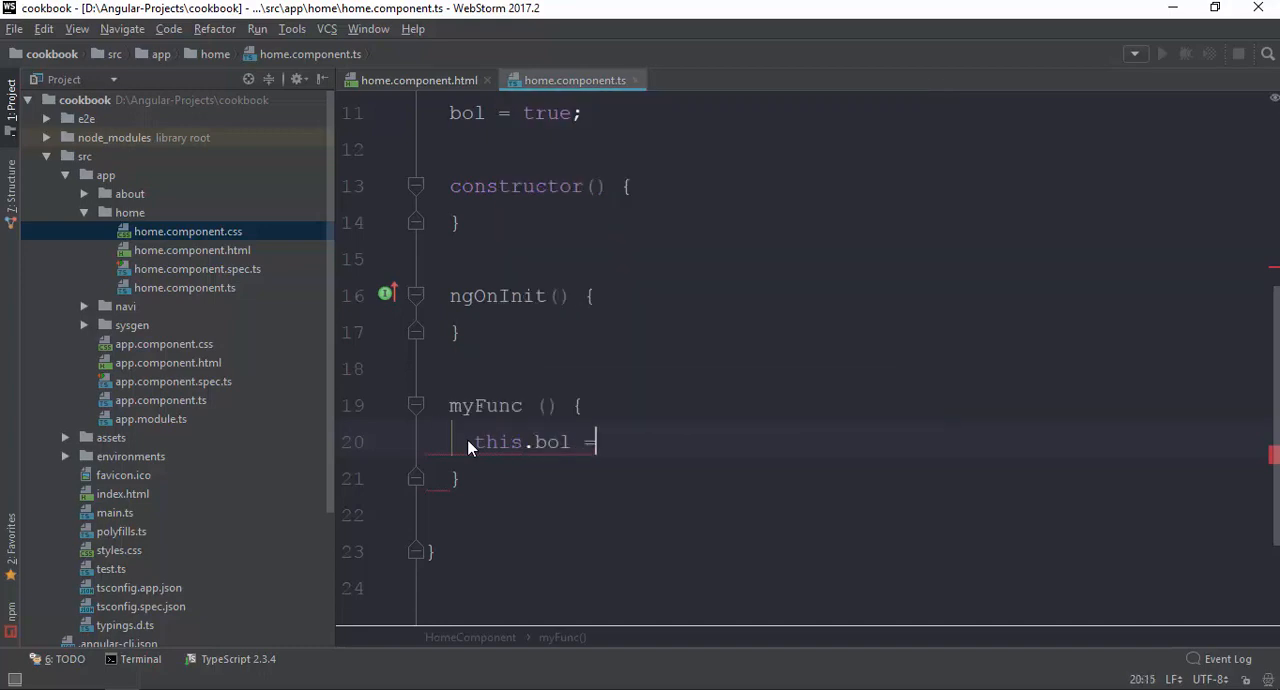
type("=")
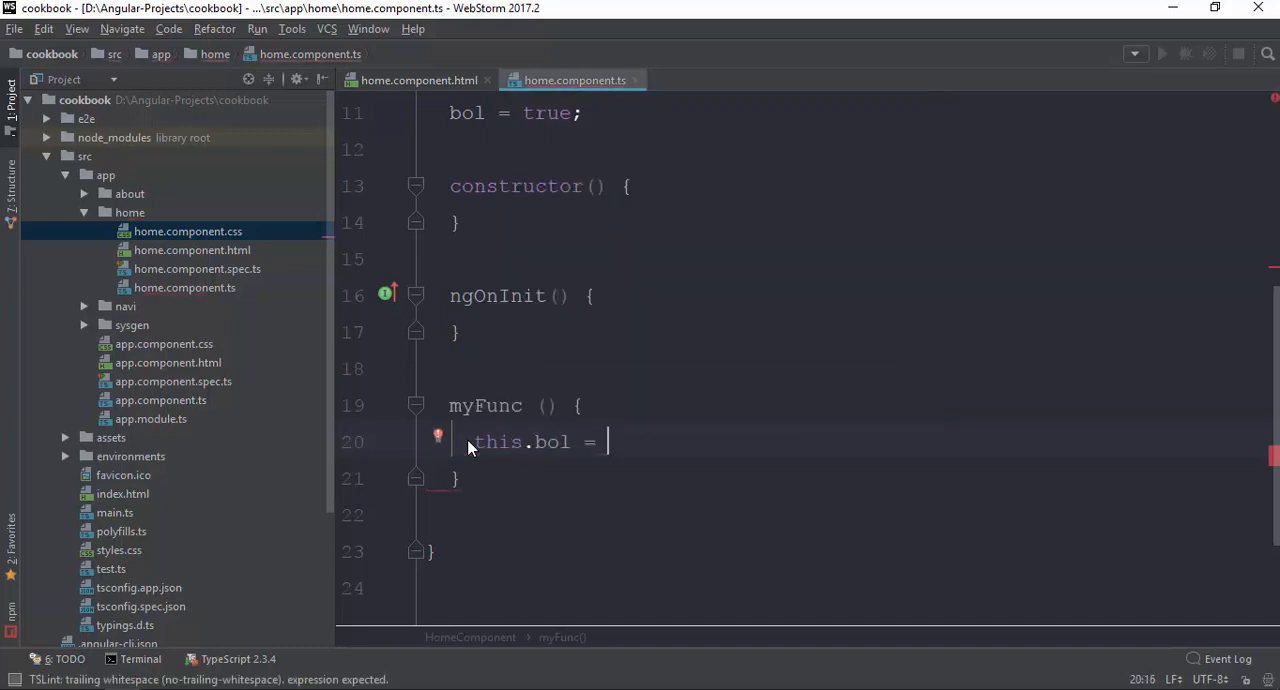
type("!this.bol;")
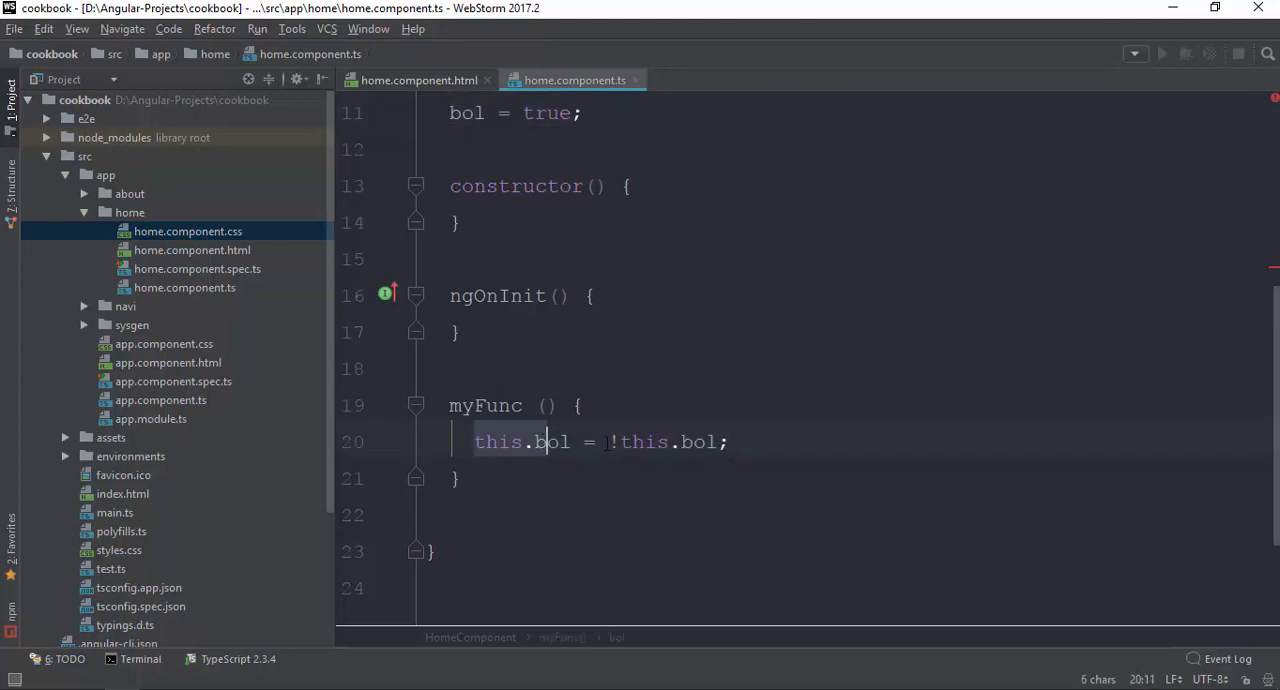
left_click(436, 112)
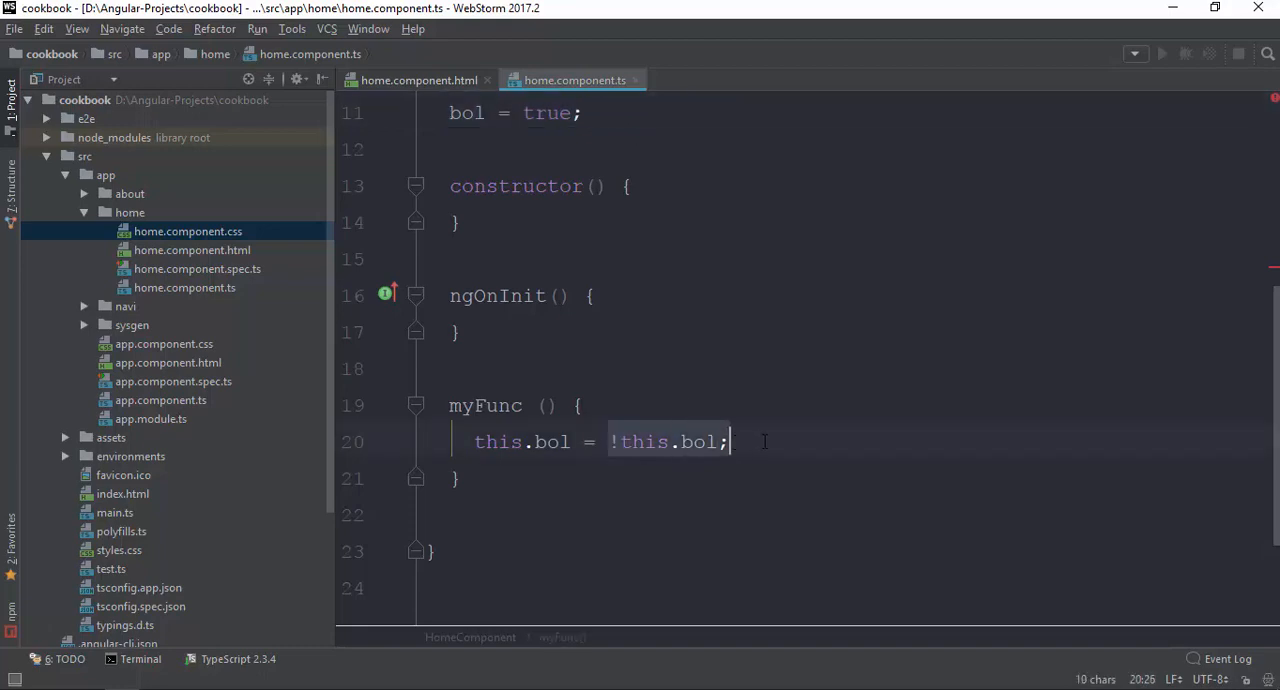
scroll("up", 3)
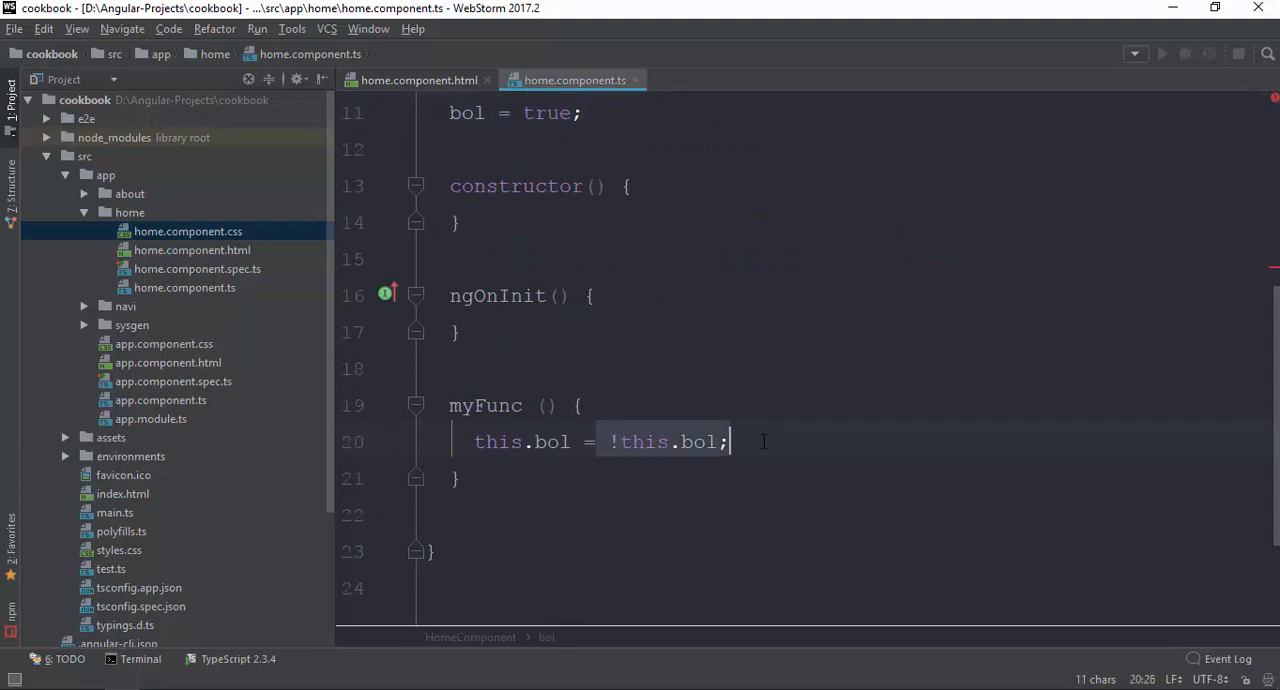
left_click(584, 112)
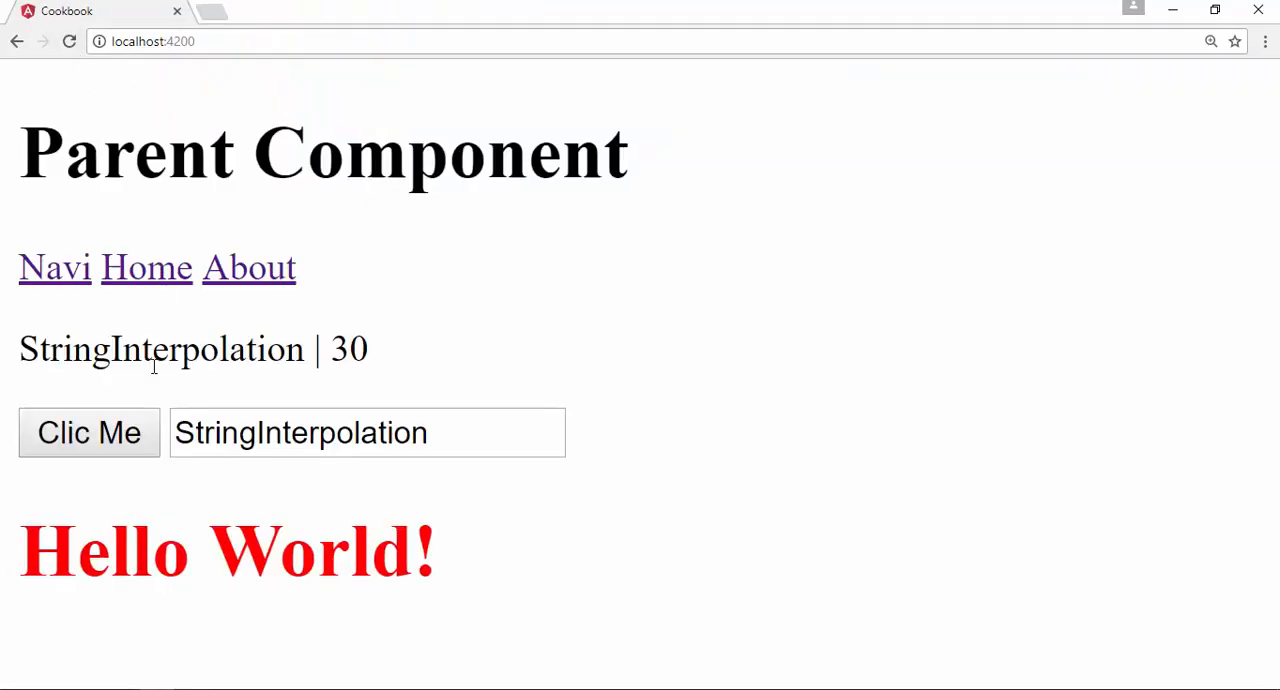
- Press Clic Me twice to watch Hello World switch between black and red, then return to WebStorm
left_click(88, 432)
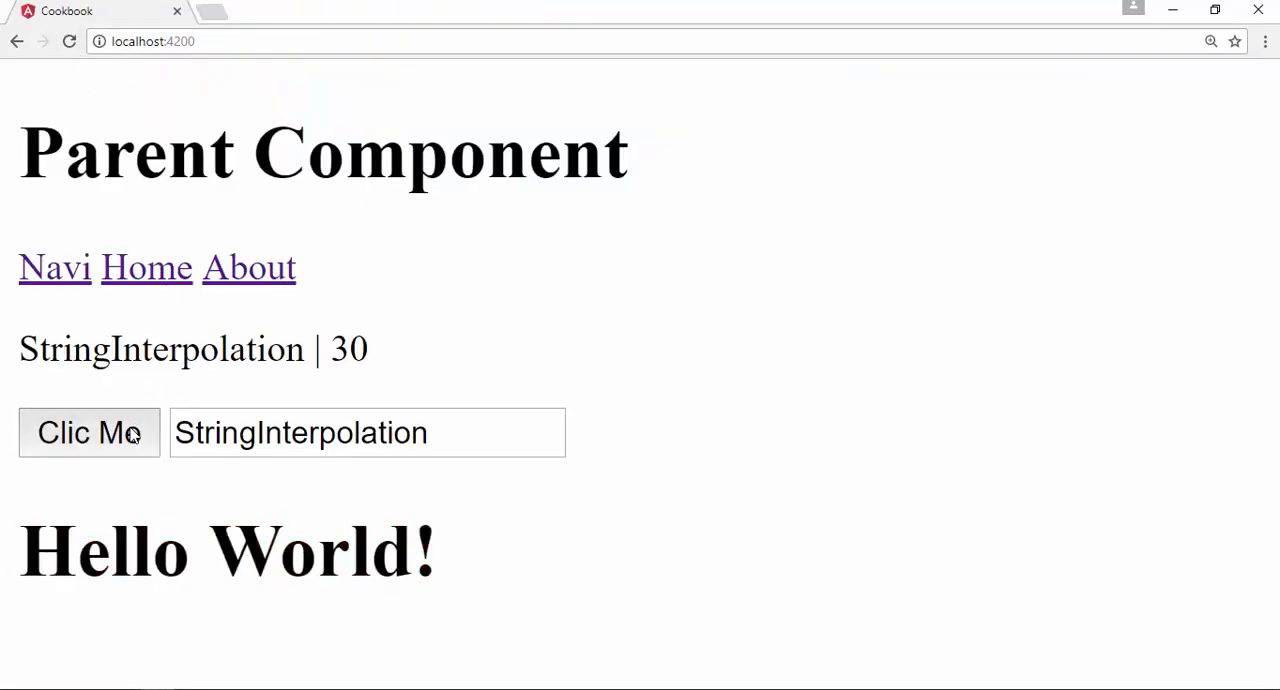
left_click(88, 432)
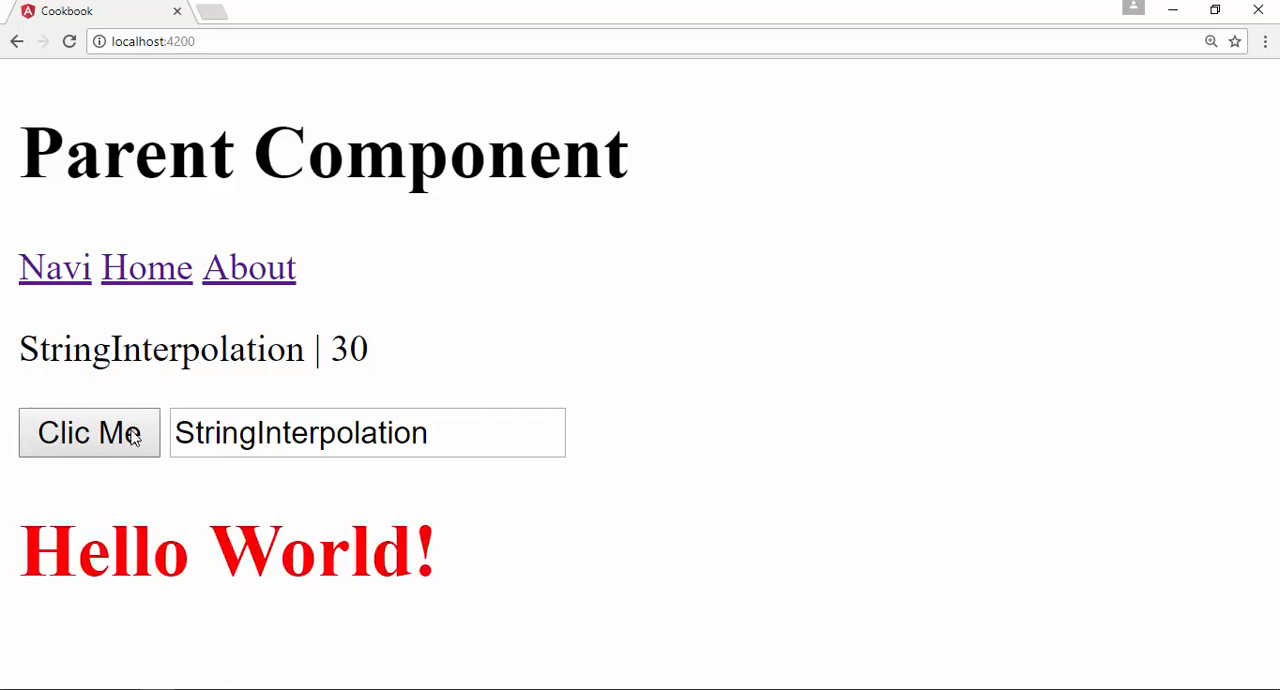
key("alt+tab")
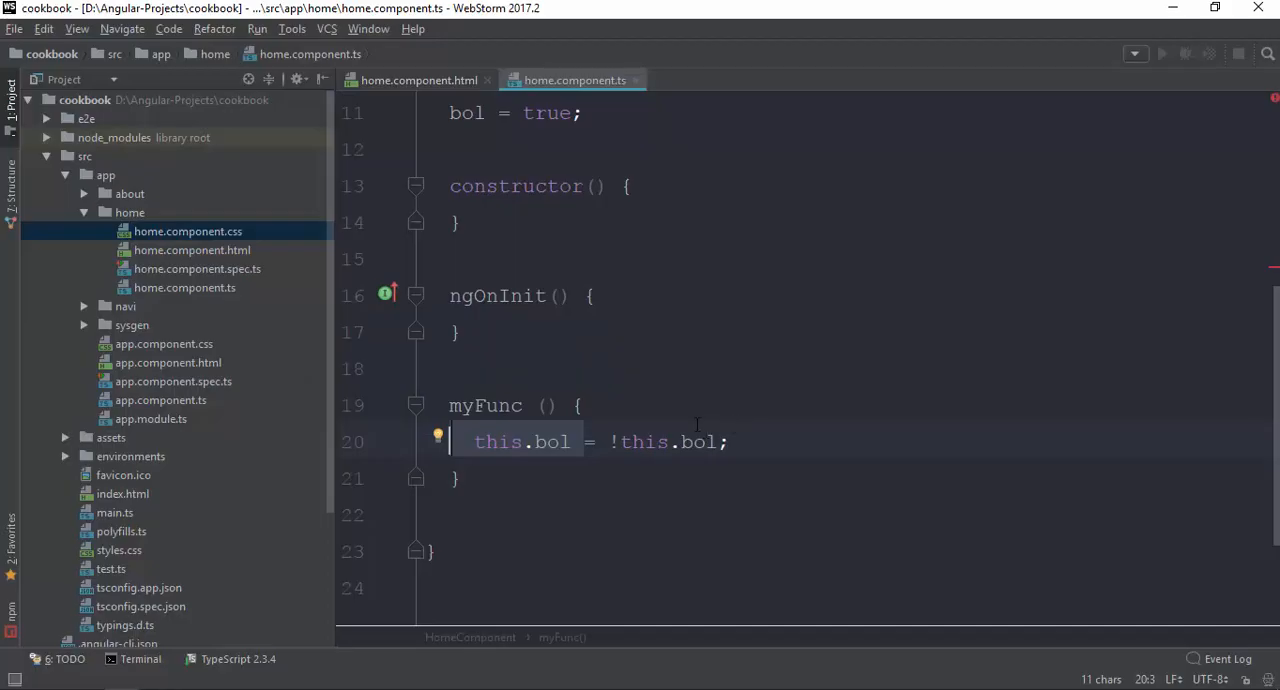
- Review the this.bol toggle line, the template binding and the class properties in WebStorm
left_click(466, 112)
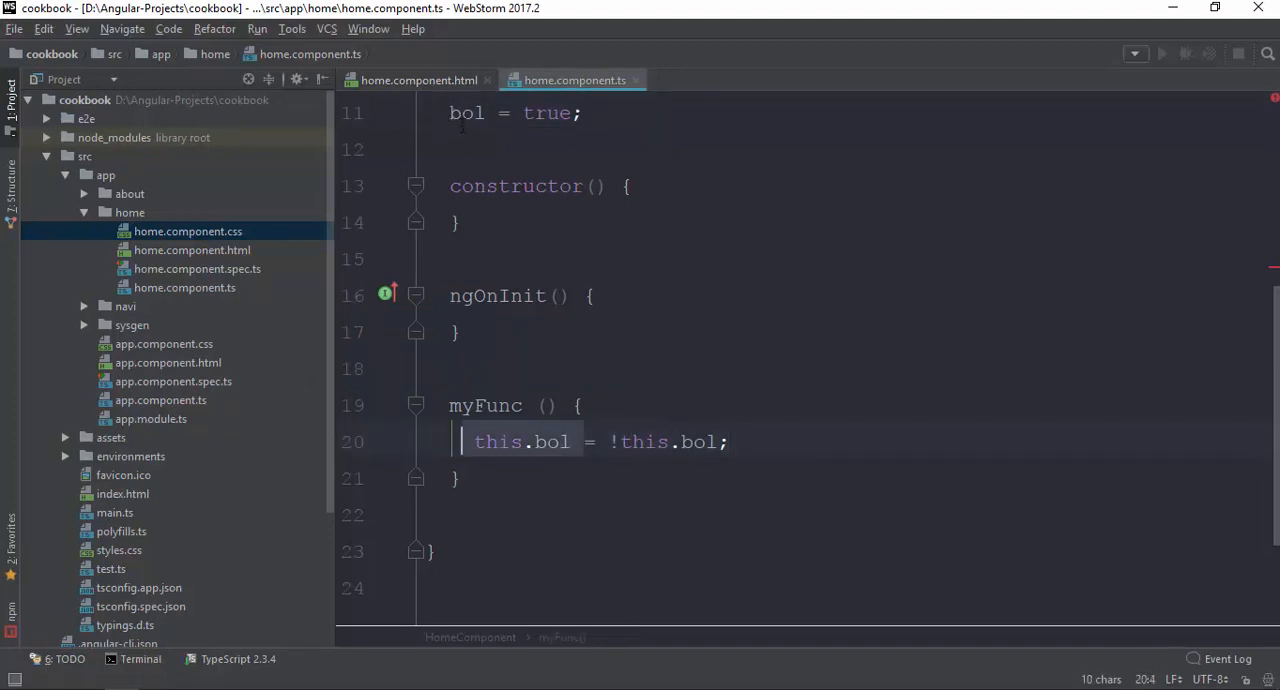
left_click(490, 368)
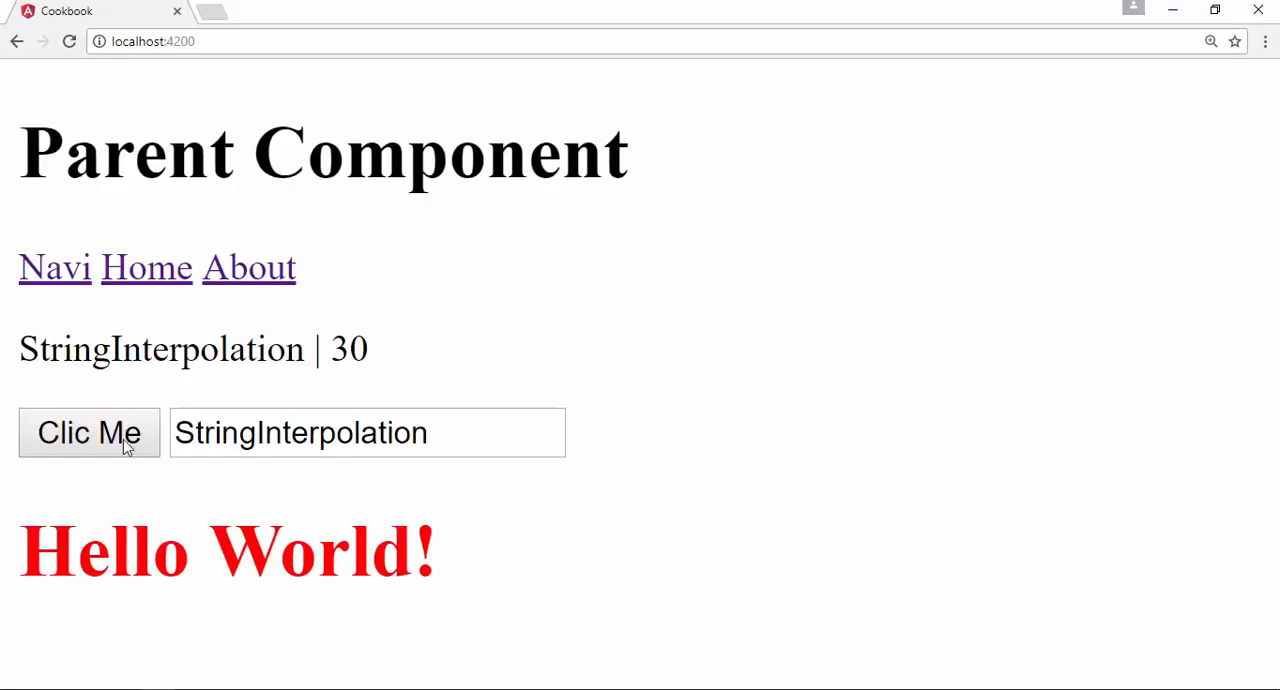
mouse_move(140, 410)
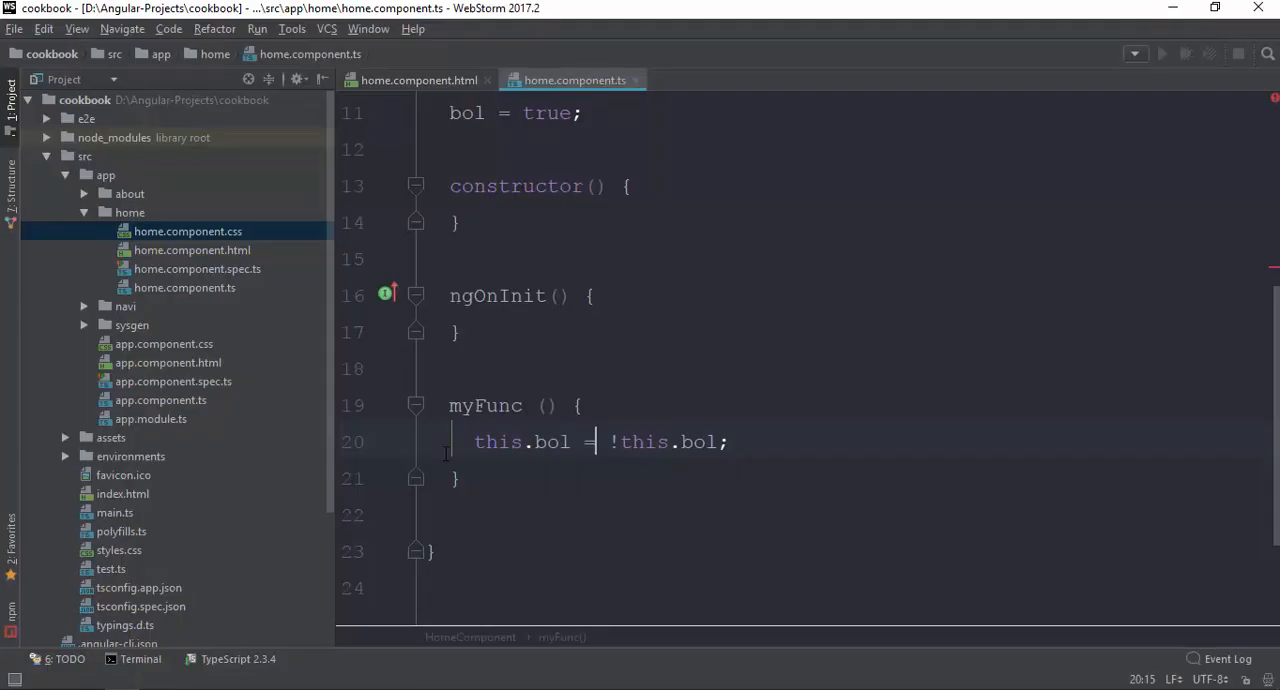
left_click(418, 80)
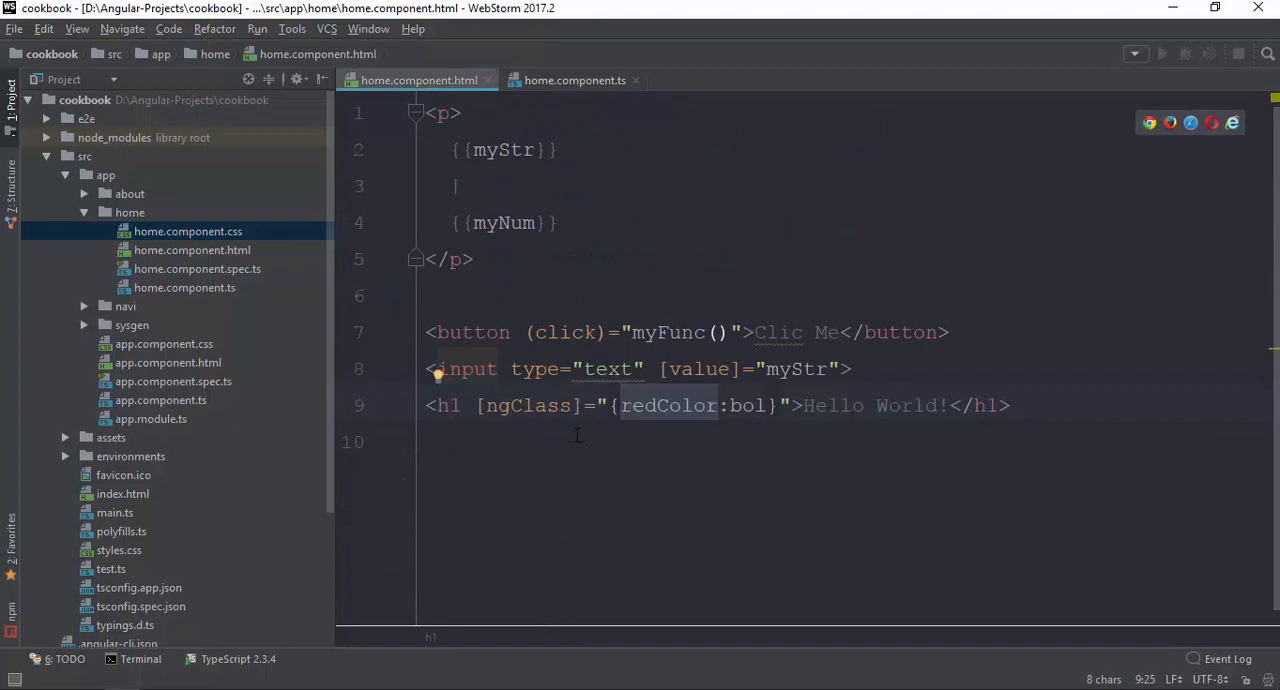
left_click(574, 80)
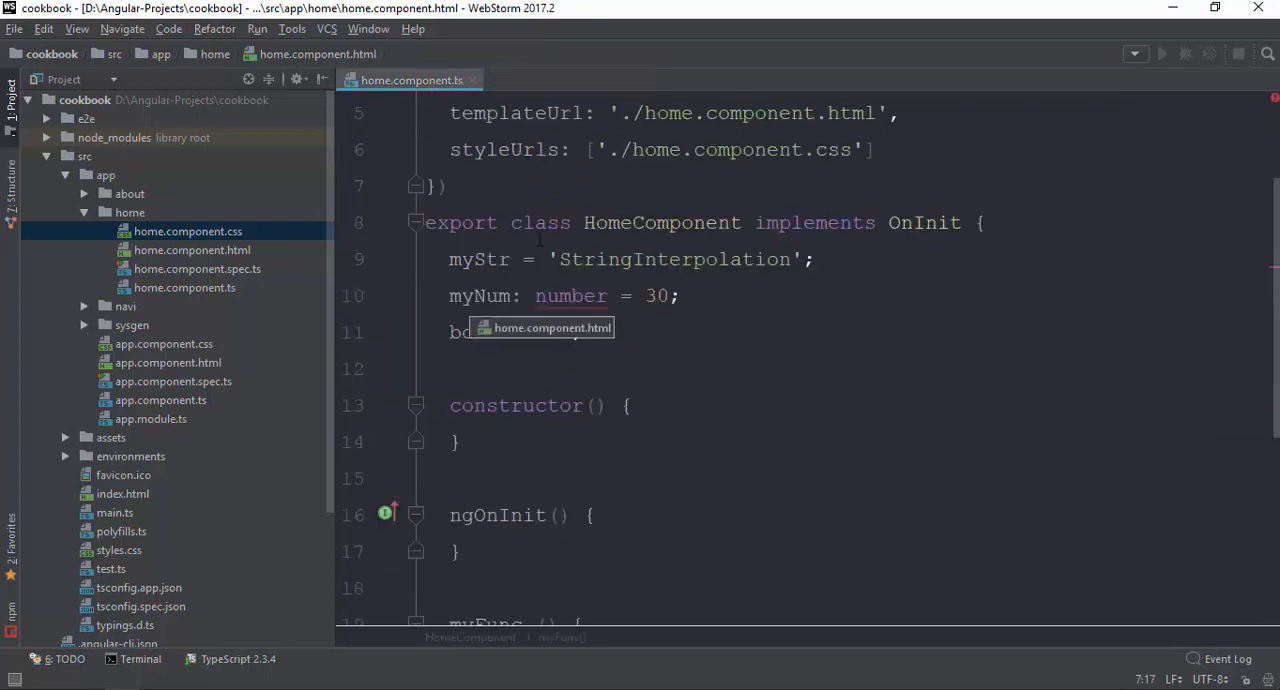